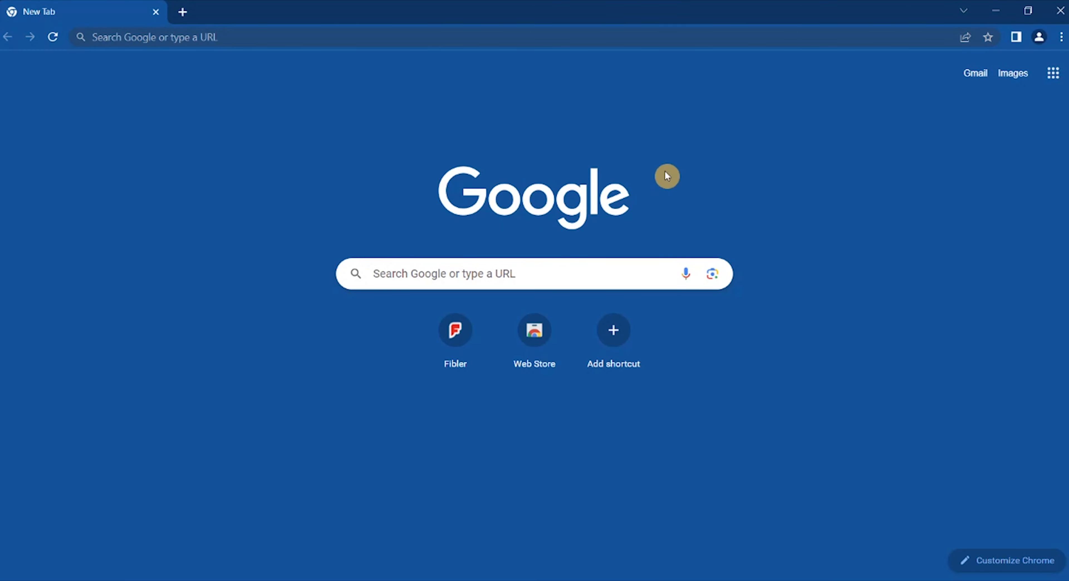
mouse_move(662, 179)
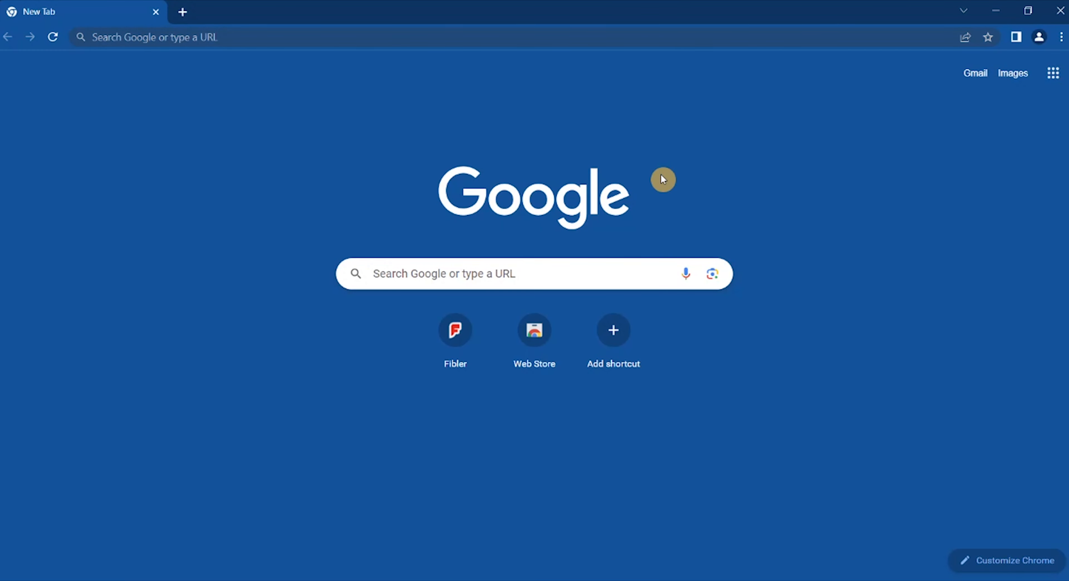
mouse_move(648, 156)
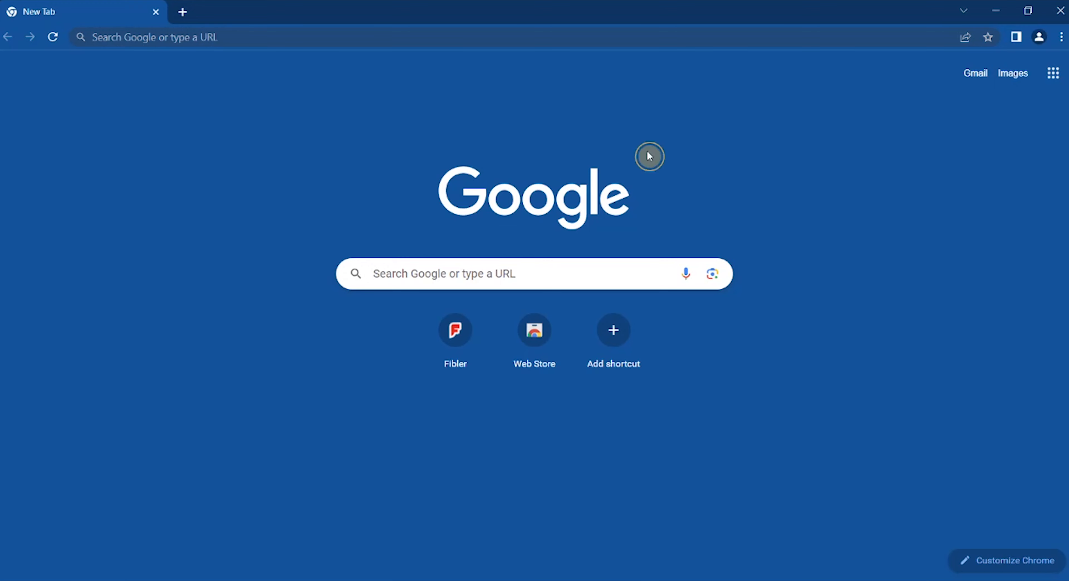
mouse_move(255, 180)
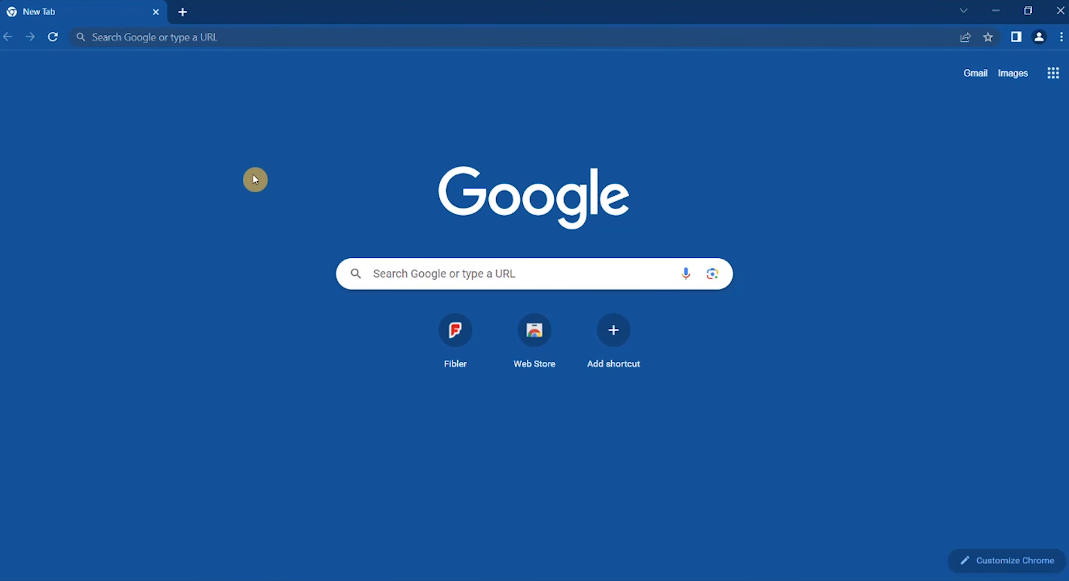
mouse_move(652, 140)
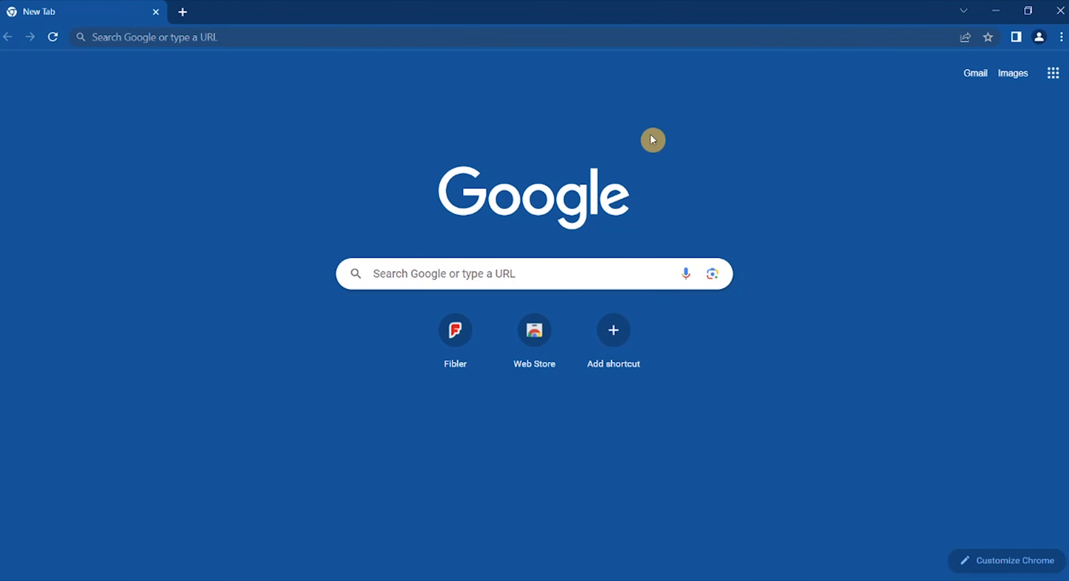
Step: Load crowdsurfwork.com/#learn and settle on the 'Is CrowdSurf A Good Fit For You?' intro text
right_click(119, 228)
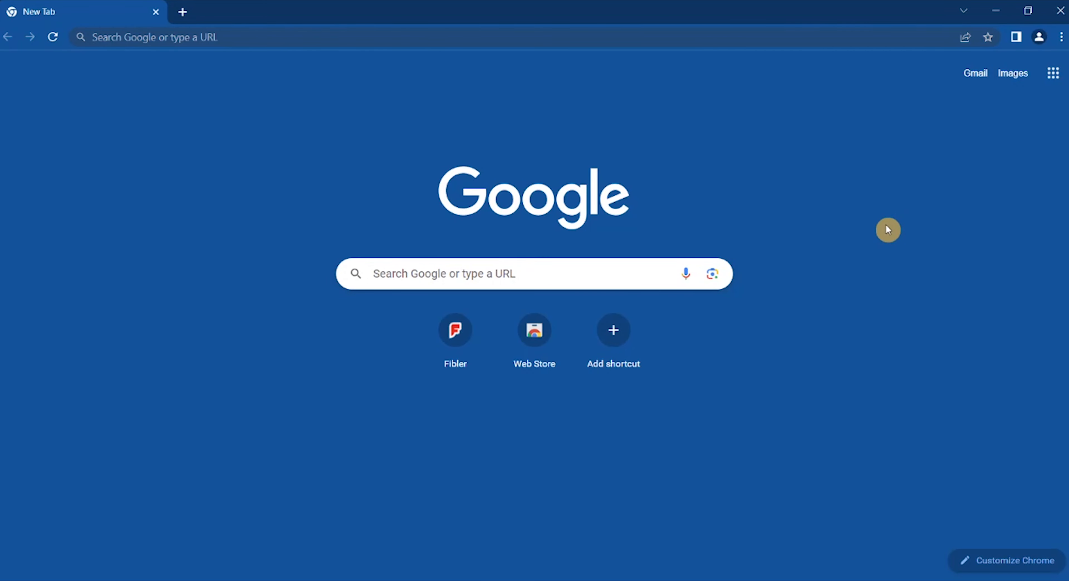
mouse_move(976, 111)
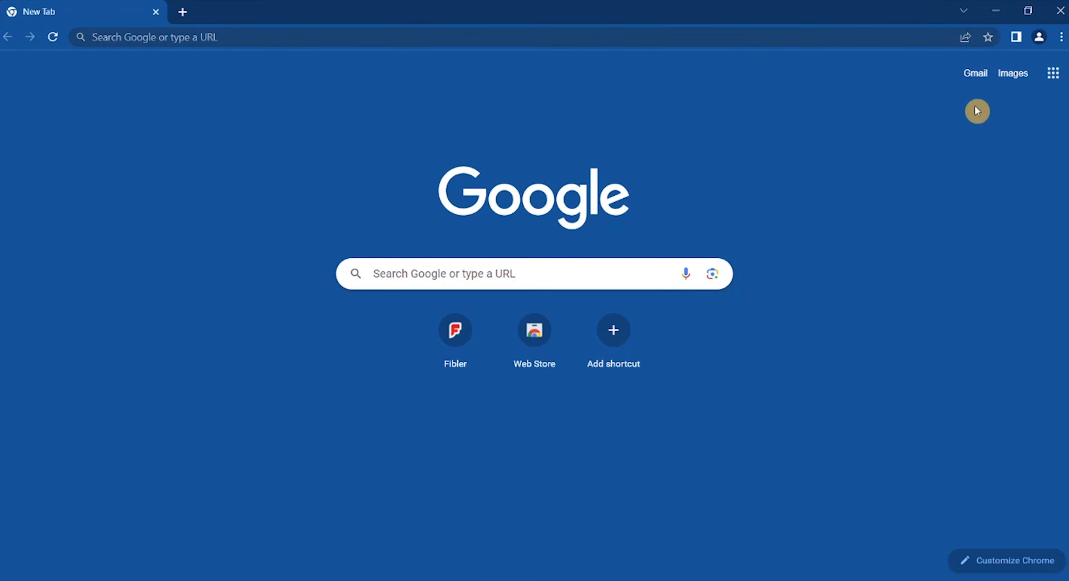
mouse_move(641, 129)
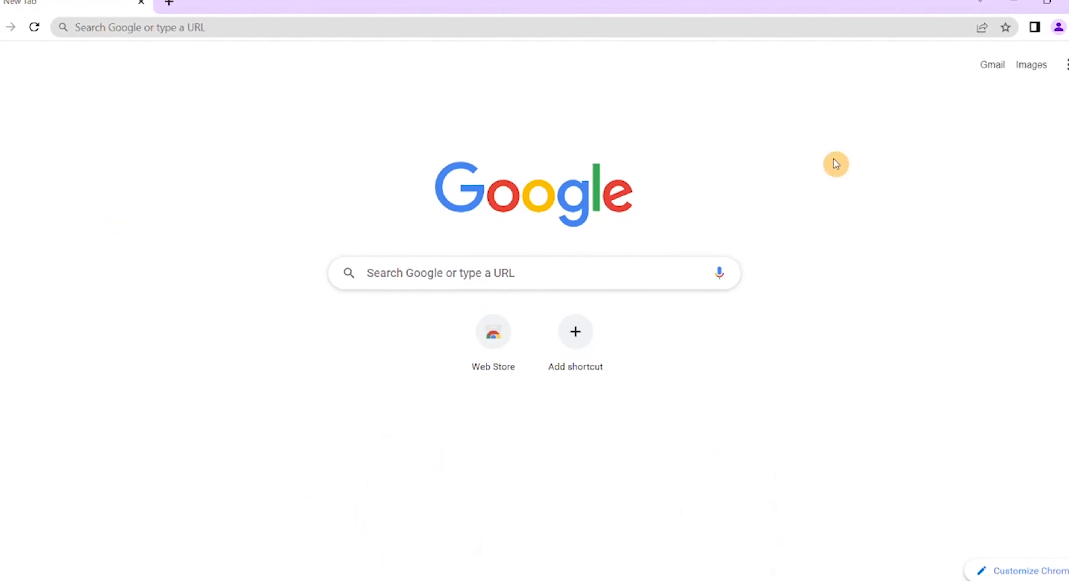
right_click(833, 163)
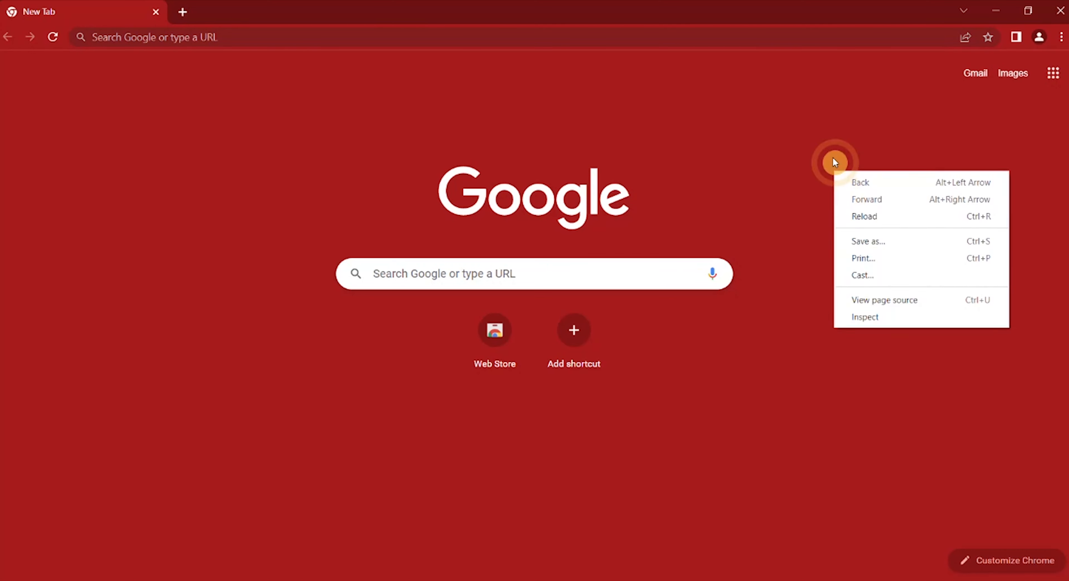
left_click(890, 213)
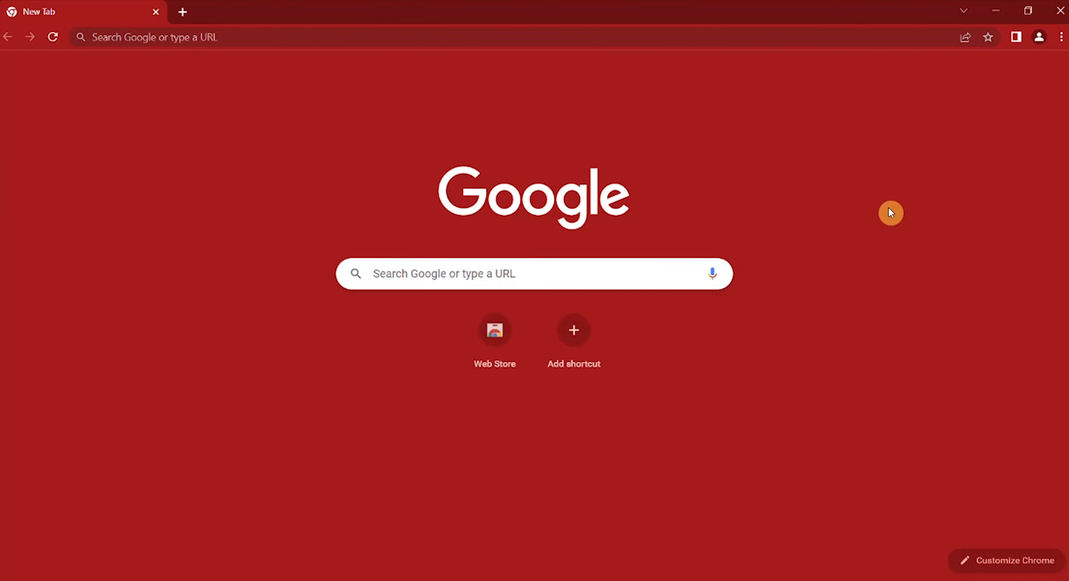
right_click(247, 190)
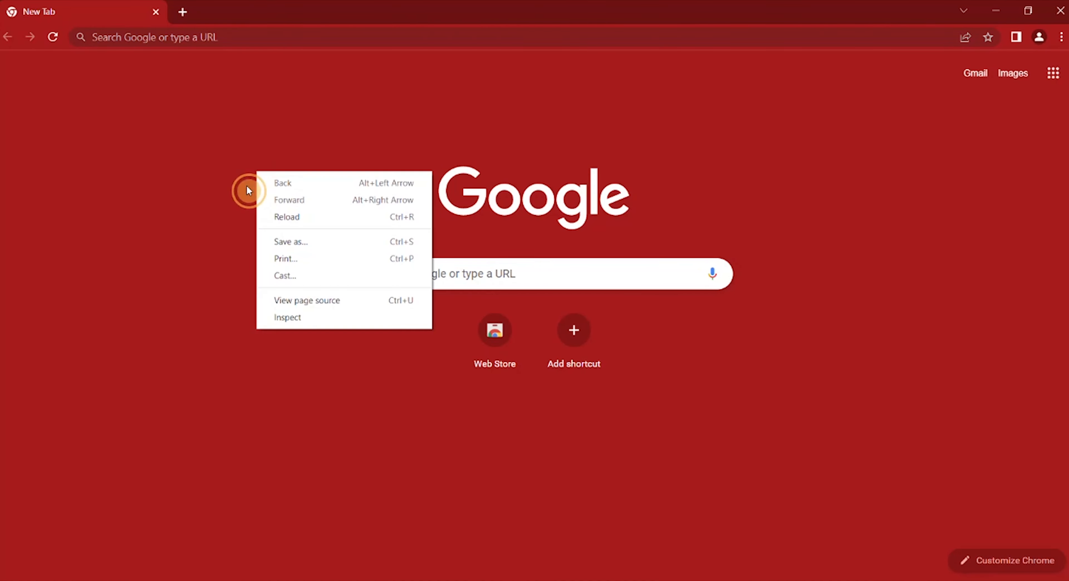
left_click(392, 445)
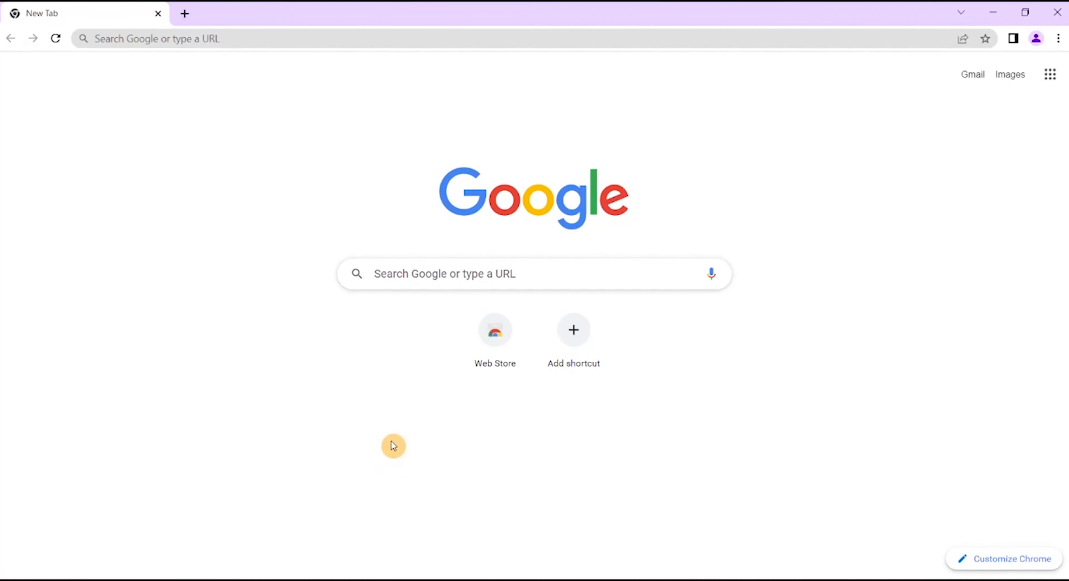
right_click(391, 445)
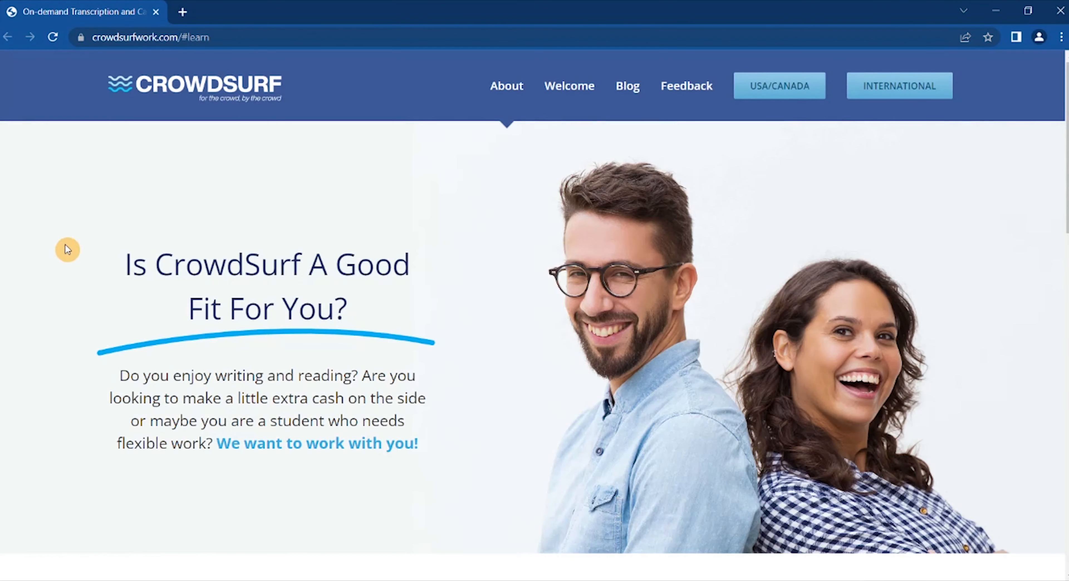
mouse_move(95, 92)
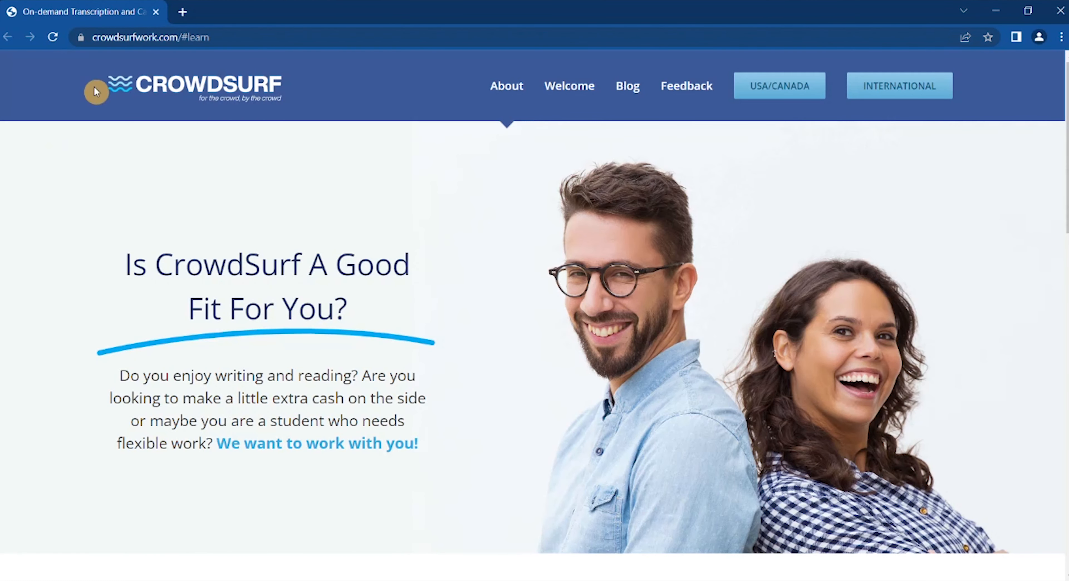
mouse_move(182, 186)
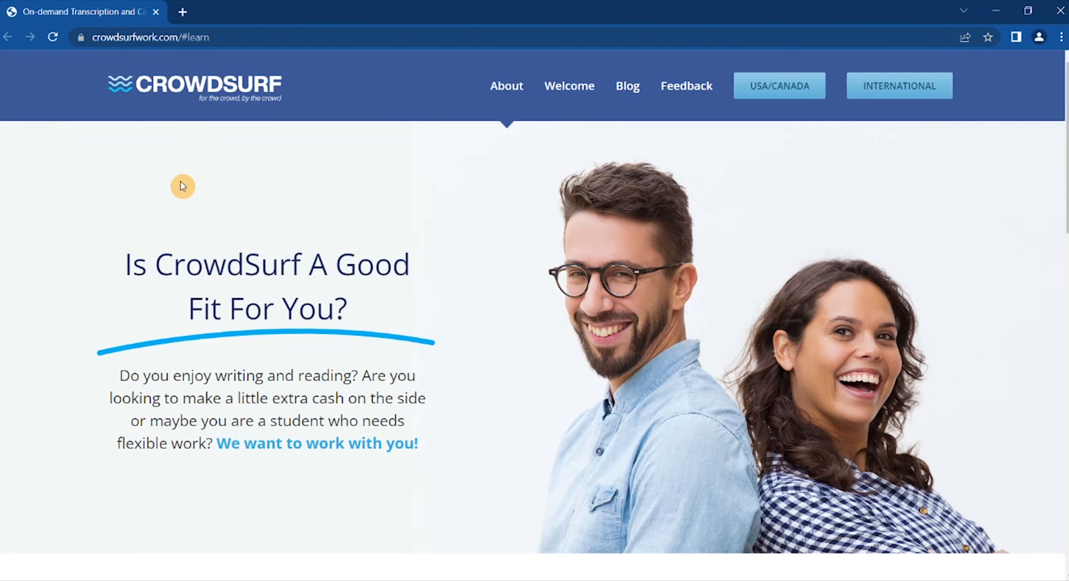
mouse_move(162, 191)
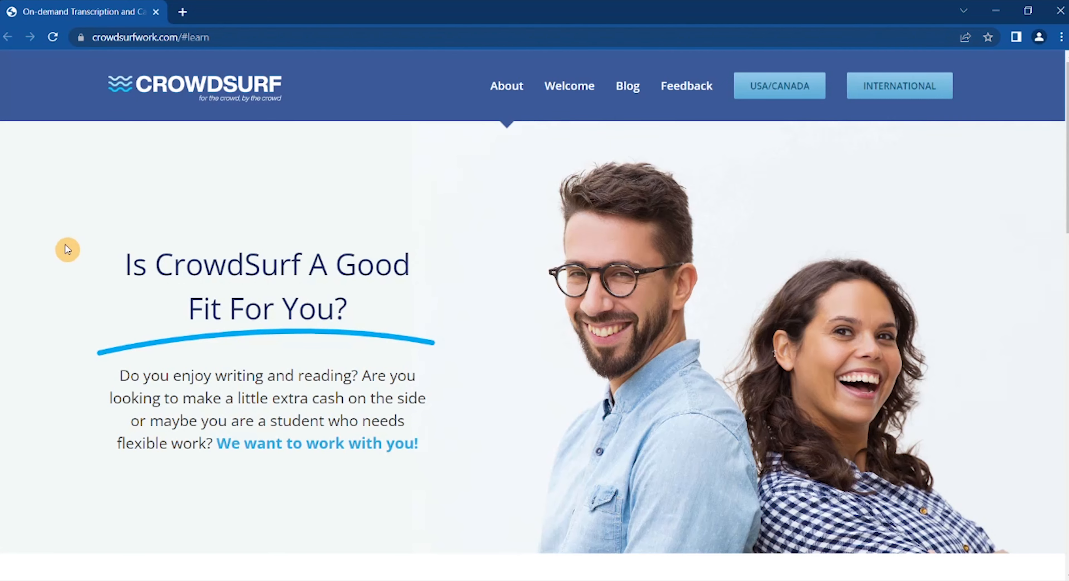
mouse_move(96, 92)
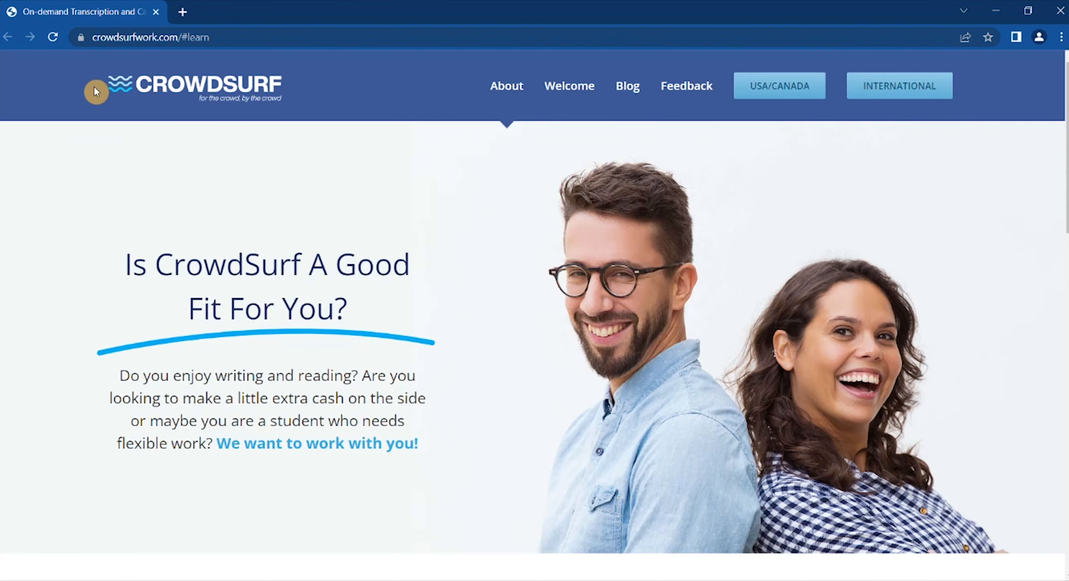
mouse_move(157, 216)
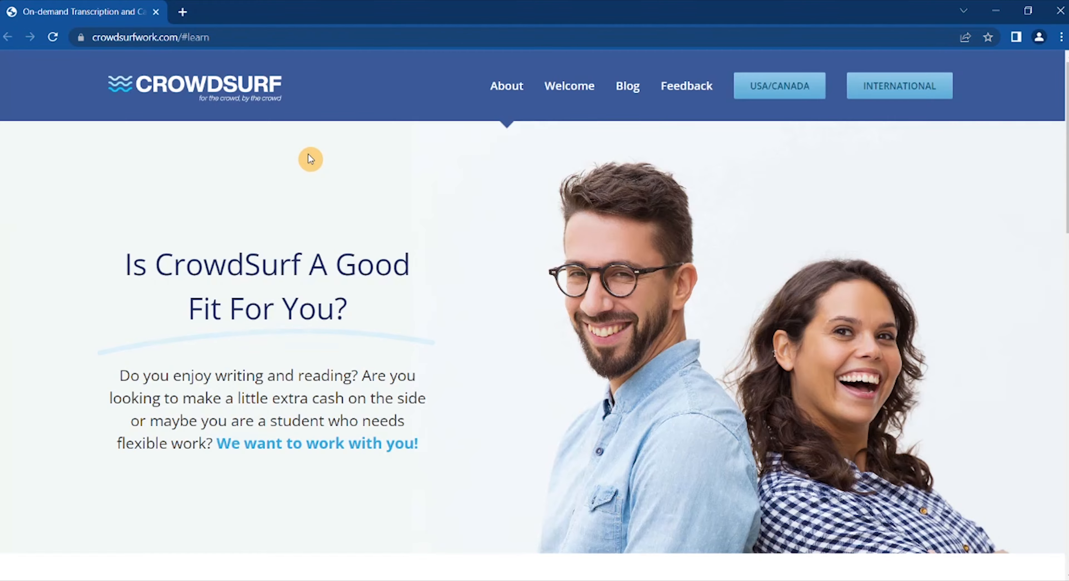
scroll("down", 3)
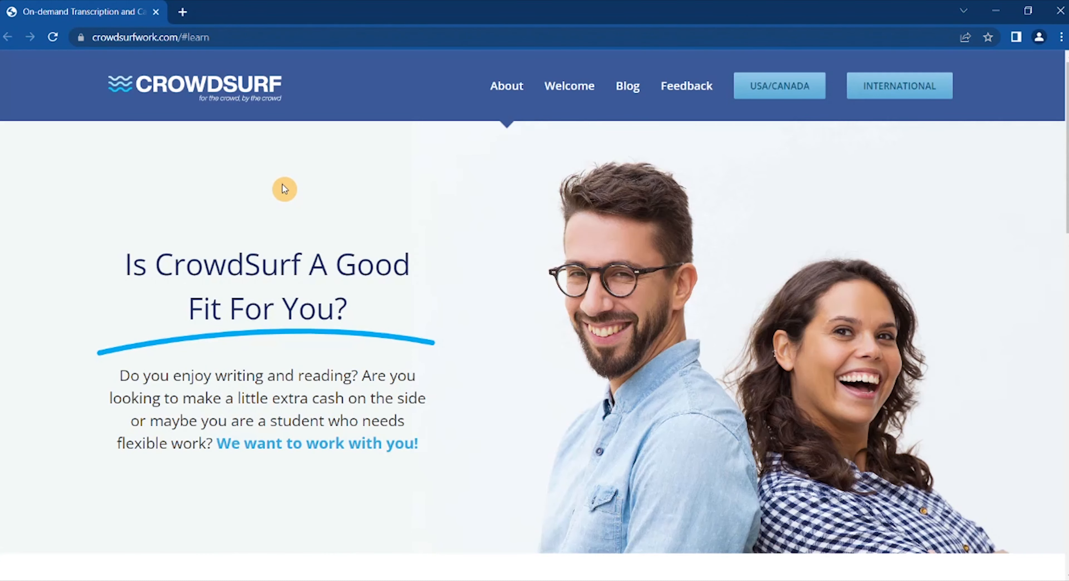
mouse_move(176, 302)
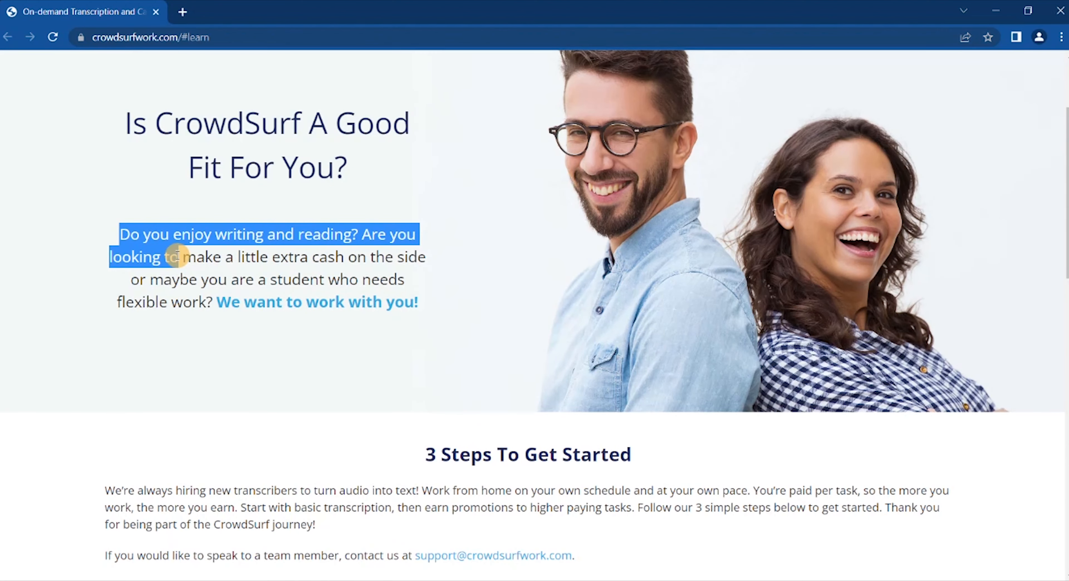
Step: Highlight the intro lines on writing, hiring new transcribers and working from home, then reach '3 Steps To Get Started'
left_click_drag(171, 256, 235, 279)
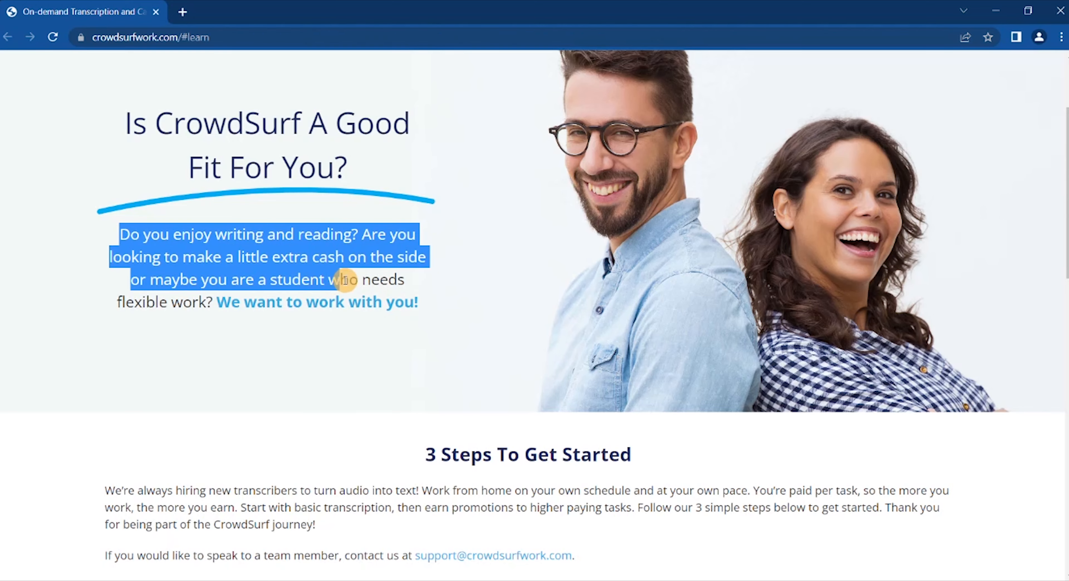
scroll("down", 3)
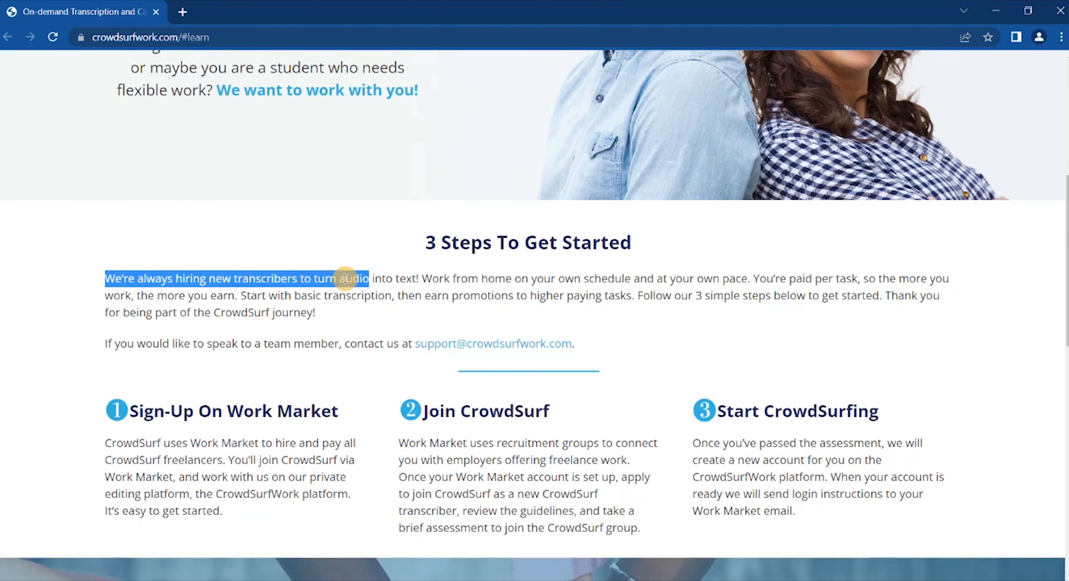
left_click_drag(349, 278, 578, 278)
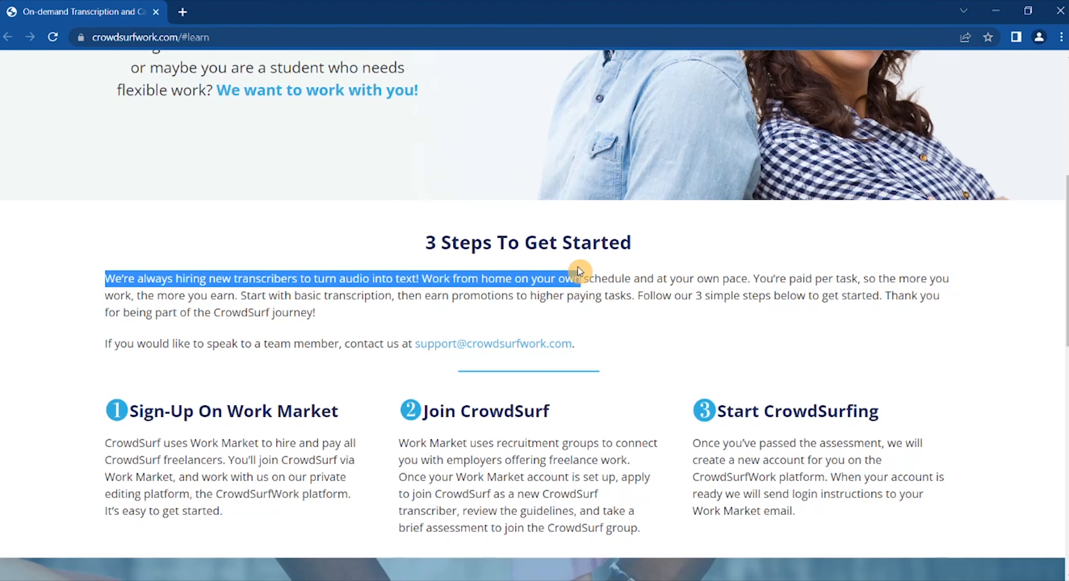
left_click_drag(573, 279, 739, 279)
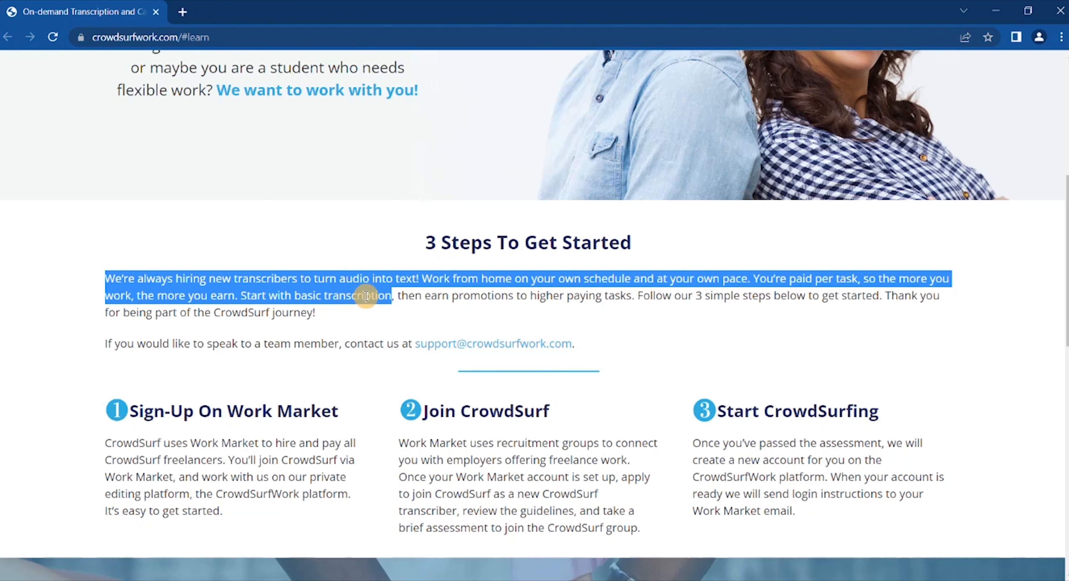
left_click_drag(364, 295, 596, 300)
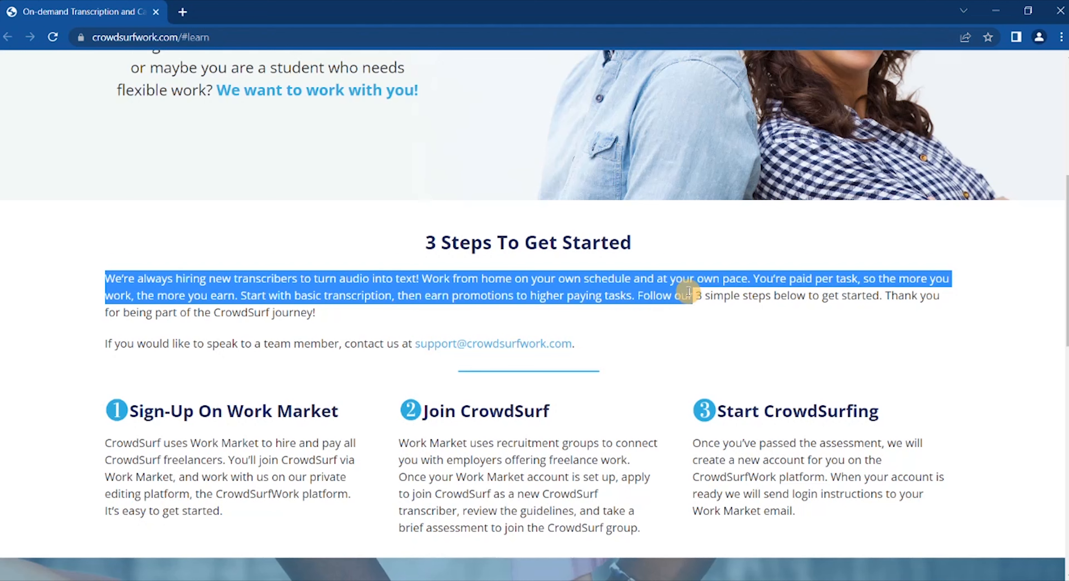
scroll("down", 3)
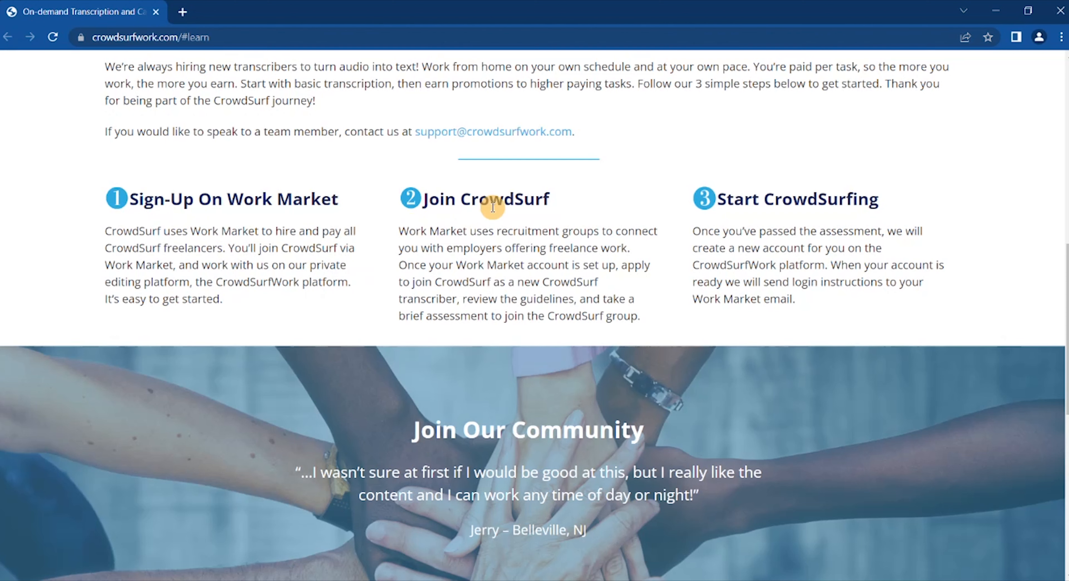
Step: Highlight the Join CrowdSurf and Start CrowdSurfing step descriptions, then clear the selection
left_click_drag(399, 231, 483, 247)
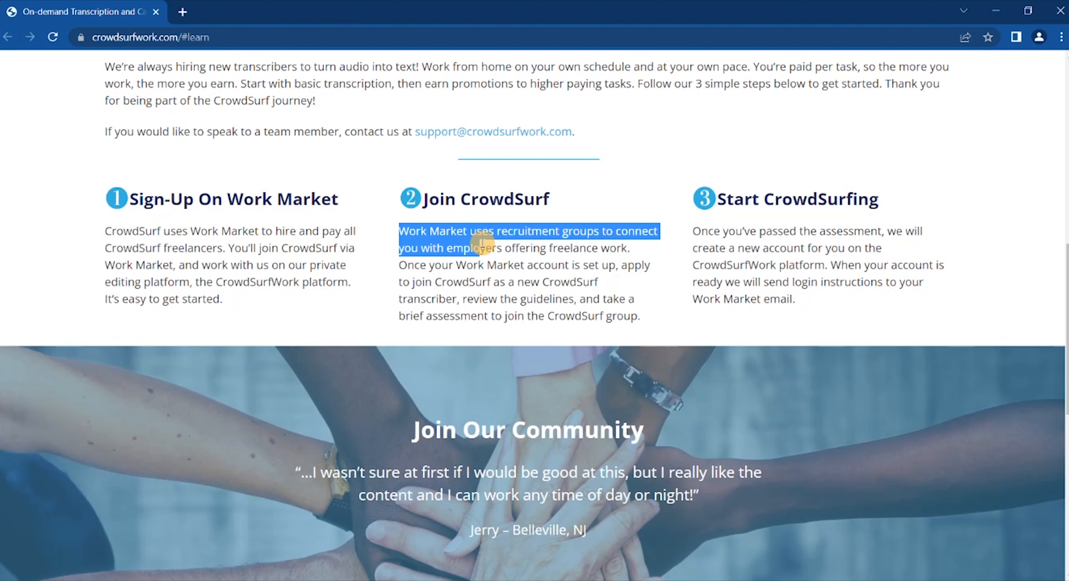
left_click_drag(477, 242, 569, 269)
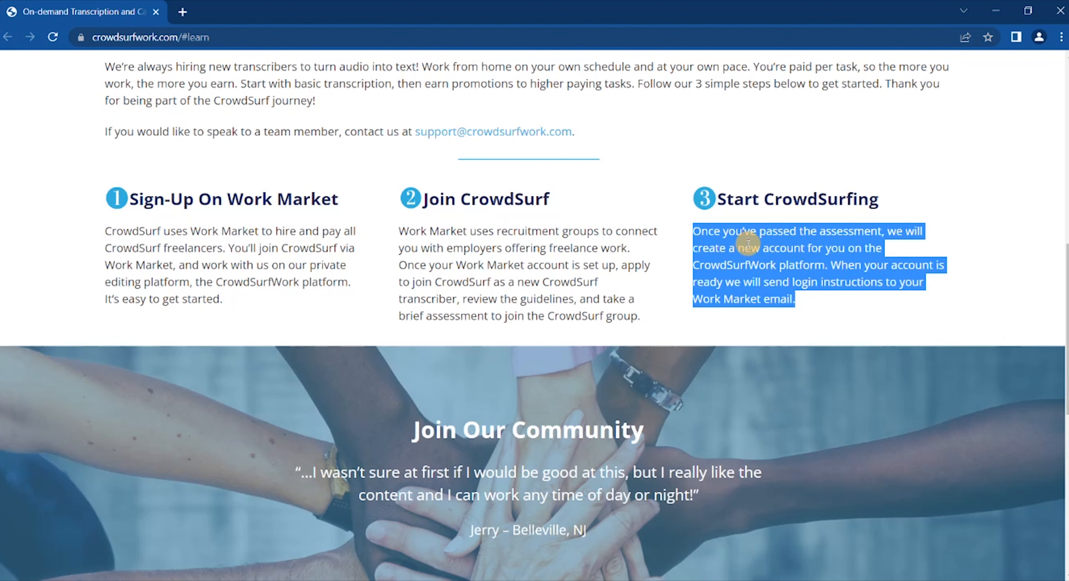
left_click(821, 247)
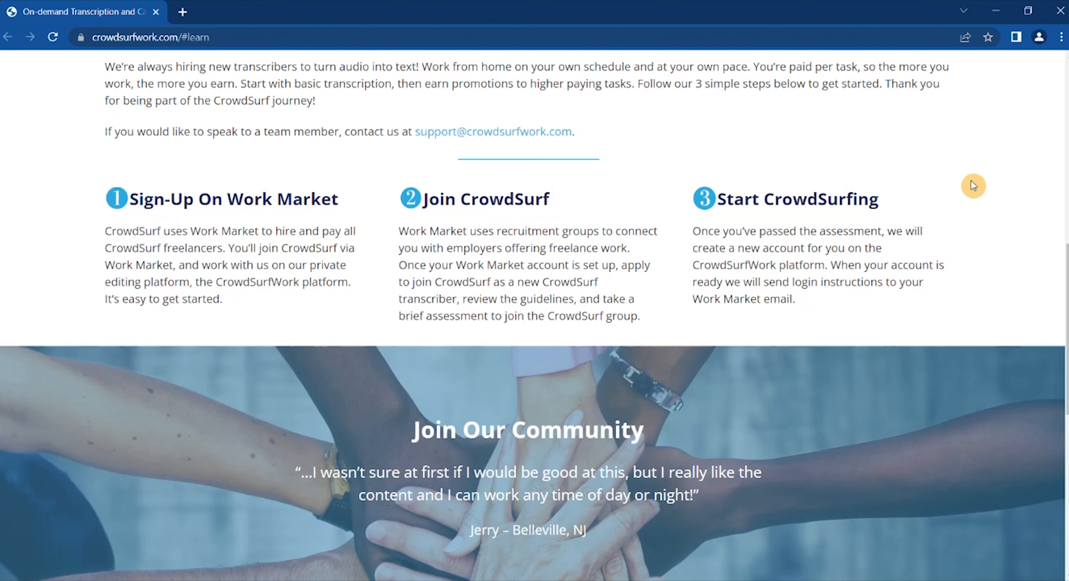
scroll("down", 3)
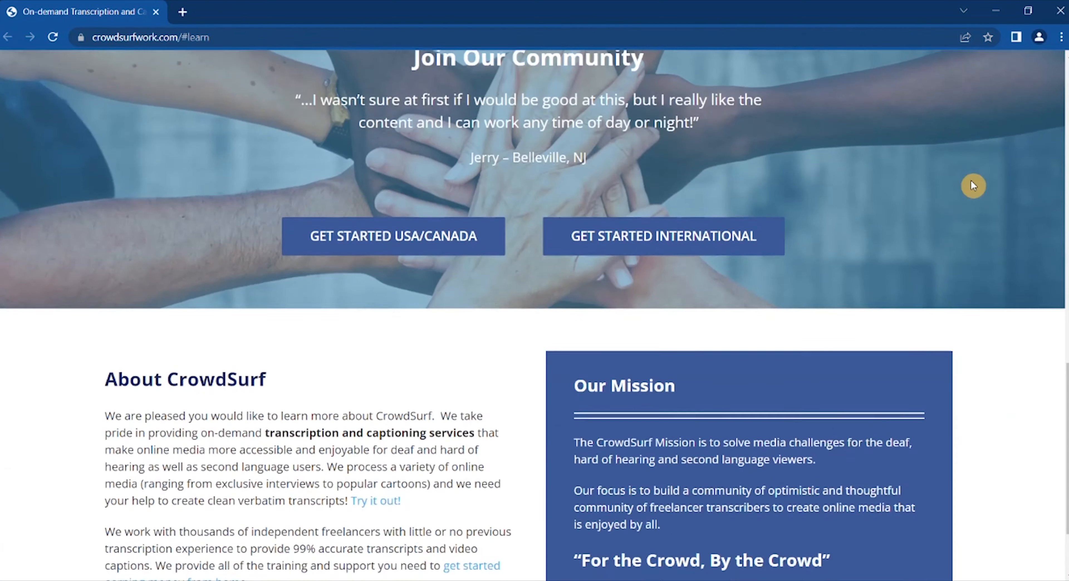
scroll("up", 3)
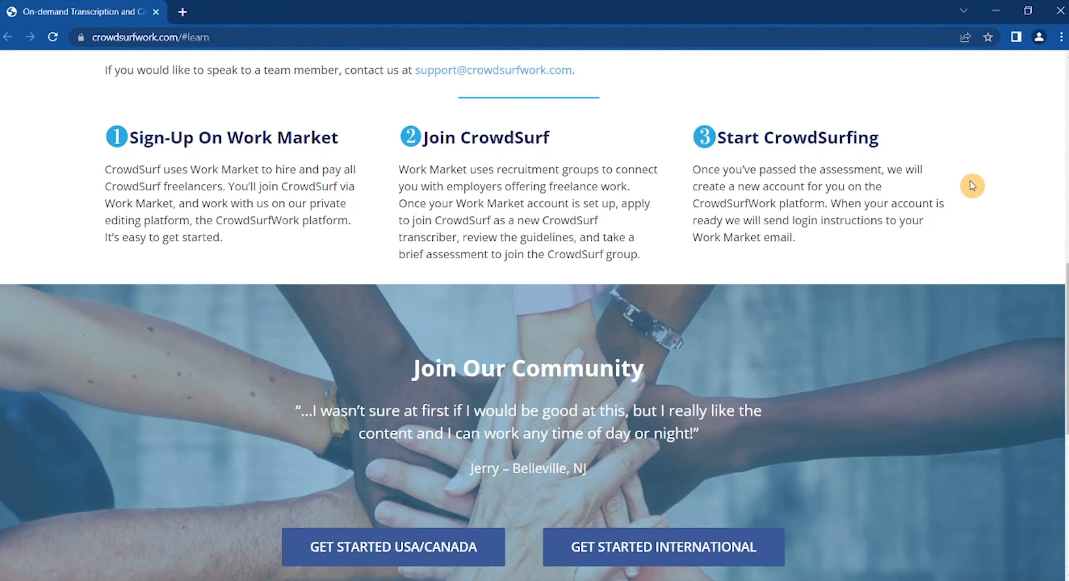
scroll("up", 3)
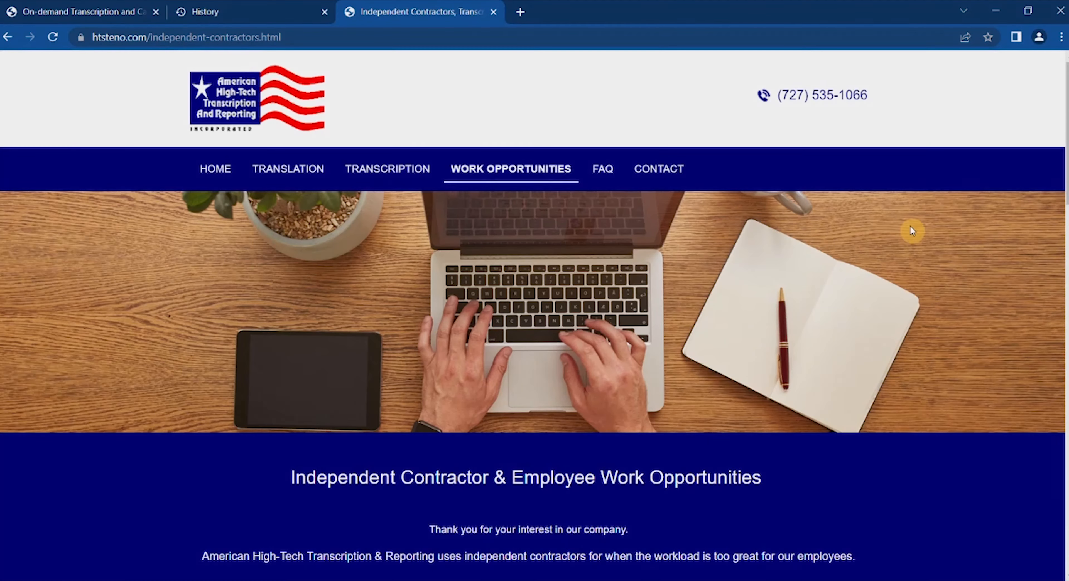
mouse_move(185, 167)
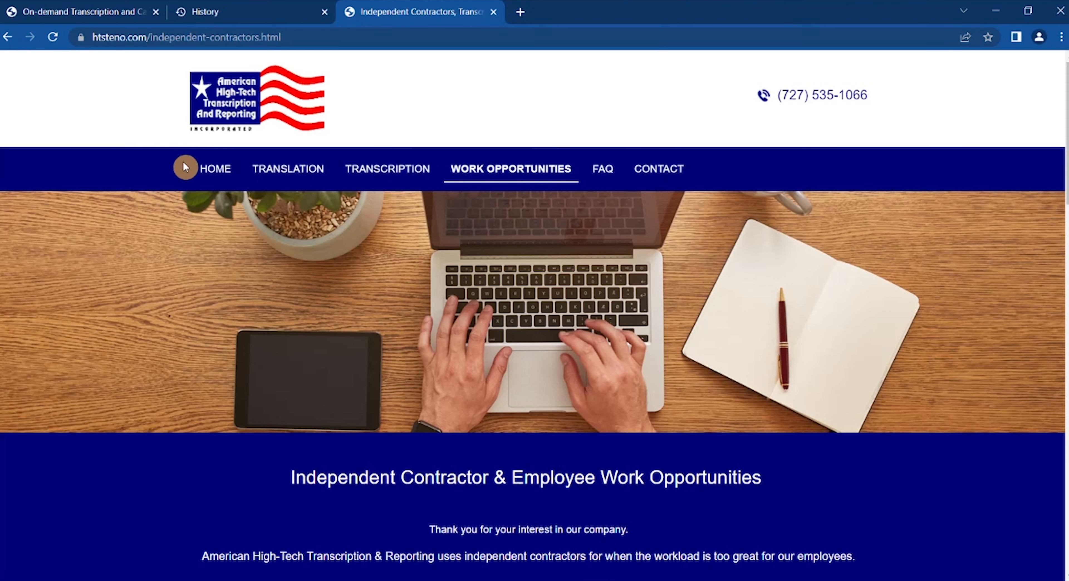
mouse_move(851, 265)
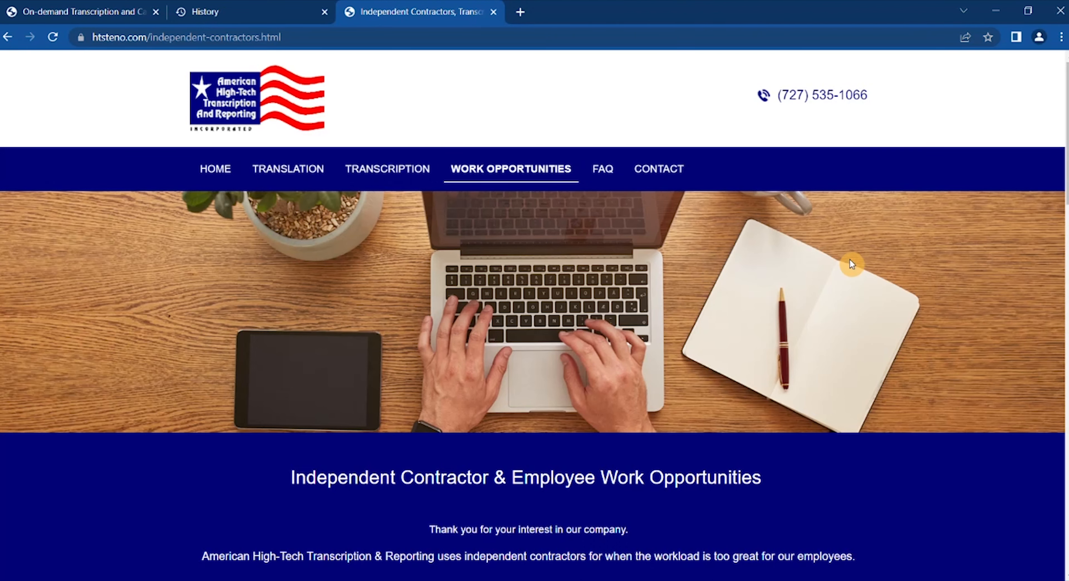
mouse_move(136, 255)
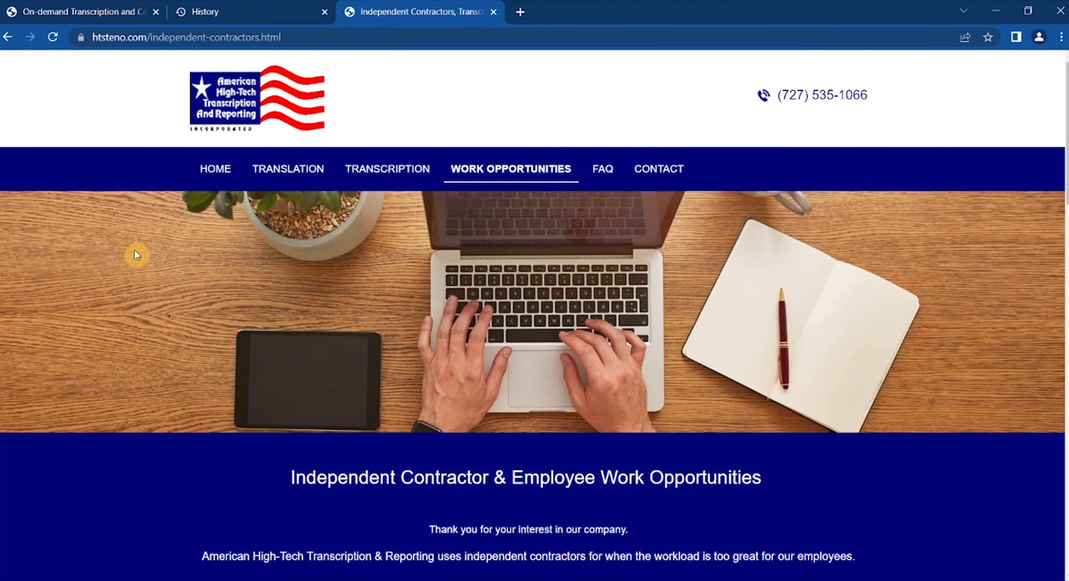
scroll("down", 3)
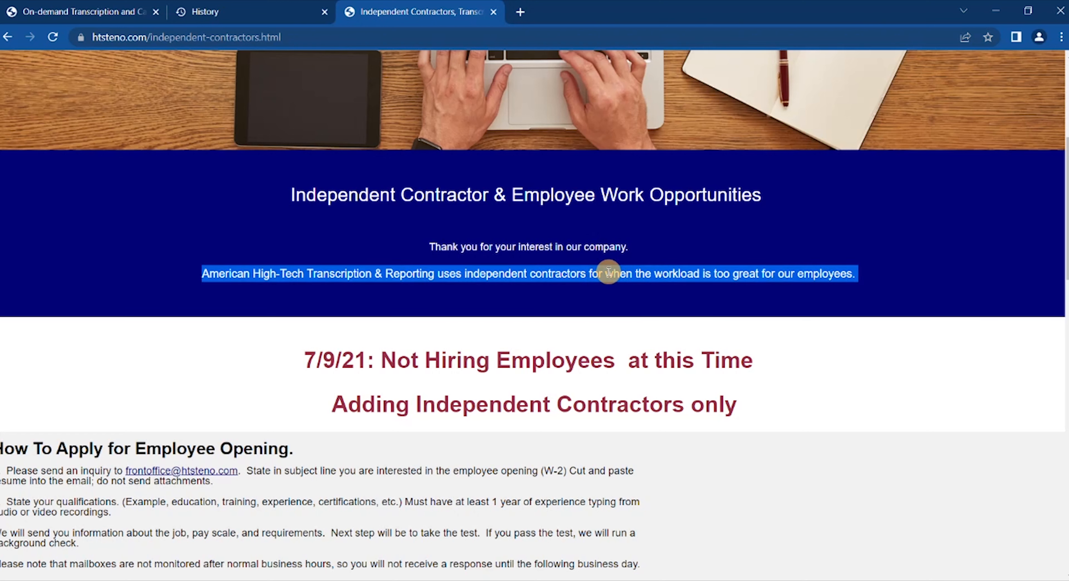
left_click(229, 332)
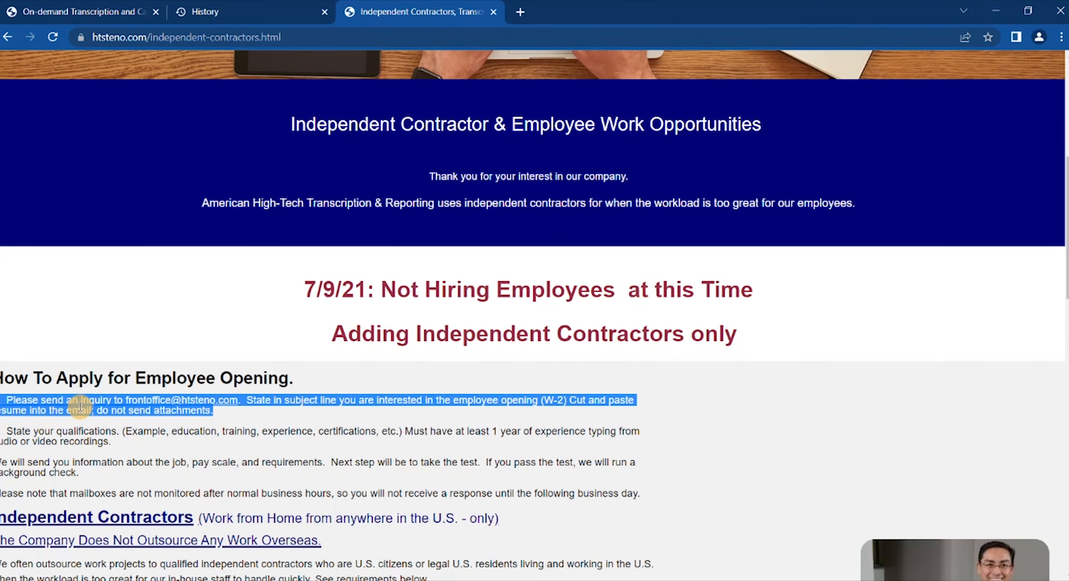
scroll("down", 3)
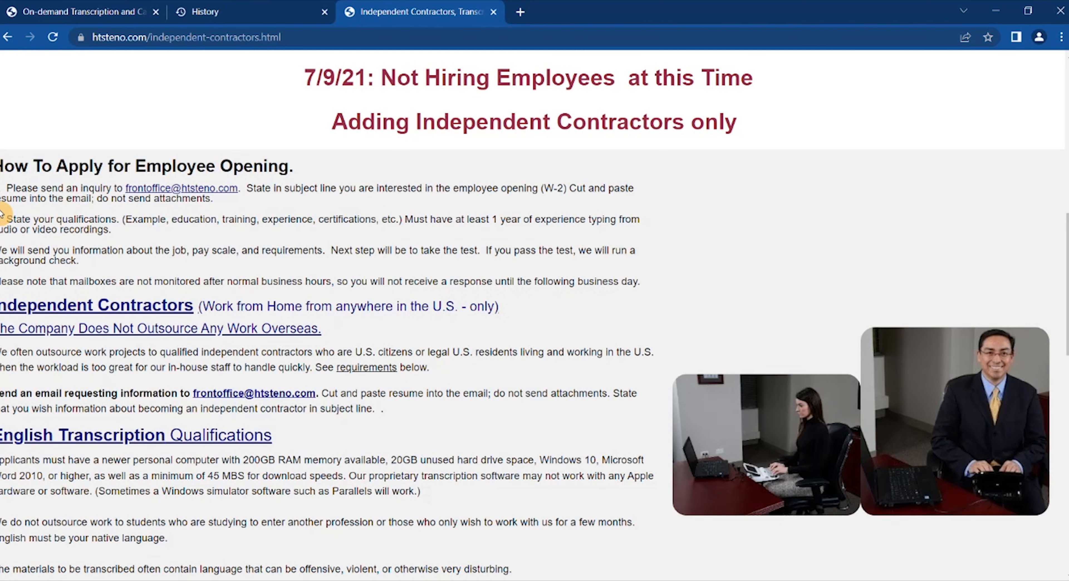
scroll("down", 3)
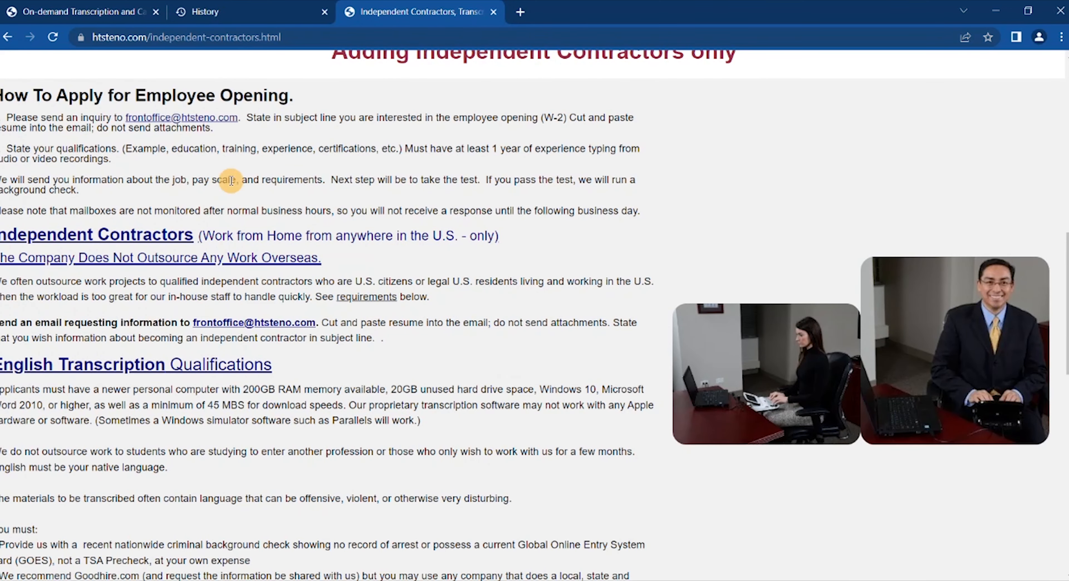
scroll("down", 3)
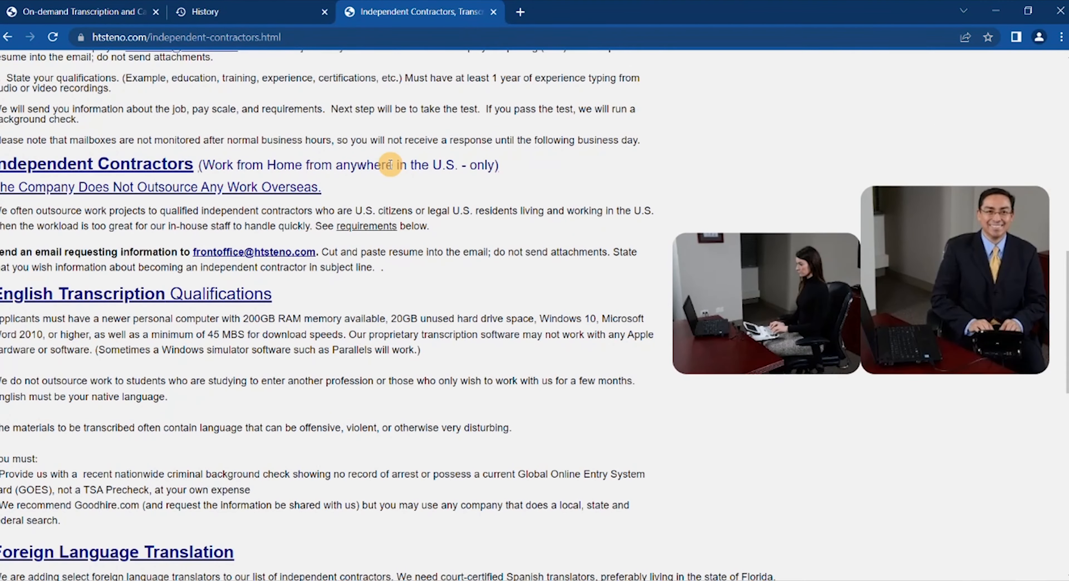
scroll("down", 3)
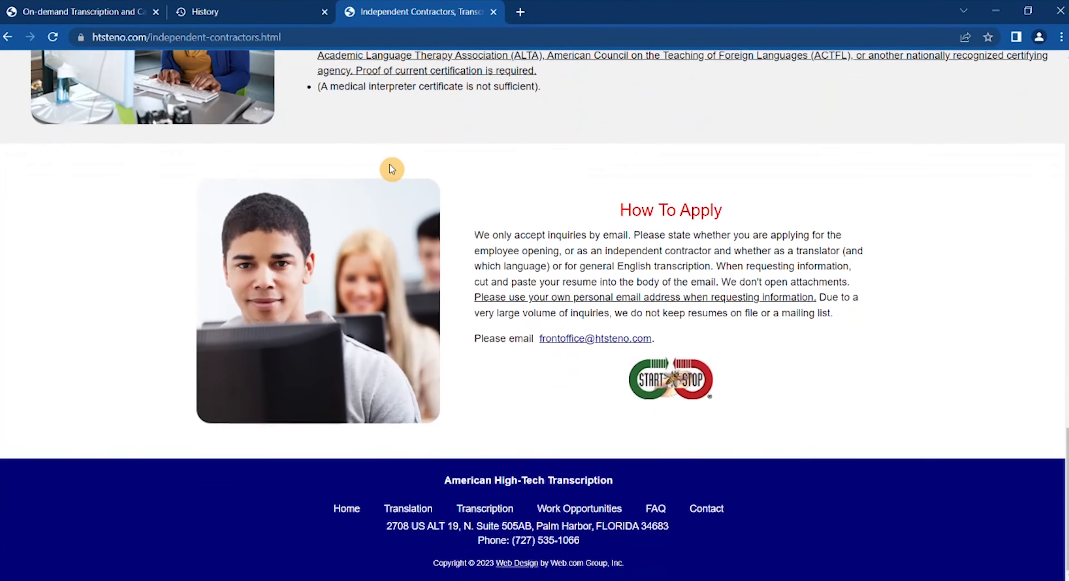
scroll("up", 3)
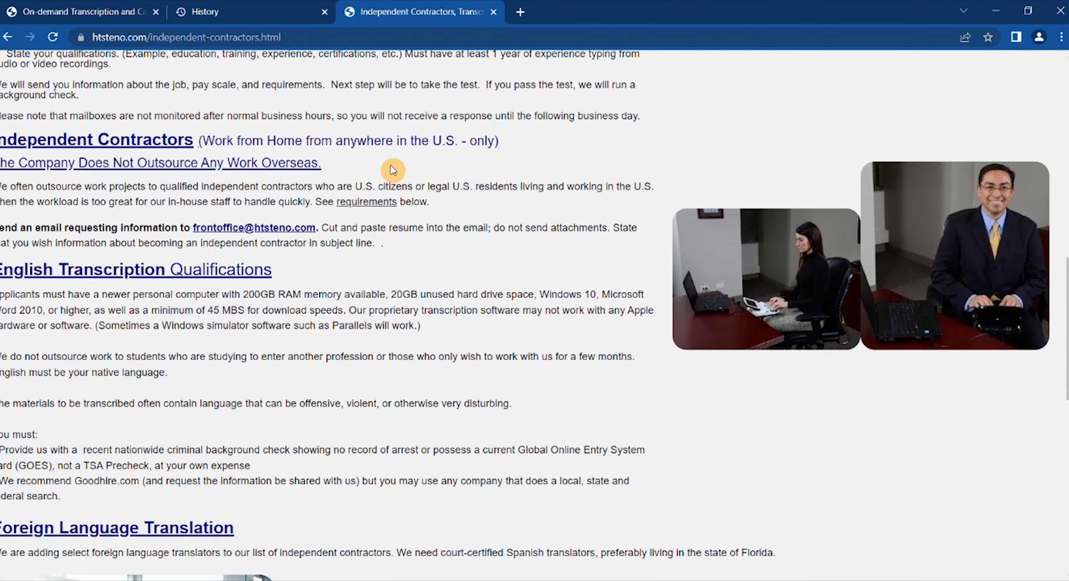
scroll("down", 3)
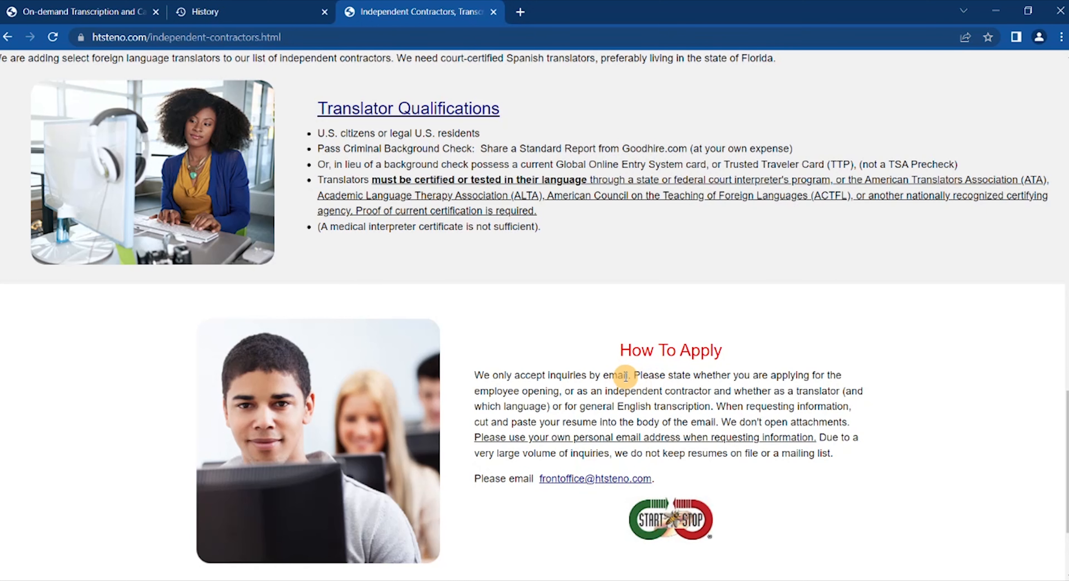
left_click_drag(627, 374, 614, 398)
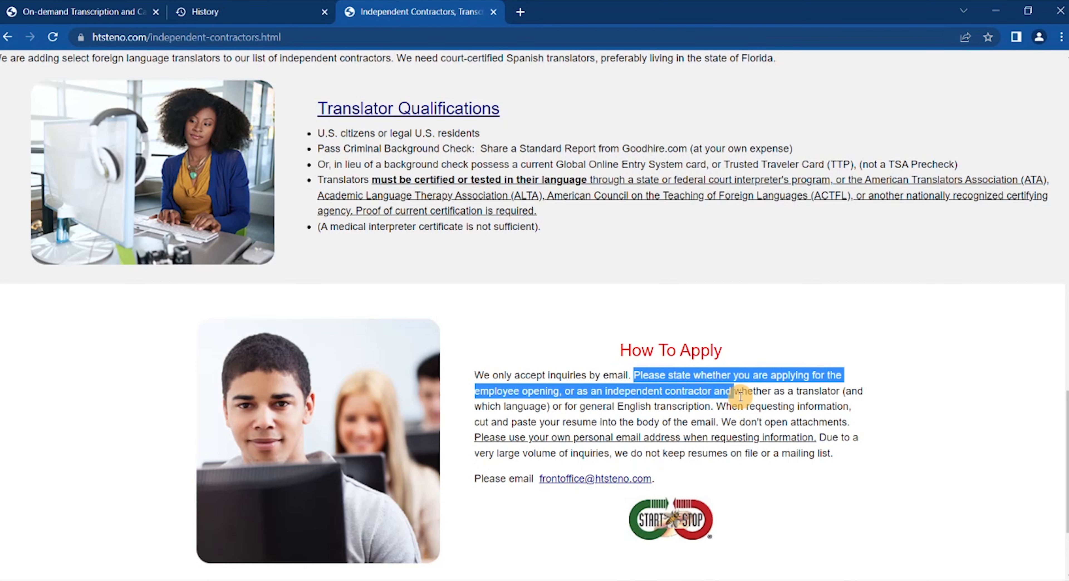
left_click_drag(736, 391, 865, 393)
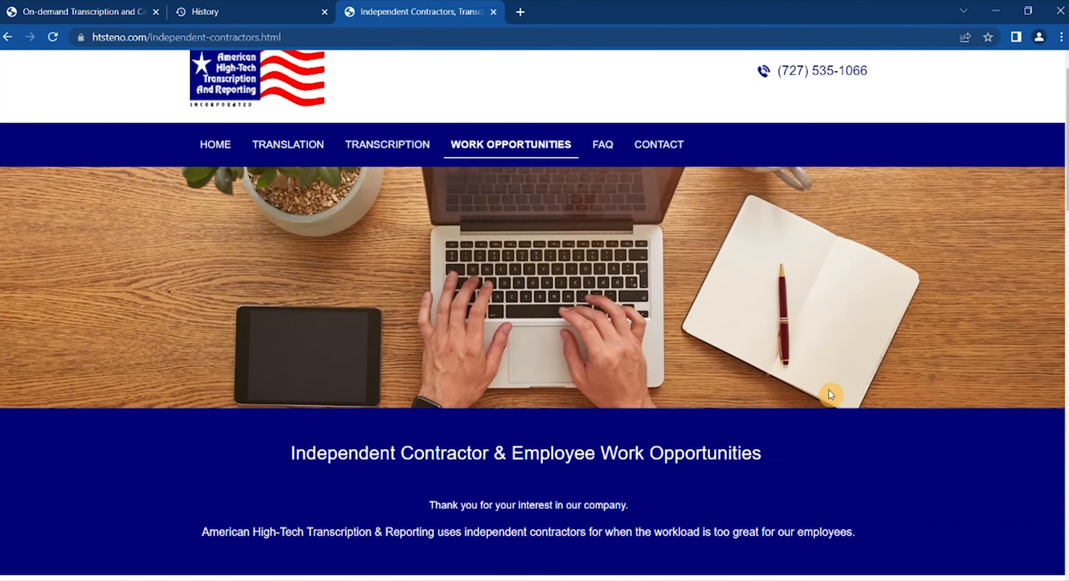
scroll("down", 3)
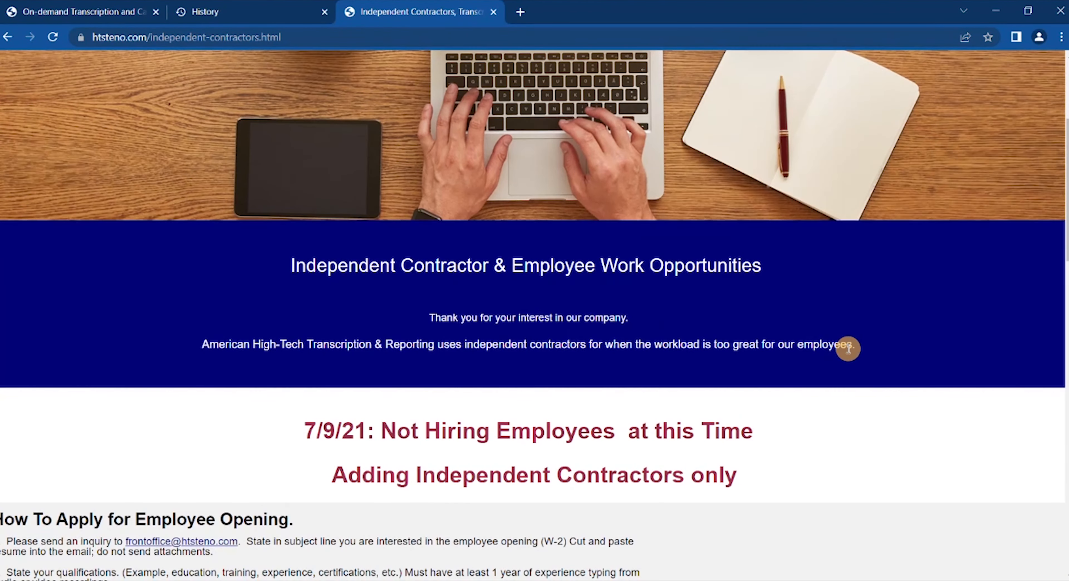
scroll("down", 3)
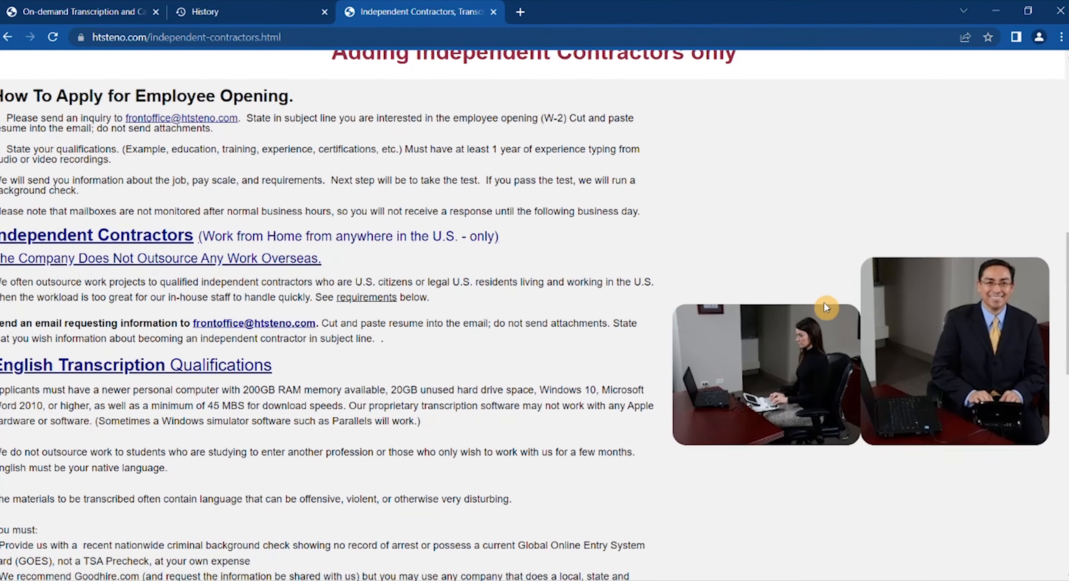
scroll("down", 3)
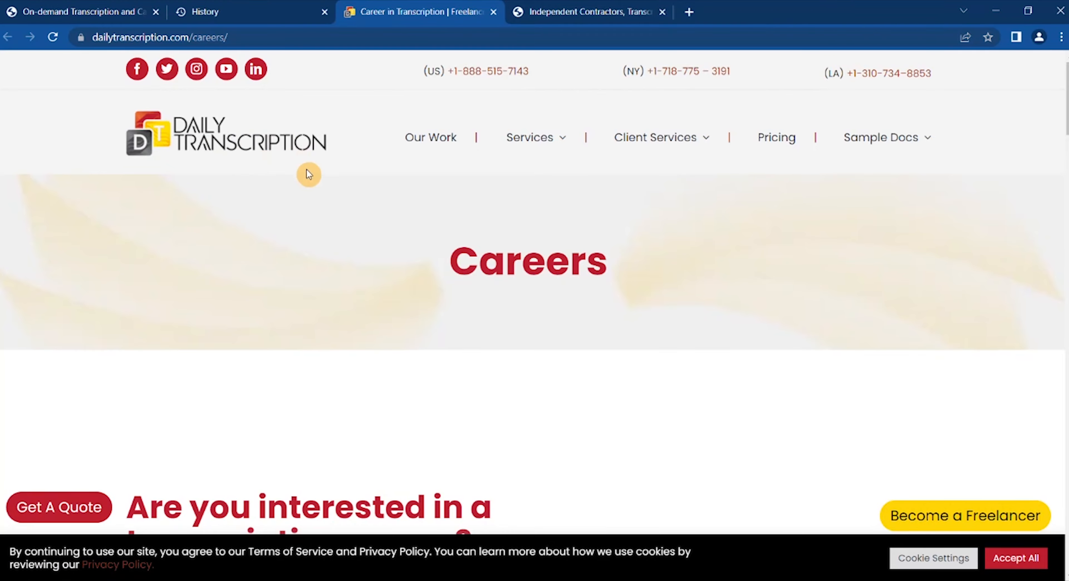
Step: Move down Daily Transcription's Careers page to its benefits list and role links
scroll("down", 3)
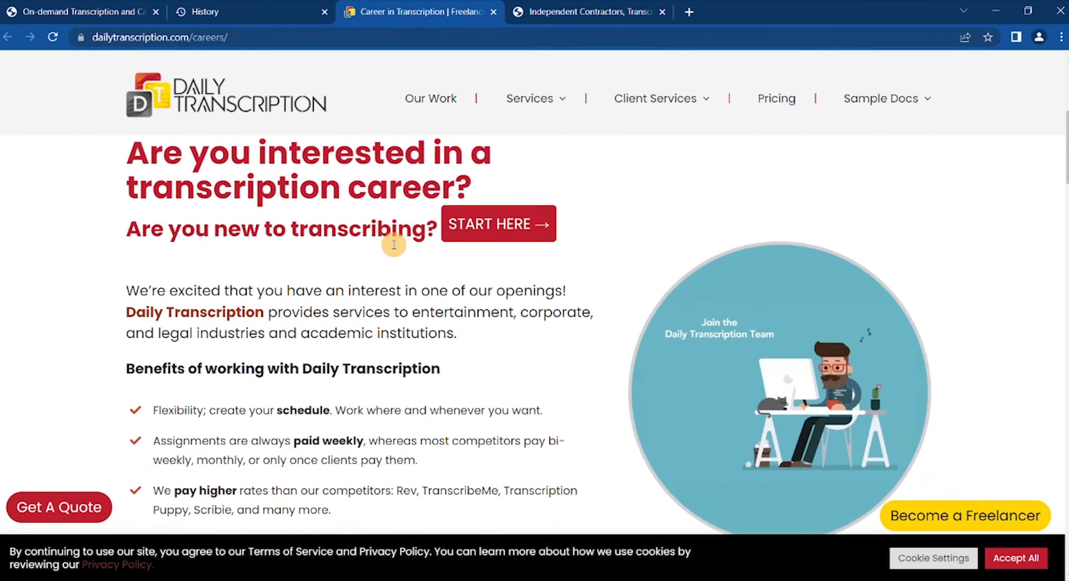
scroll("down", 3)
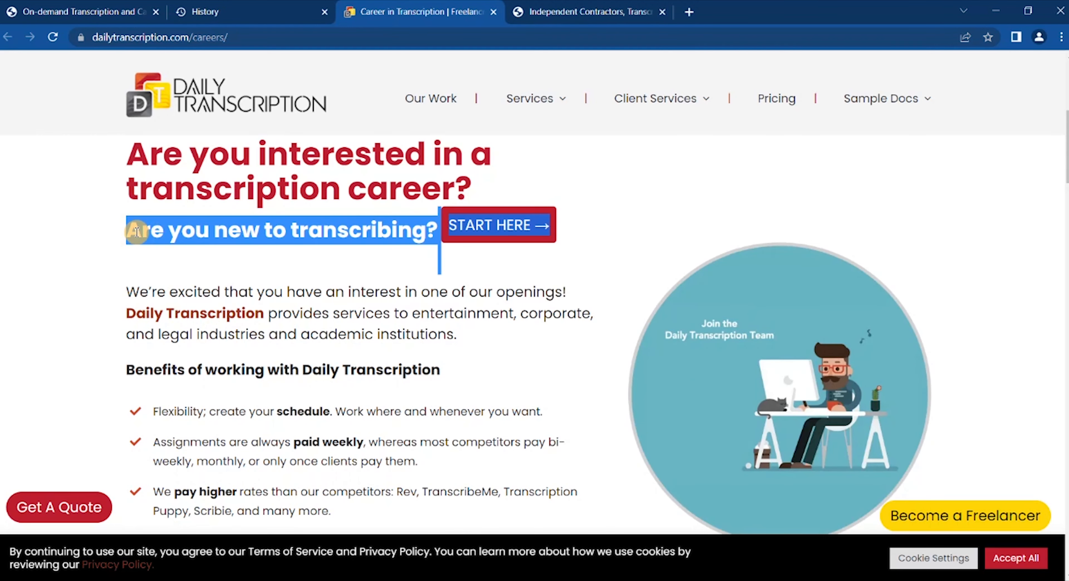
scroll("down", 3)
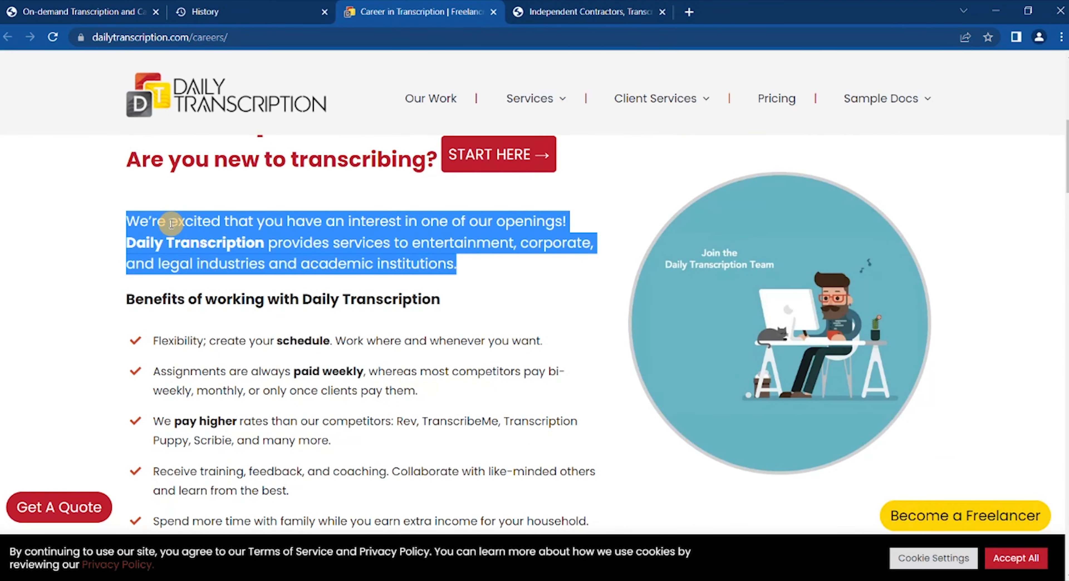
mouse_move(428, 235)
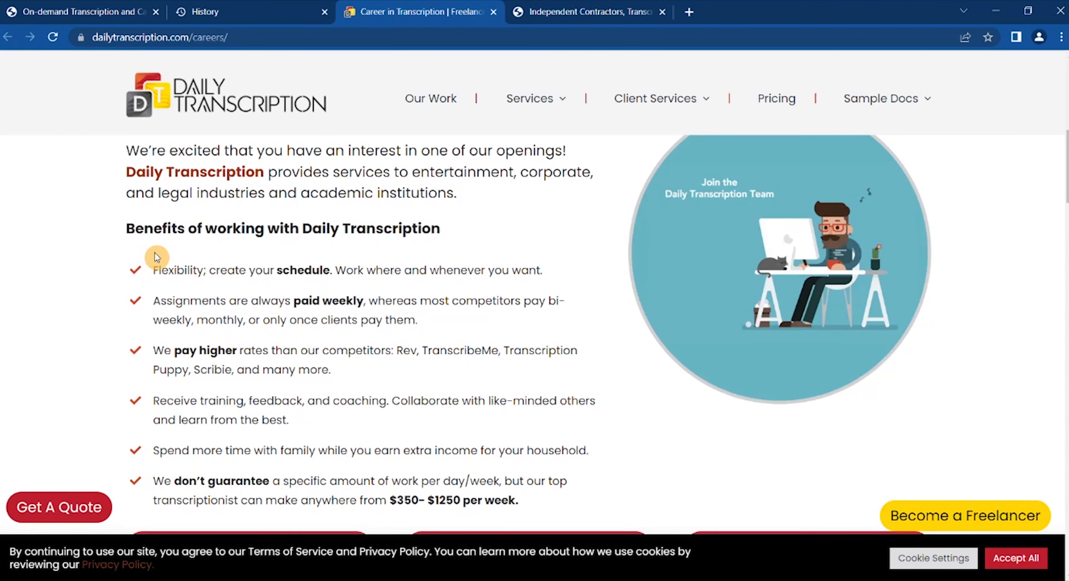
mouse_move(215, 246)
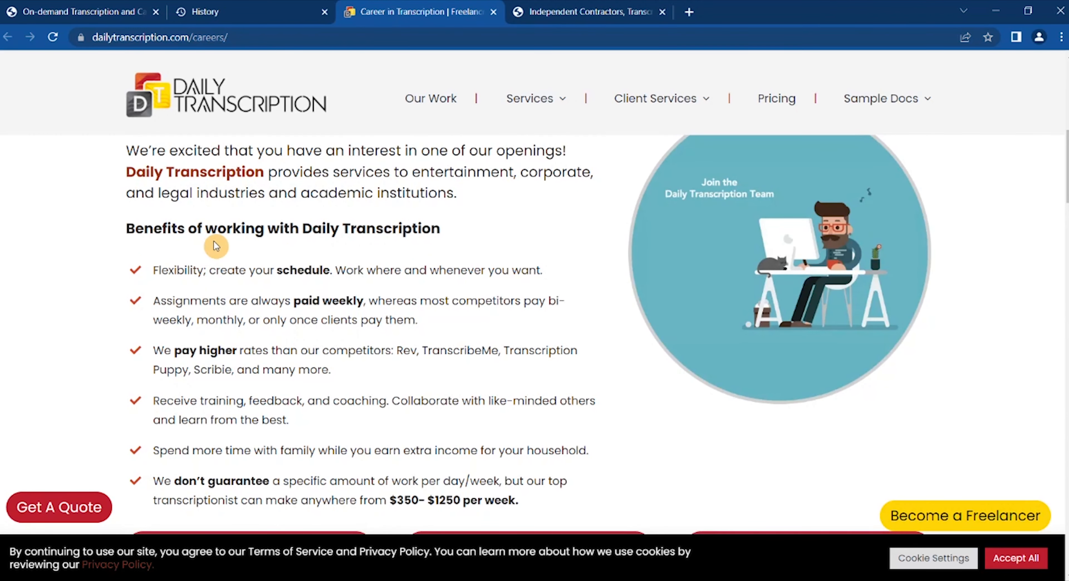
scroll("down", 3)
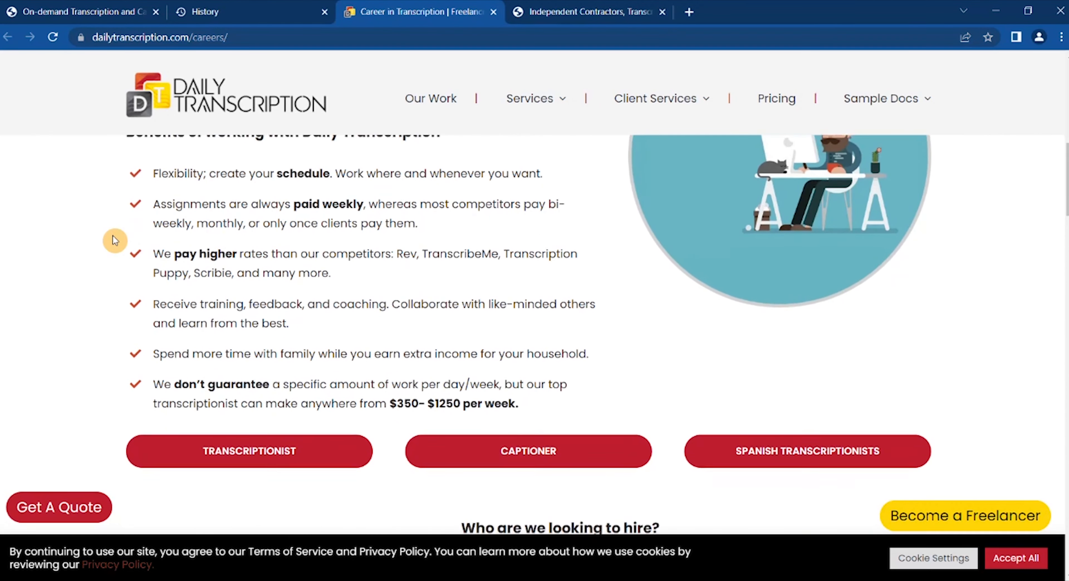
Step: Highlight 'Flexibility' in the benefits list and continue down through the weekly earnings claims
scroll("down", 3)
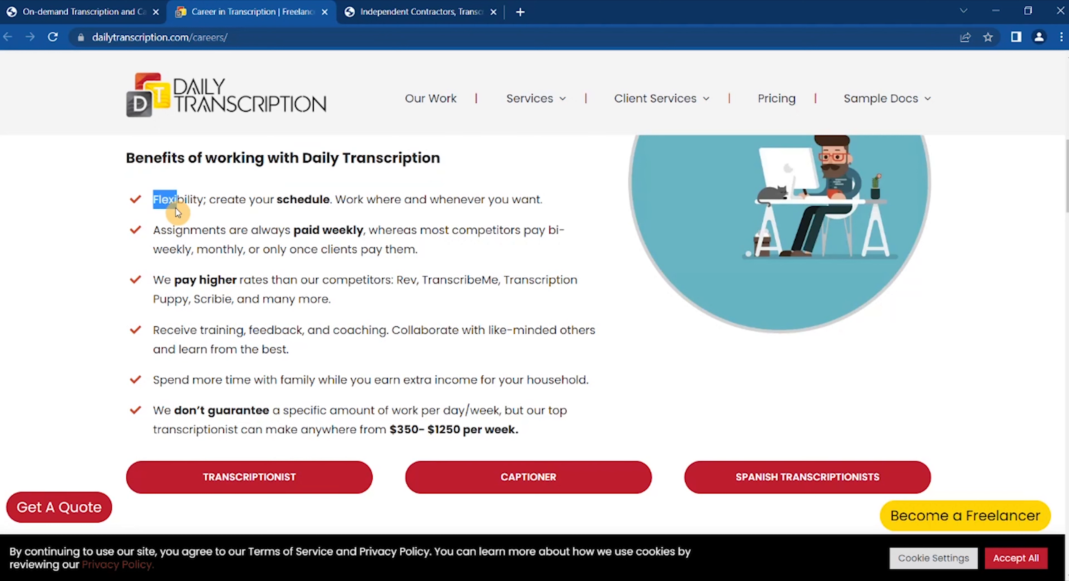
double_click(172, 249)
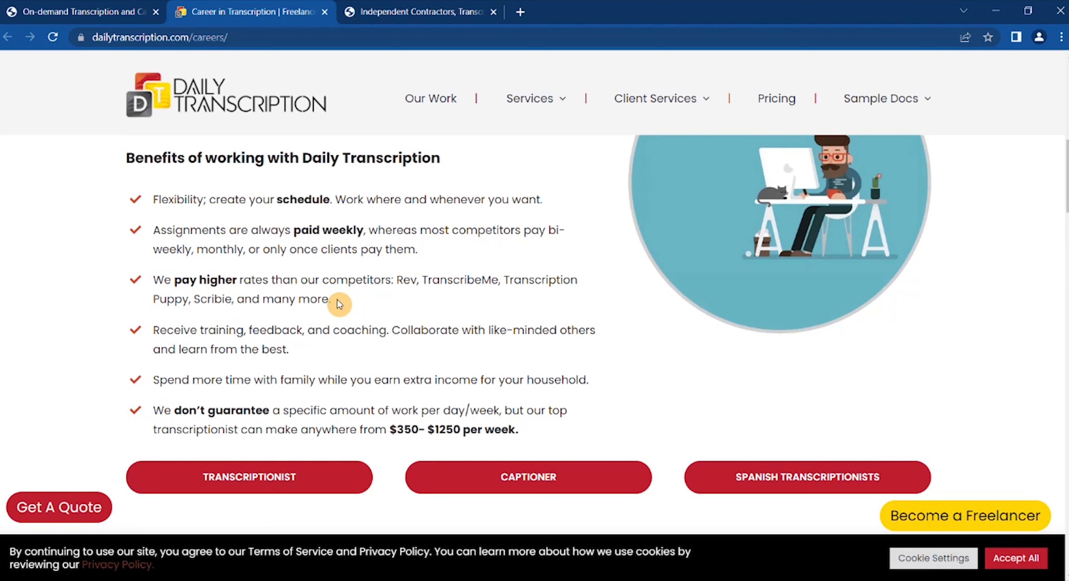
mouse_move(98, 301)
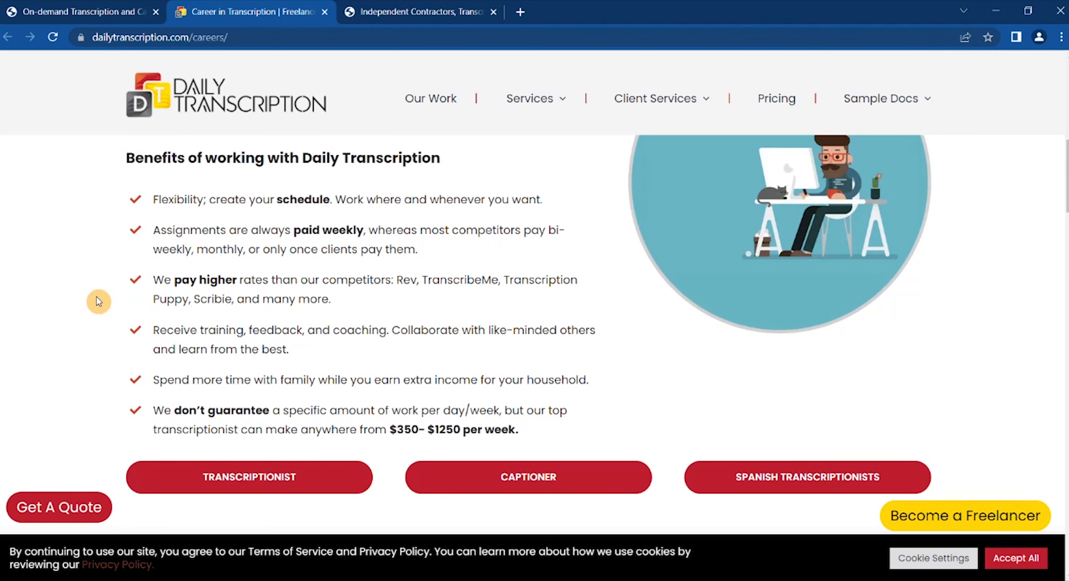
scroll("down", 3)
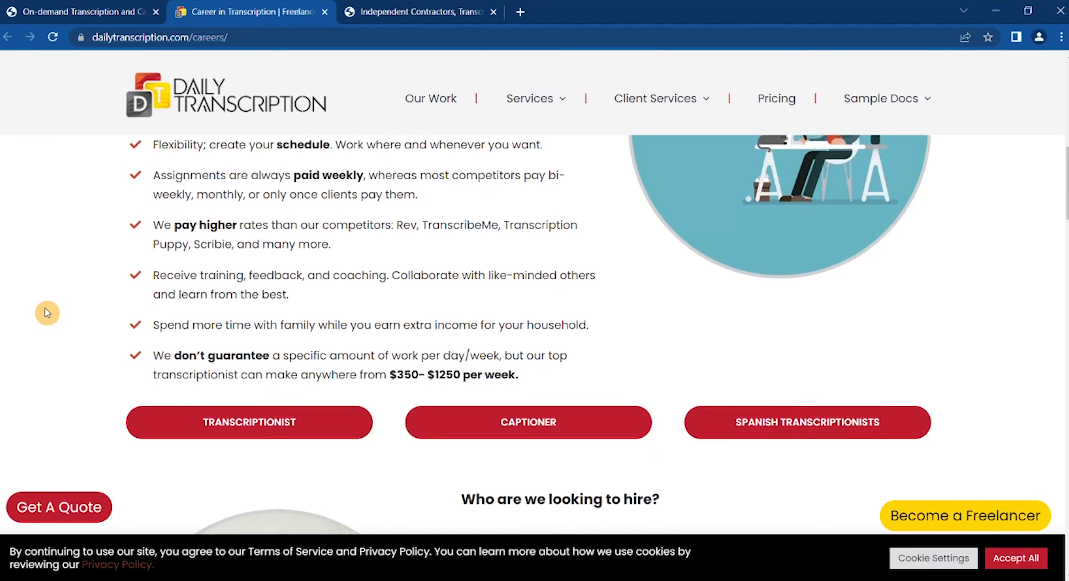
scroll("down", 3)
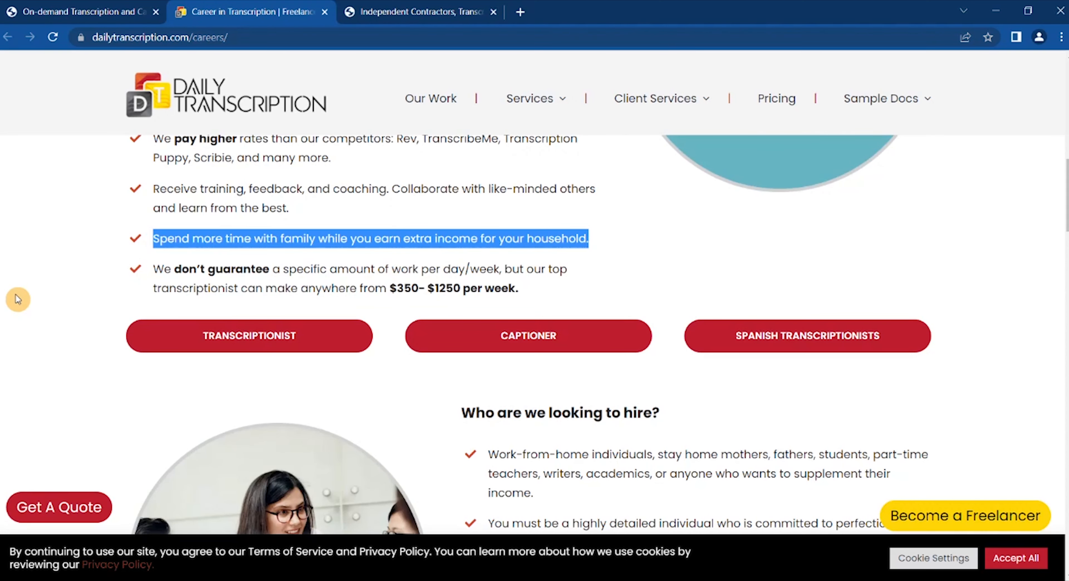
Step: Select and deselect the line about work not being guaranteed, reaching 'Who are we looking to hire?'
left_click(159, 269)
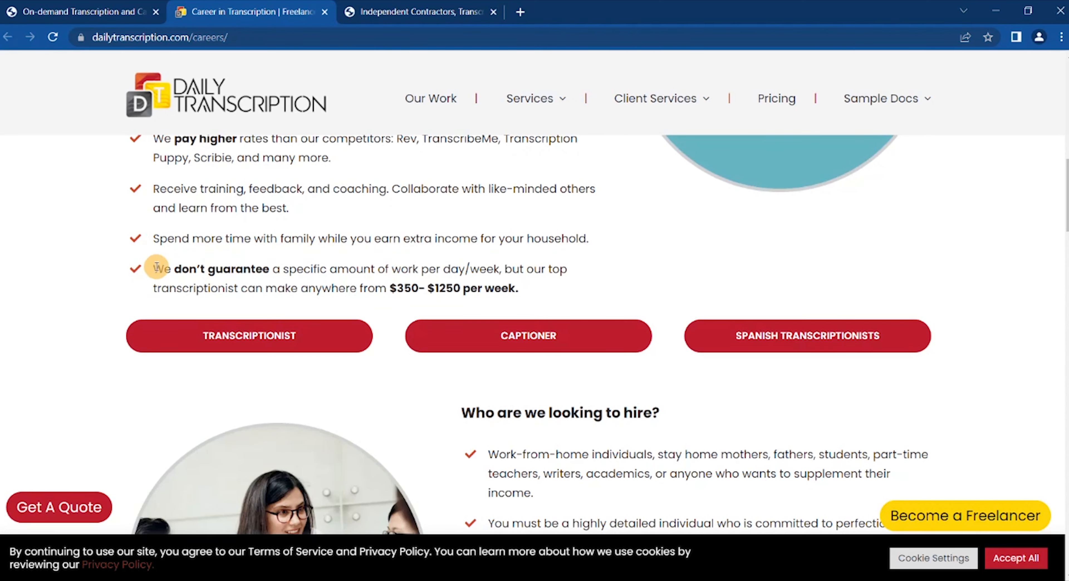
left_click_drag(154, 269, 518, 287)
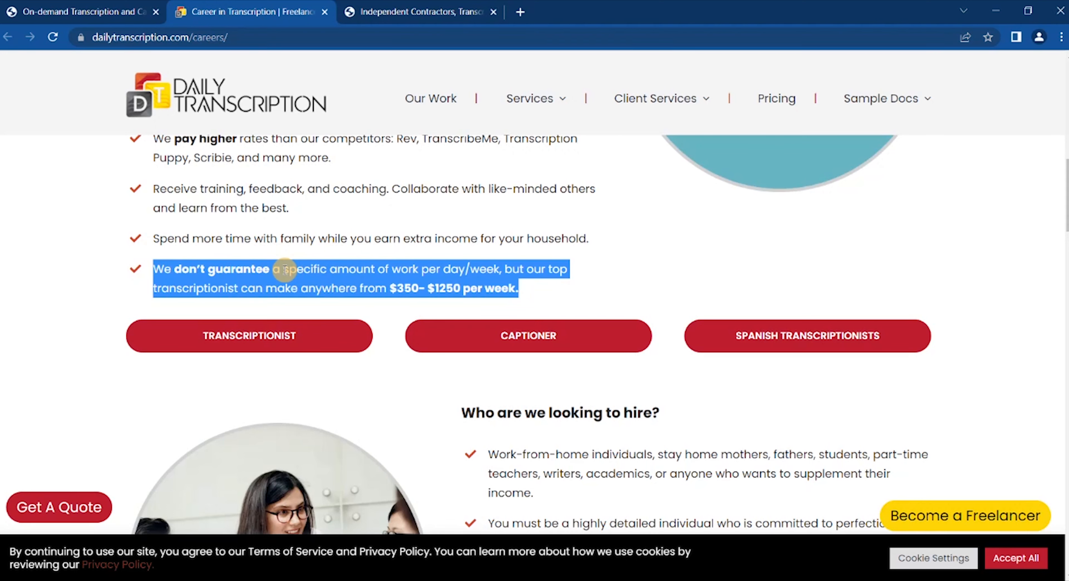
left_click(291, 268)
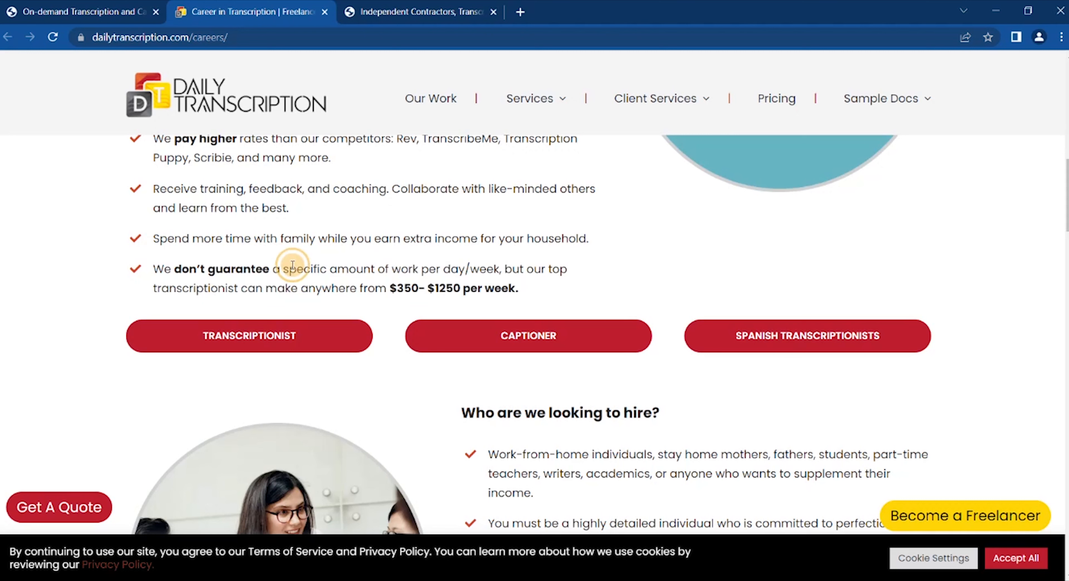
mouse_move(429, 284)
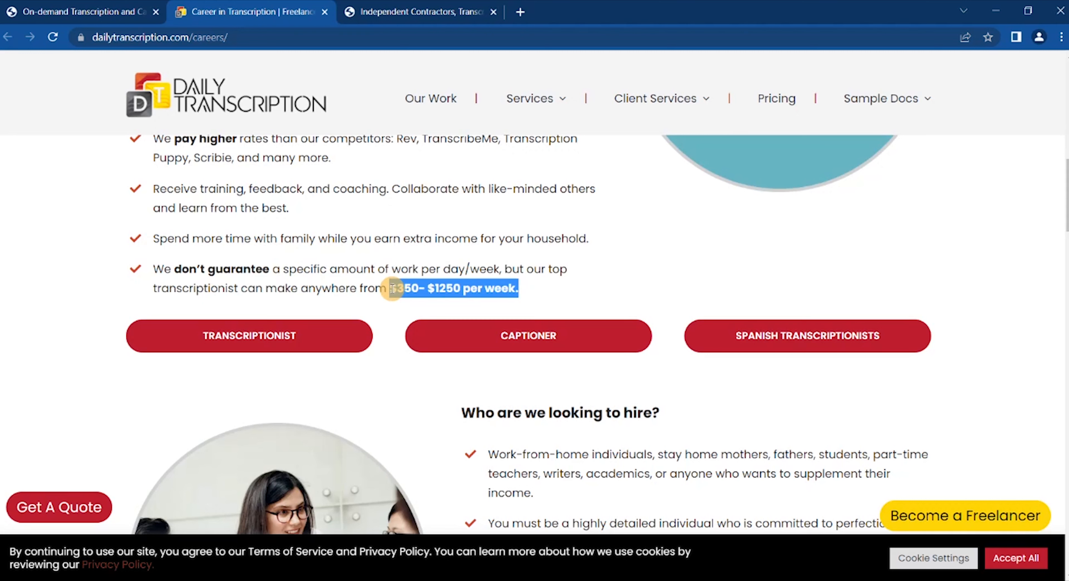
left_click(115, 273)
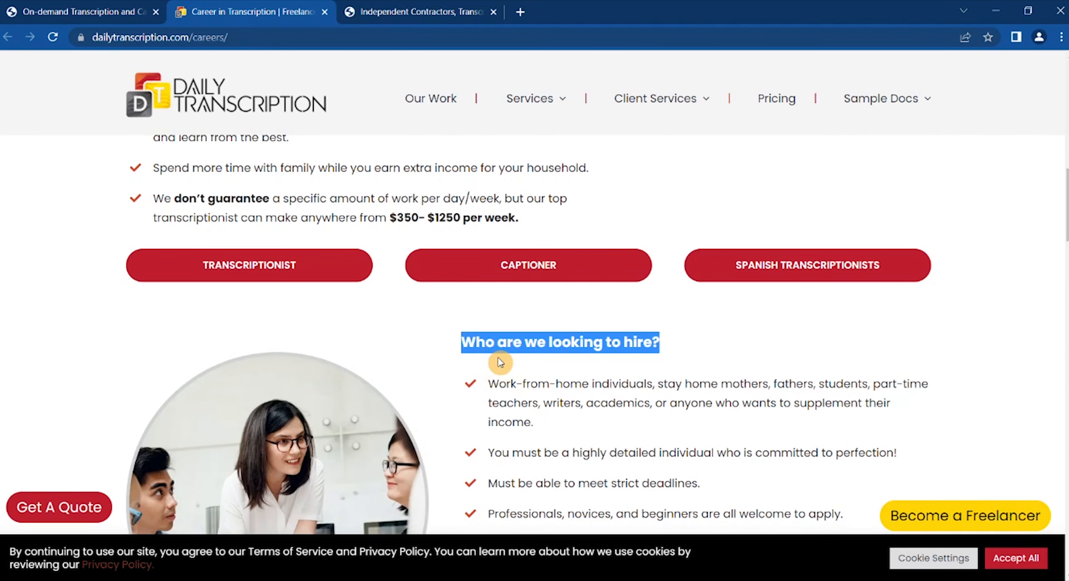
Step: Move down through the hiring requirements to the 'How to get started?' steps and start of the FAQ
scroll("down", 3)
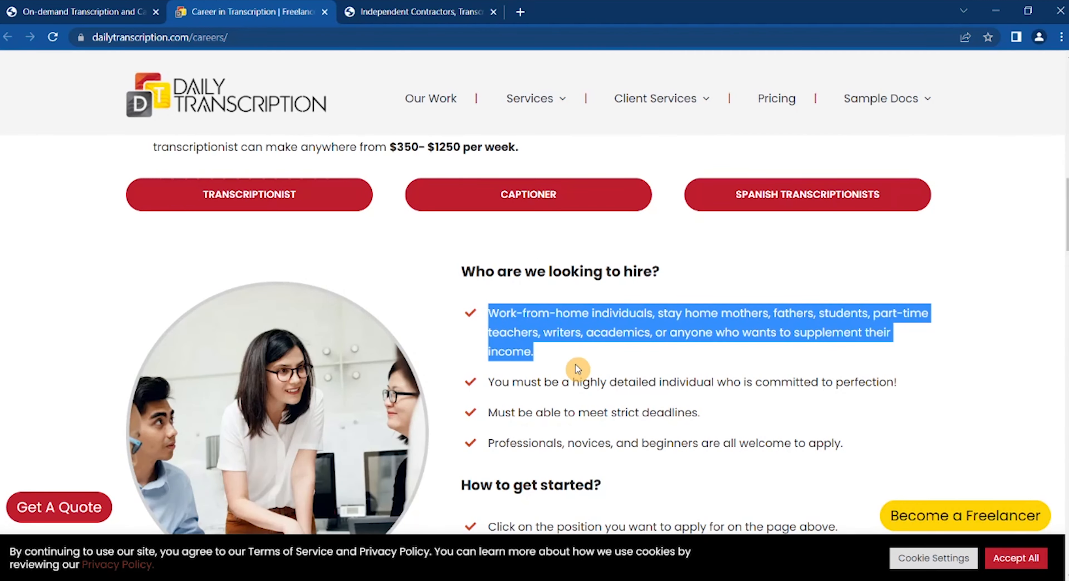
scroll("down", 3)
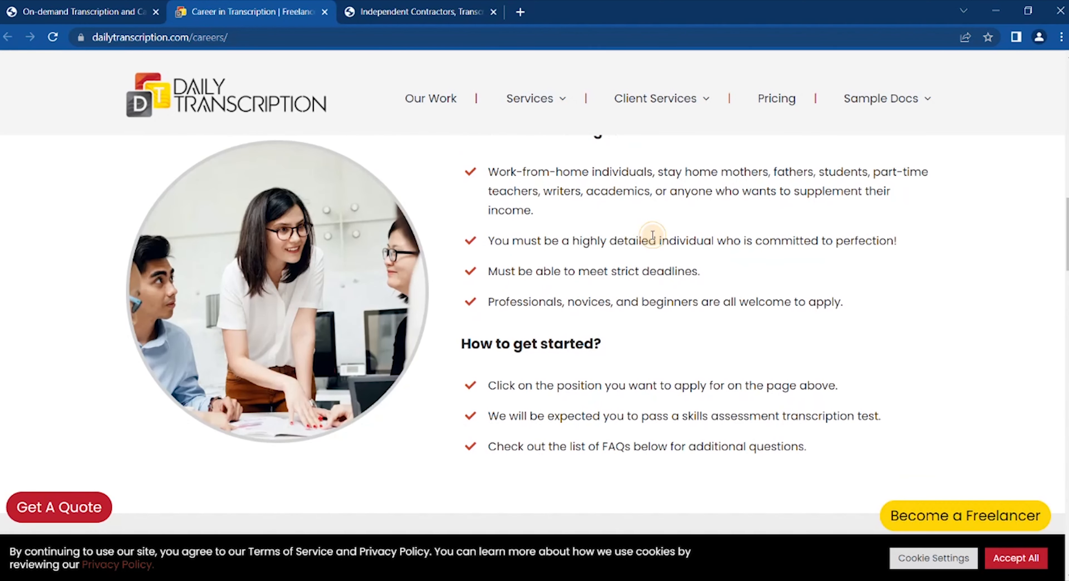
mouse_move(742, 268)
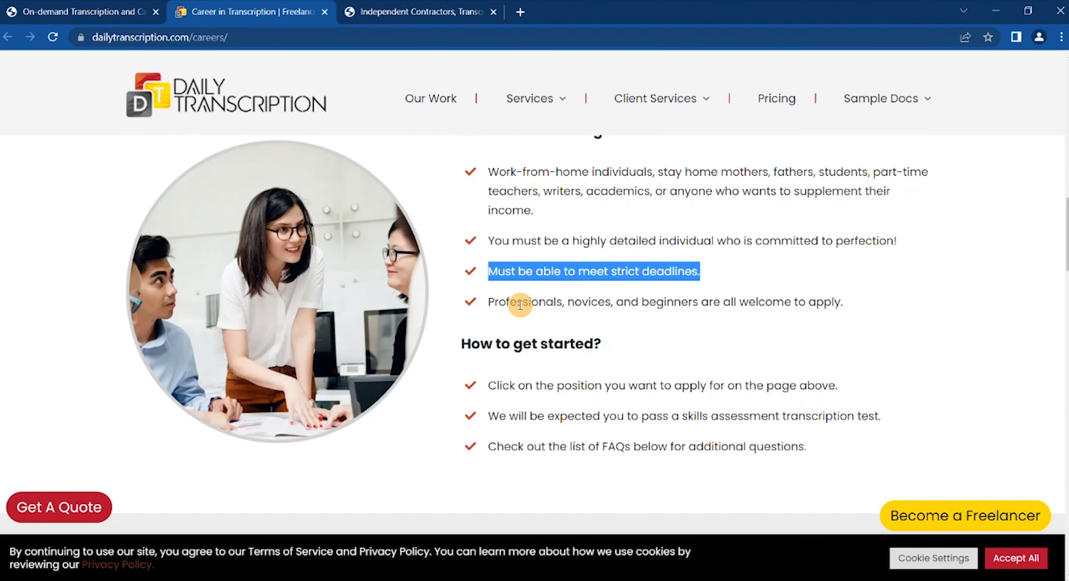
scroll("down", 3)
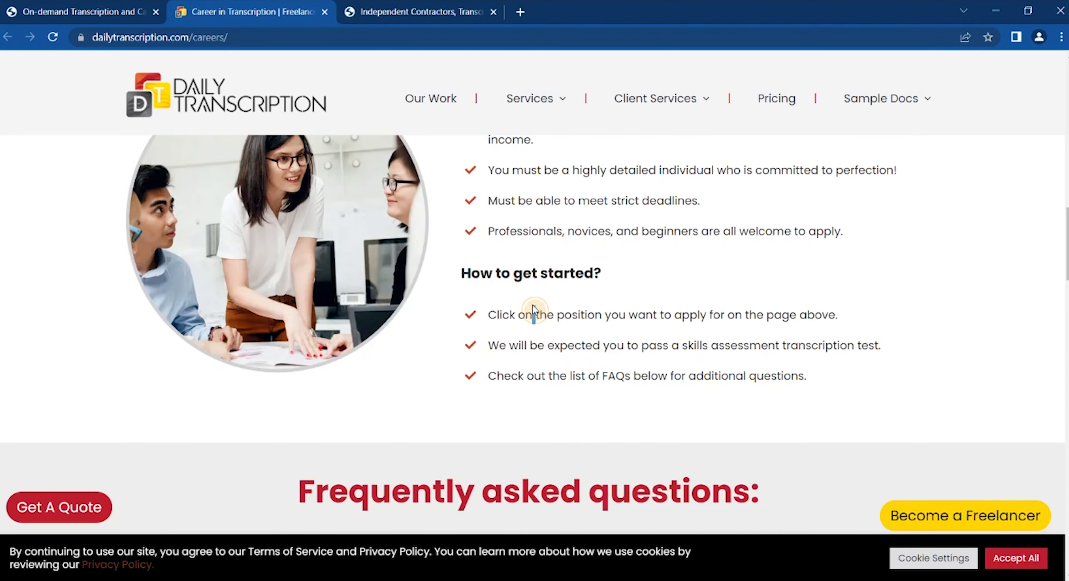
mouse_move(540, 320)
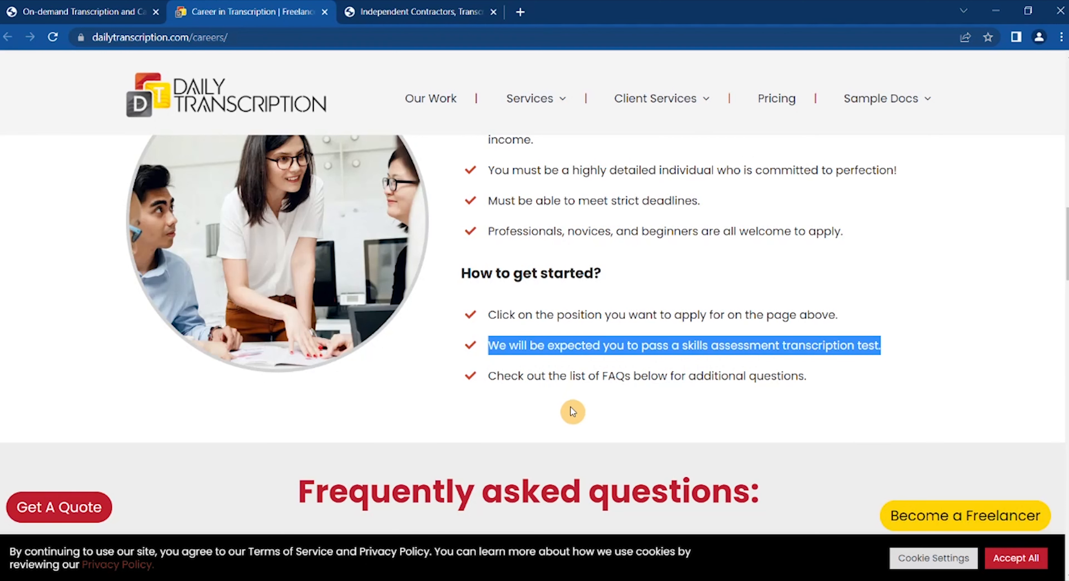
Step: Read down the FAQ and select the question about getting started
scroll("down", 3)
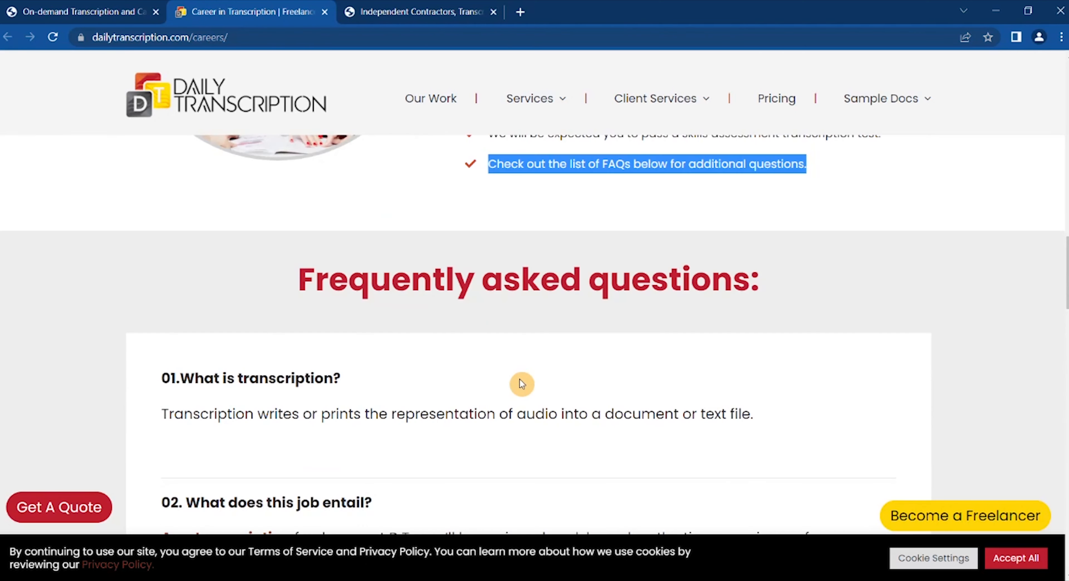
mouse_move(1014, 314)
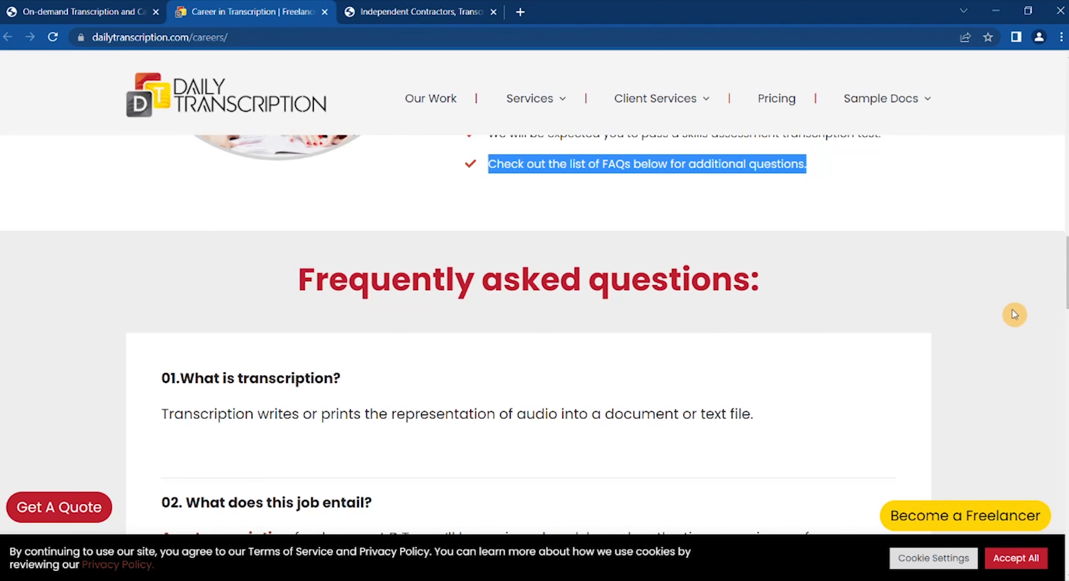
scroll("down", 3)
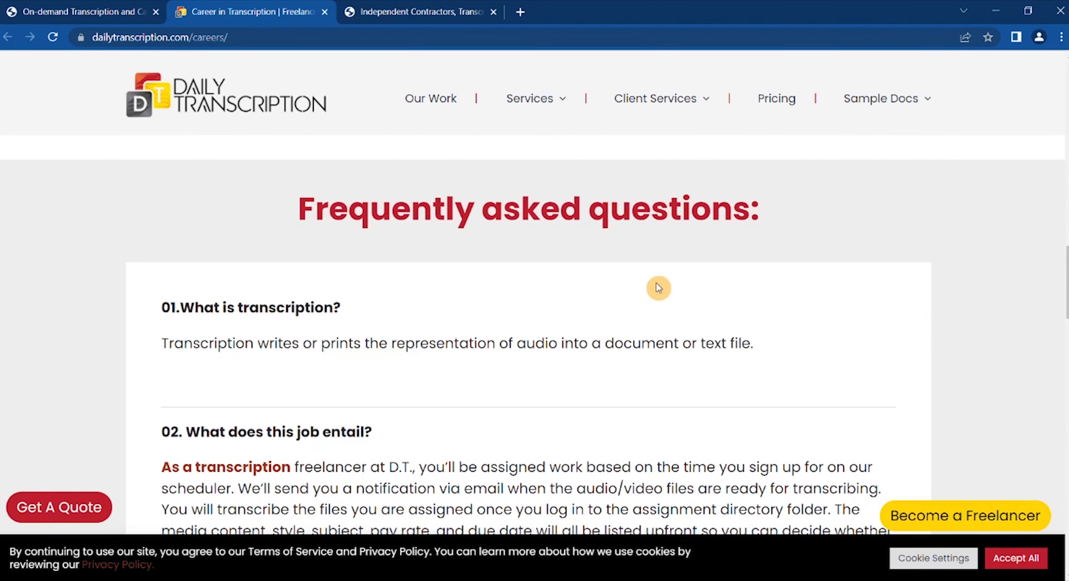
scroll("down", 3)
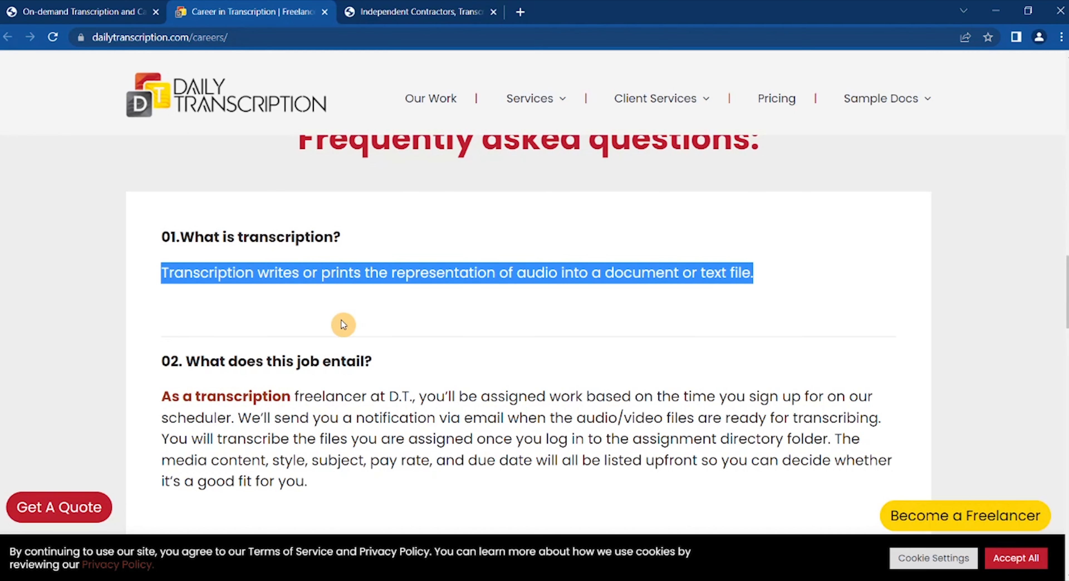
scroll("down", 3)
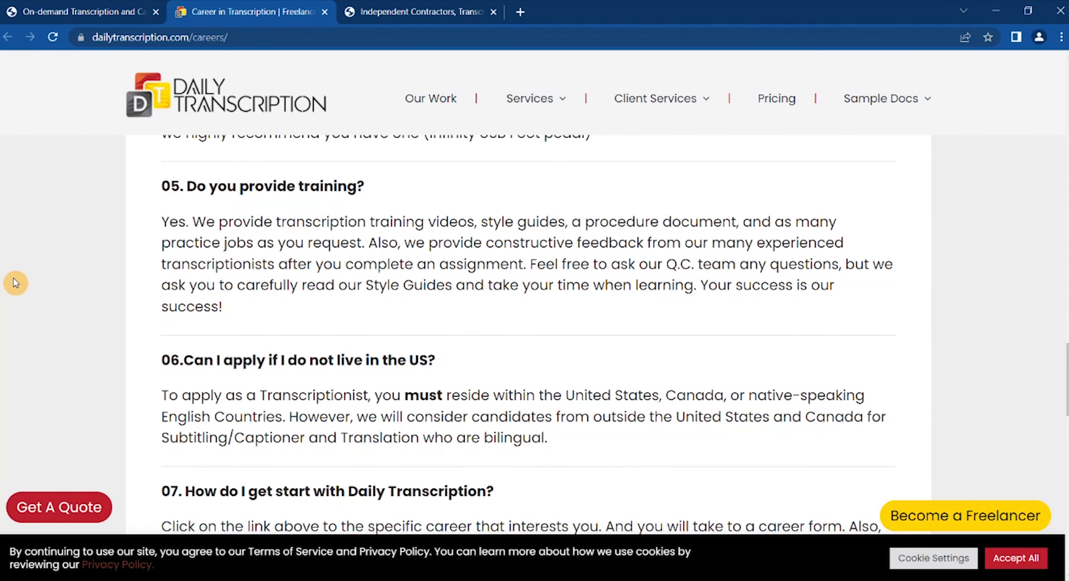
scroll("down", 3)
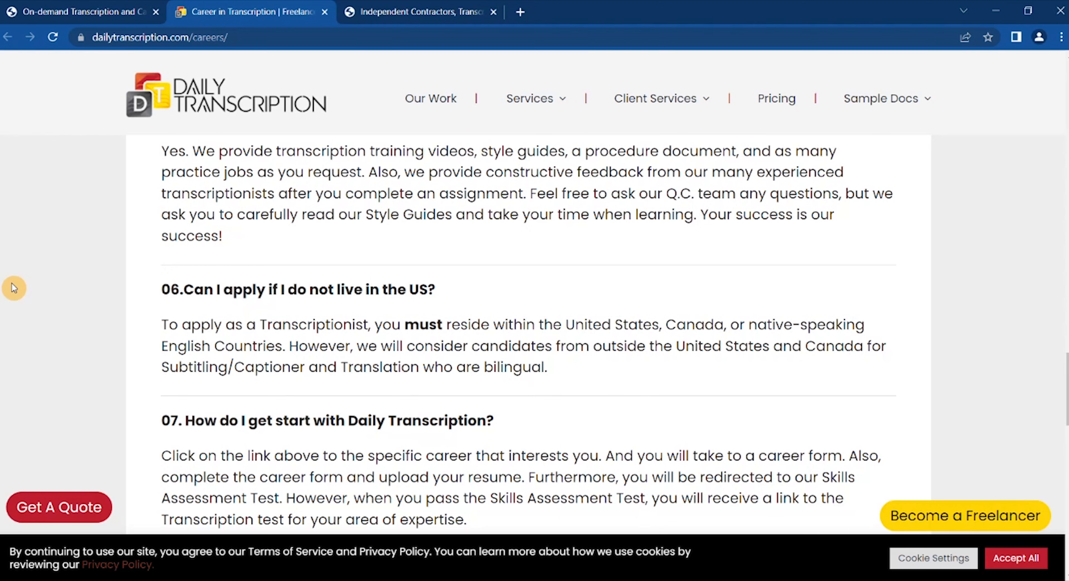
triple_click(327, 420)
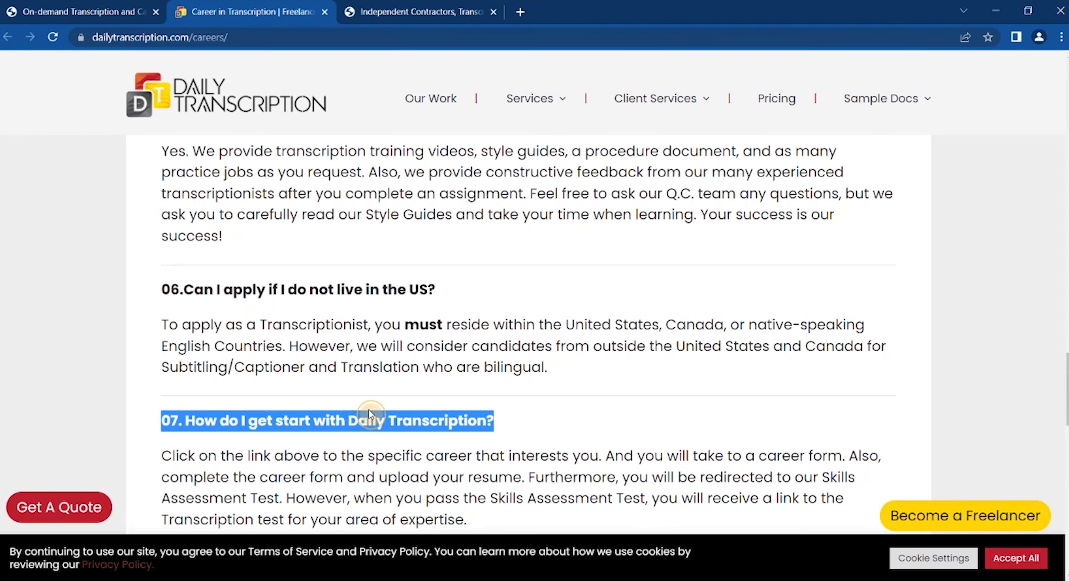
Step: Continue through the payment, age and fees answers, deselecting the payment answer, then head back up toward the Careers header
scroll("down", 3)
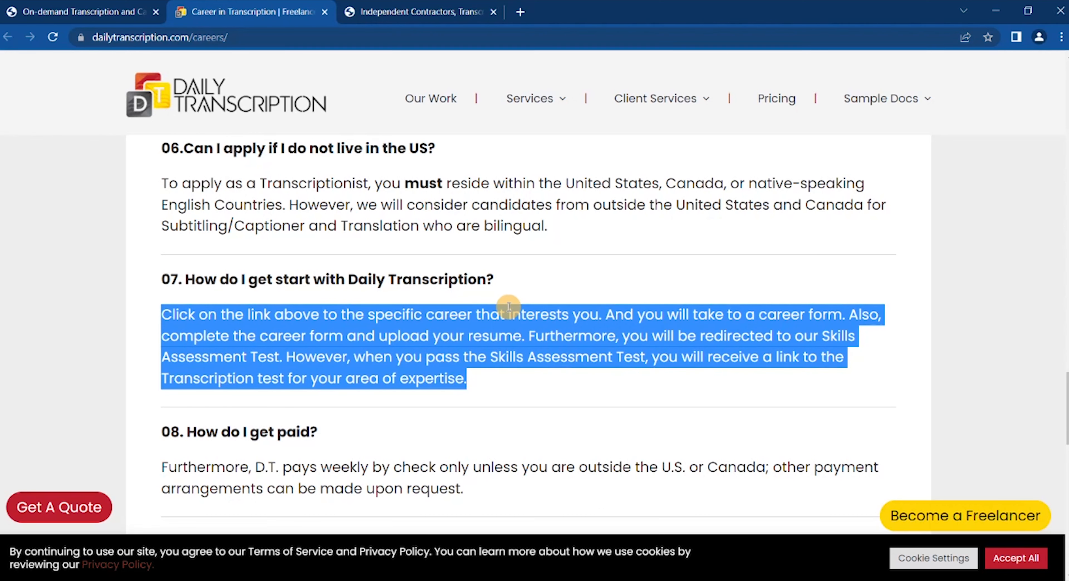
left_click(943, 342)
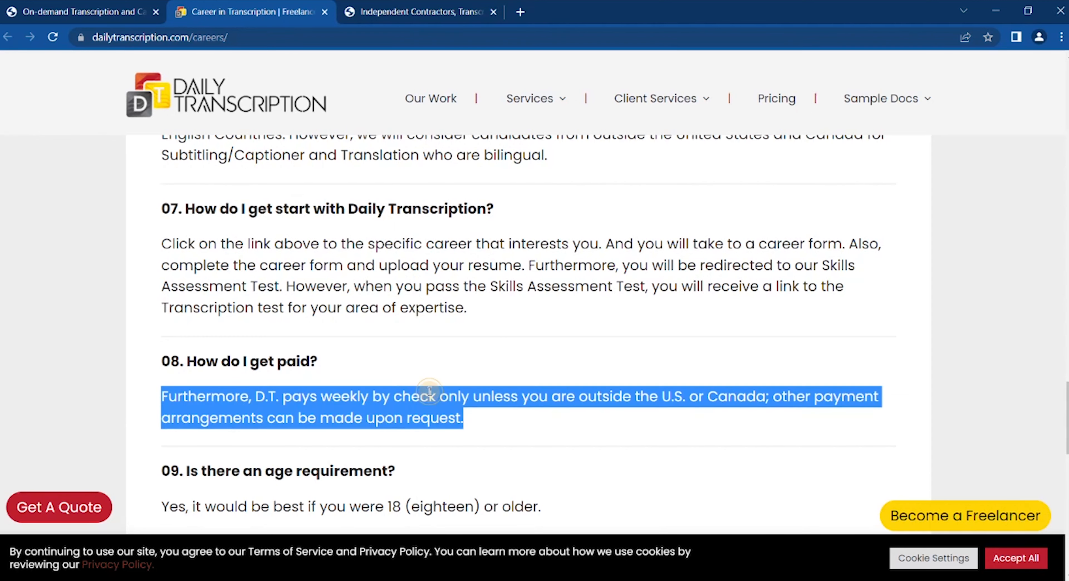
scroll("down", 3)
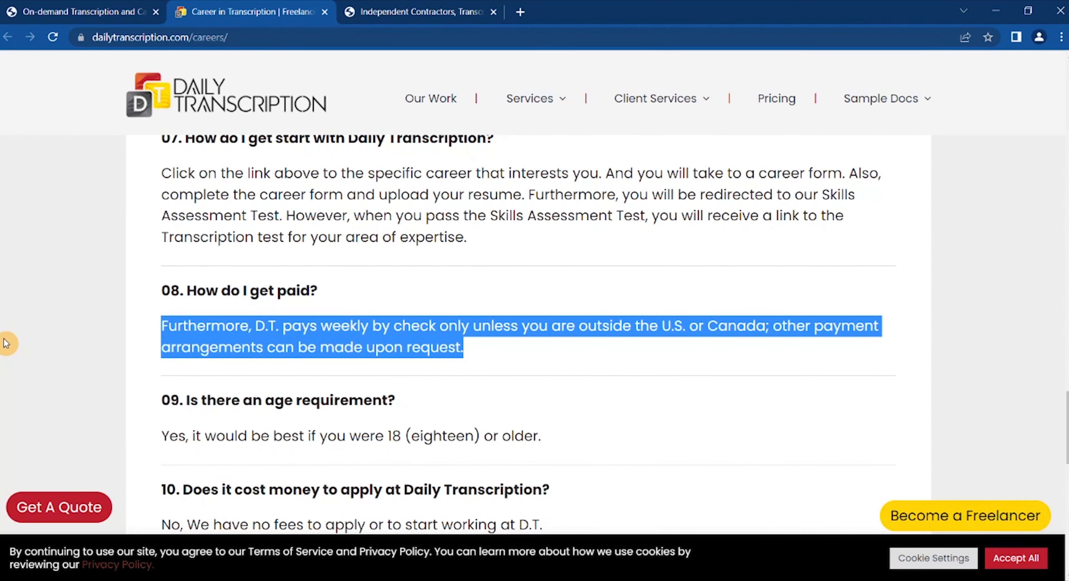
mouse_move(373, 332)
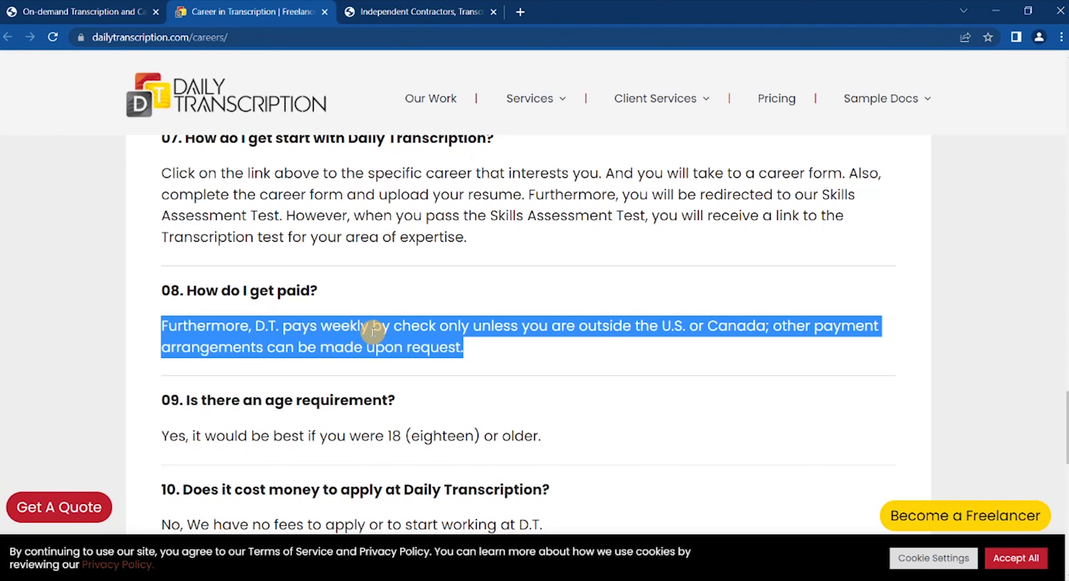
left_click(460, 348)
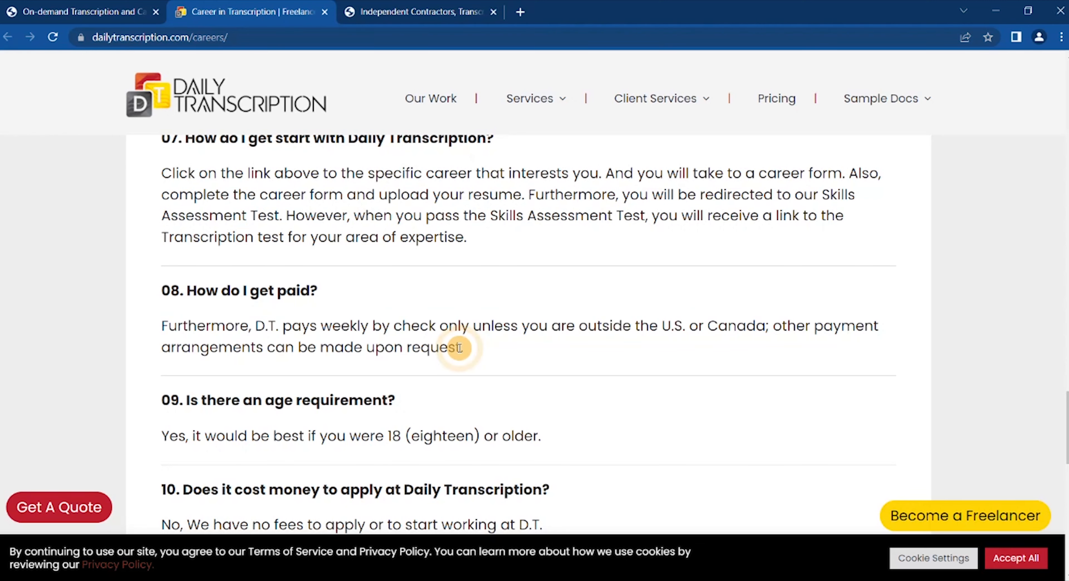
scroll("down", 3)
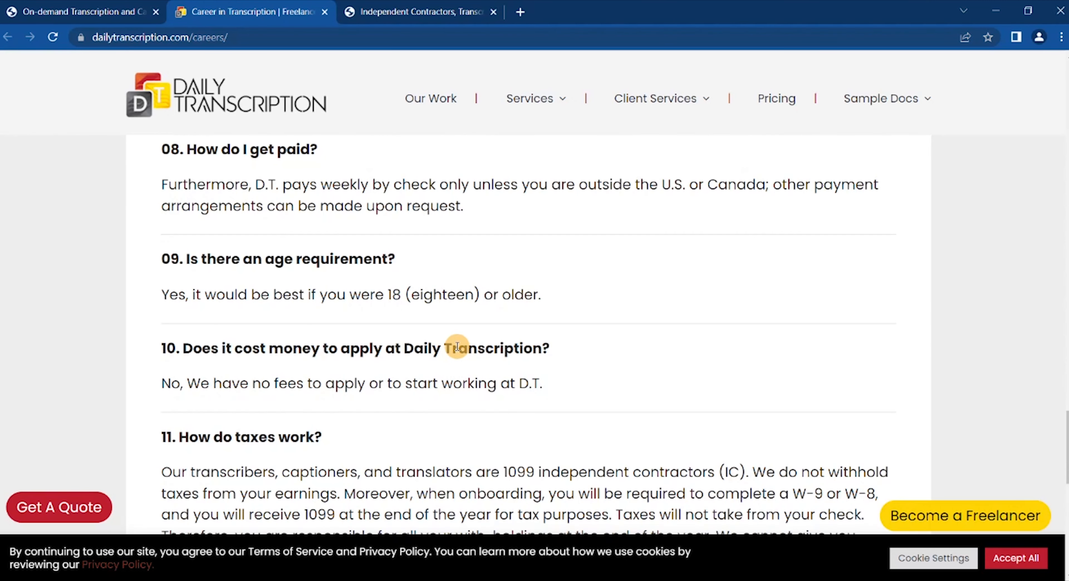
scroll("up", 3)
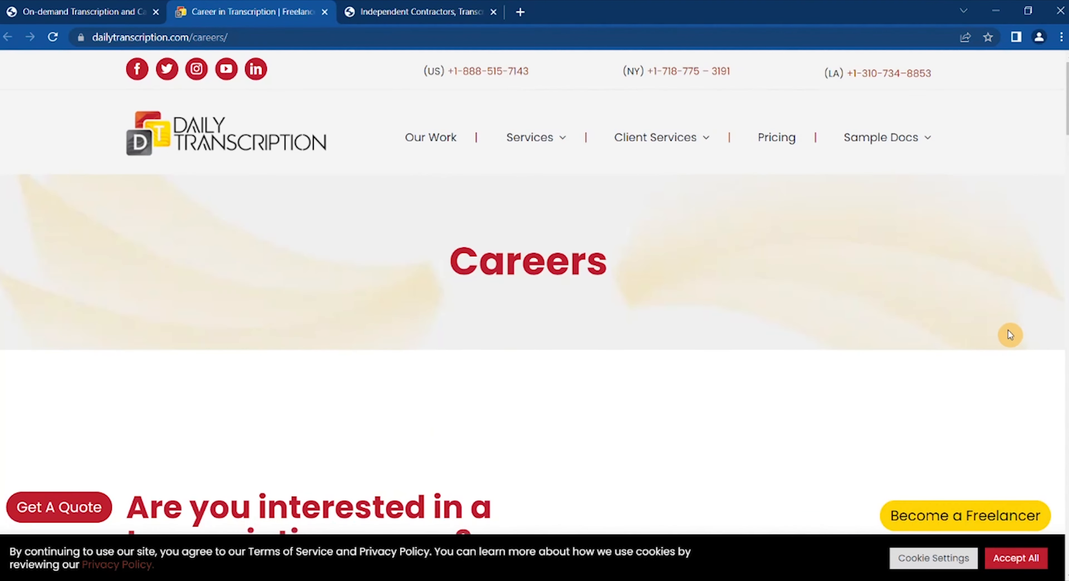
mouse_move(937, 412)
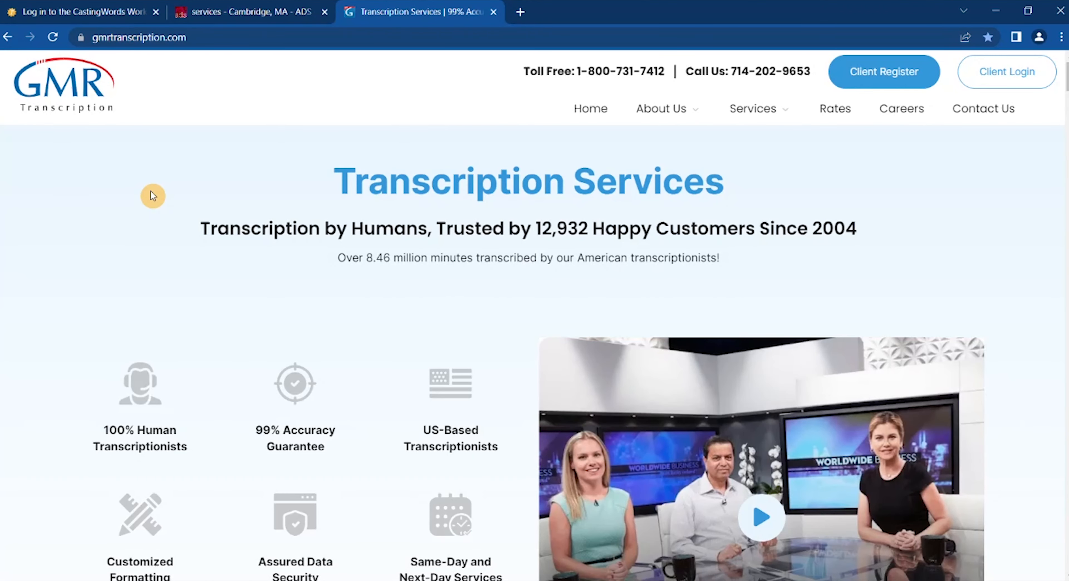
mouse_move(218, 174)
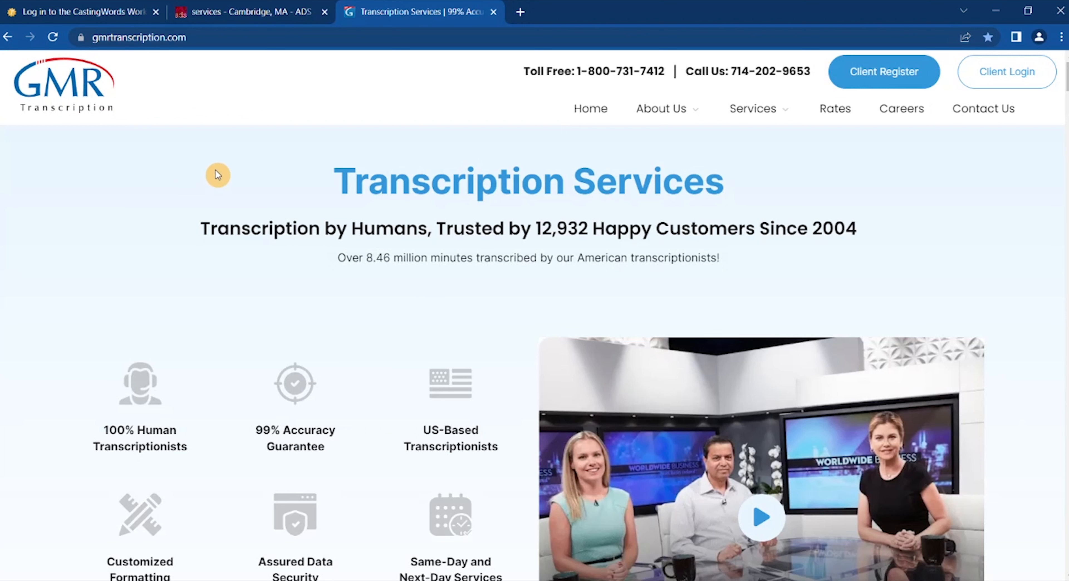
mouse_move(152, 195)
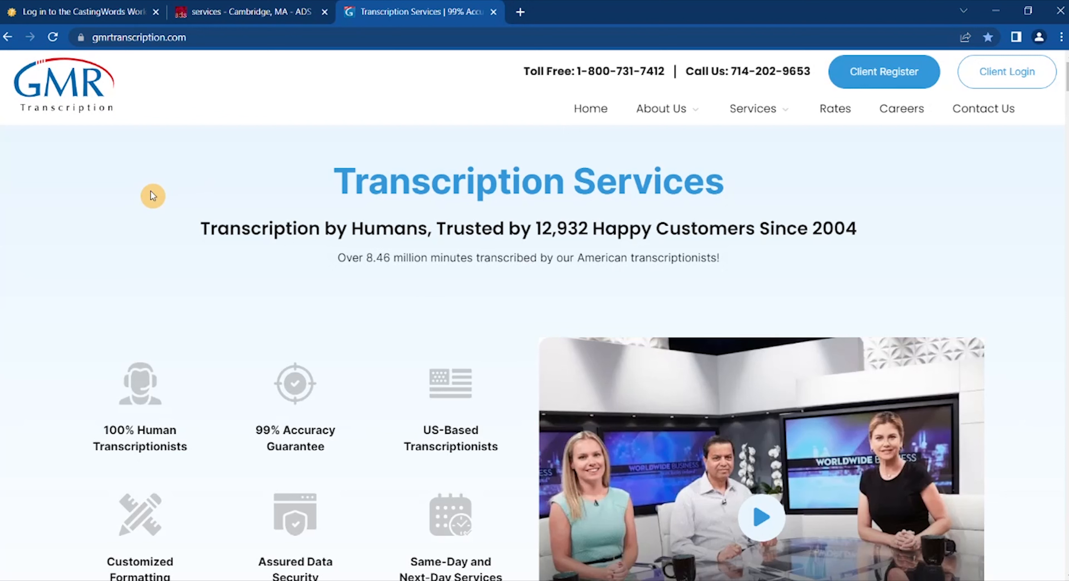
mouse_move(217, 174)
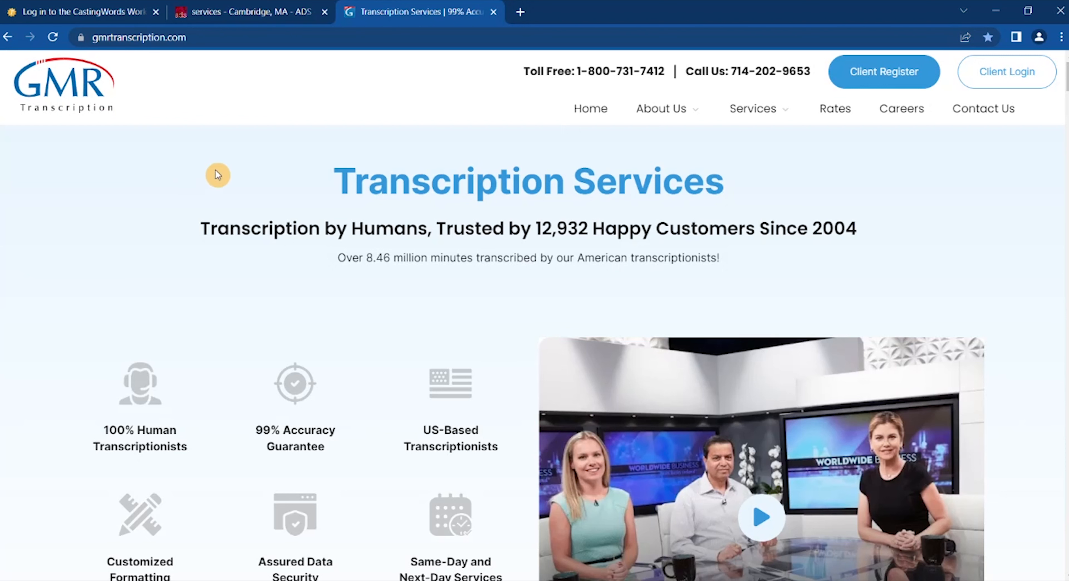
mouse_move(332, 168)
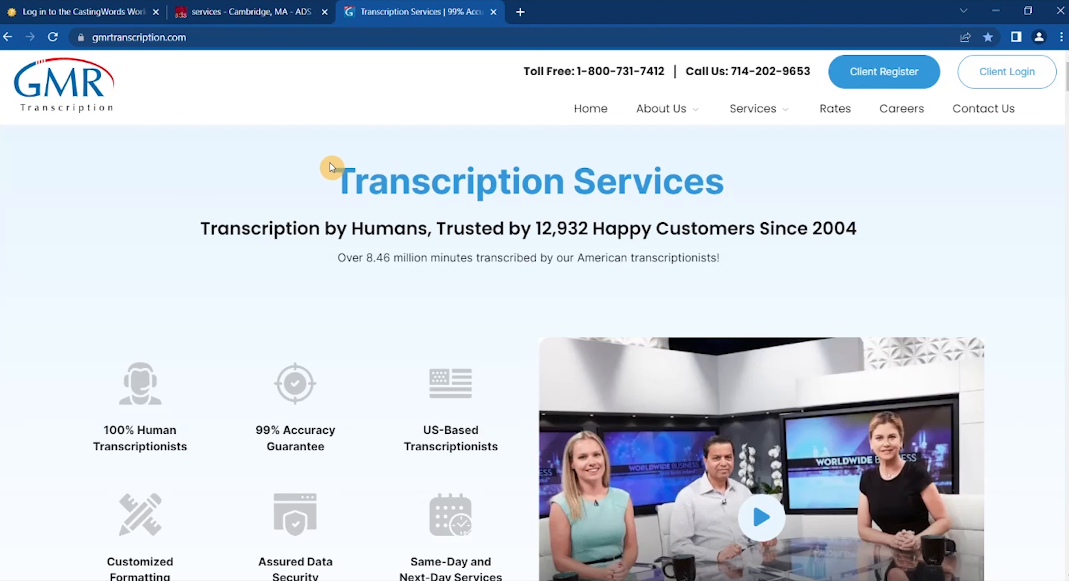
Step: Move down GMR Transcription's homepage to 'Get Your Transcript in Three Simple Steps!'
scroll("down", 3)
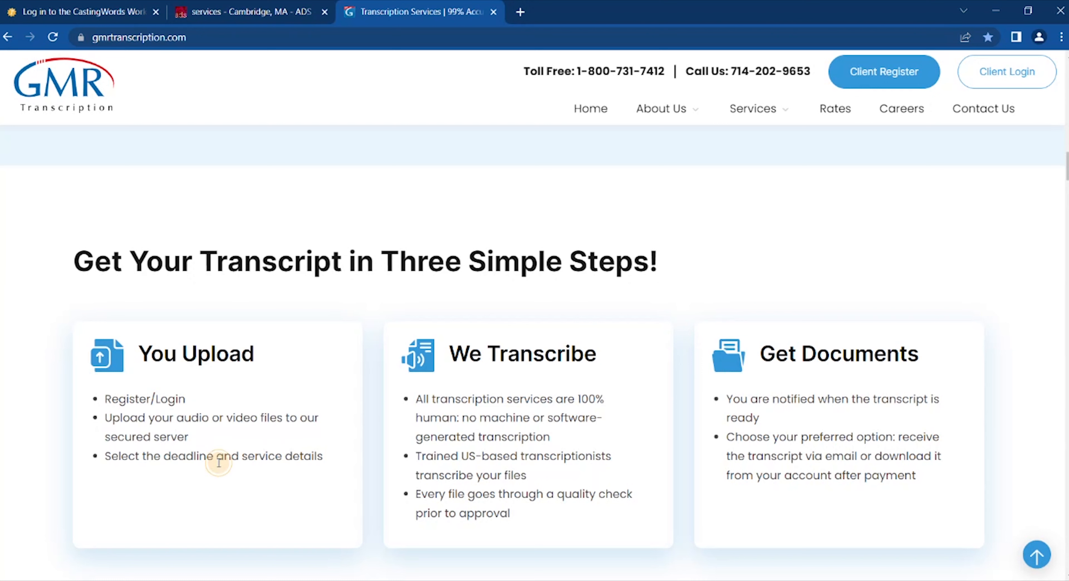
mouse_move(534, 386)
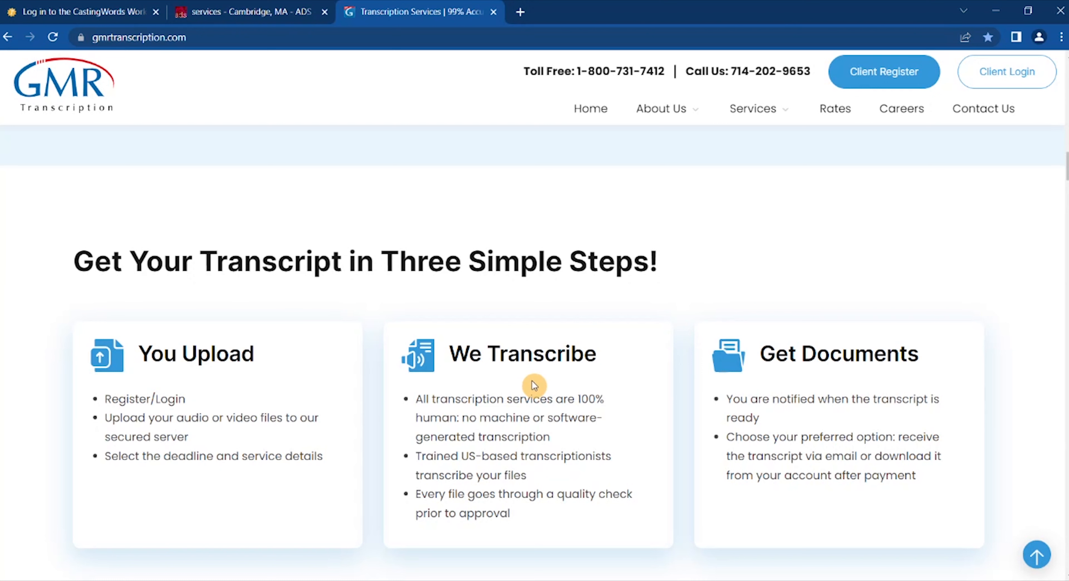
Step: Highlight the Get Documents step heading, then continue past Supported Files to the testimonials and Our Services
double_click(521, 354)
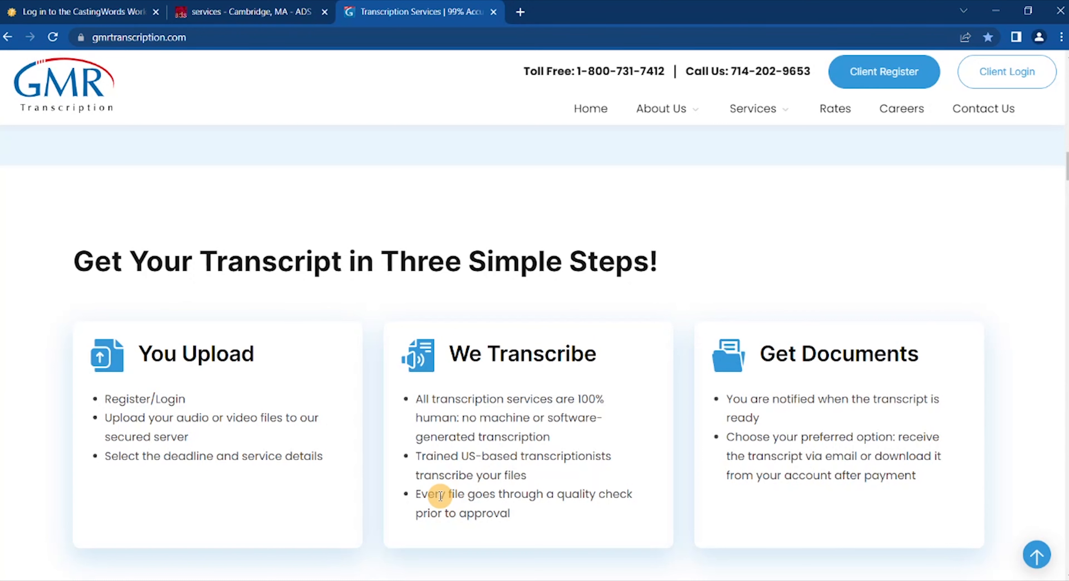
mouse_move(625, 554)
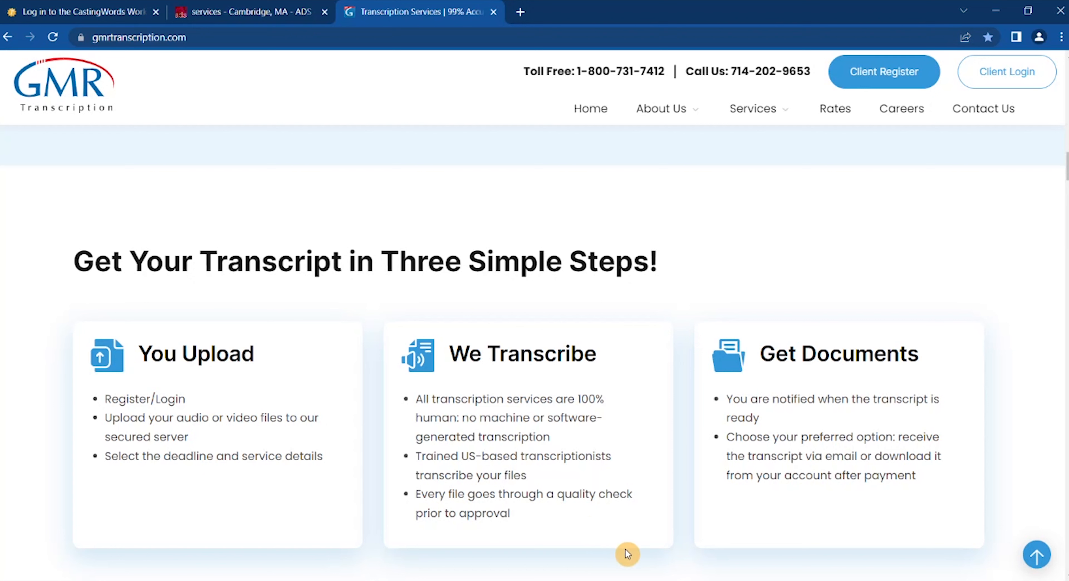
mouse_move(621, 542)
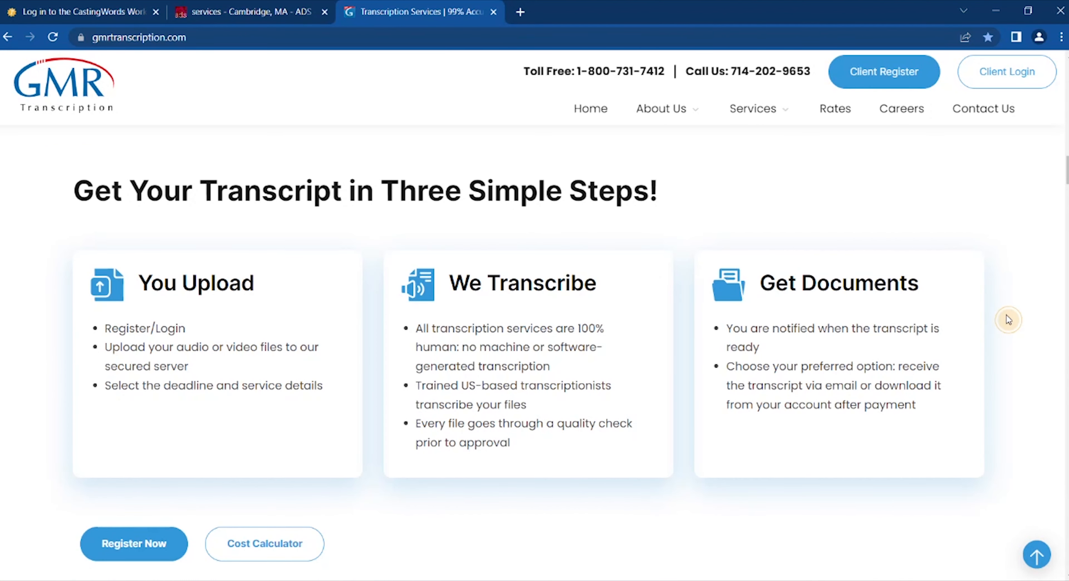
double_click(838, 283)
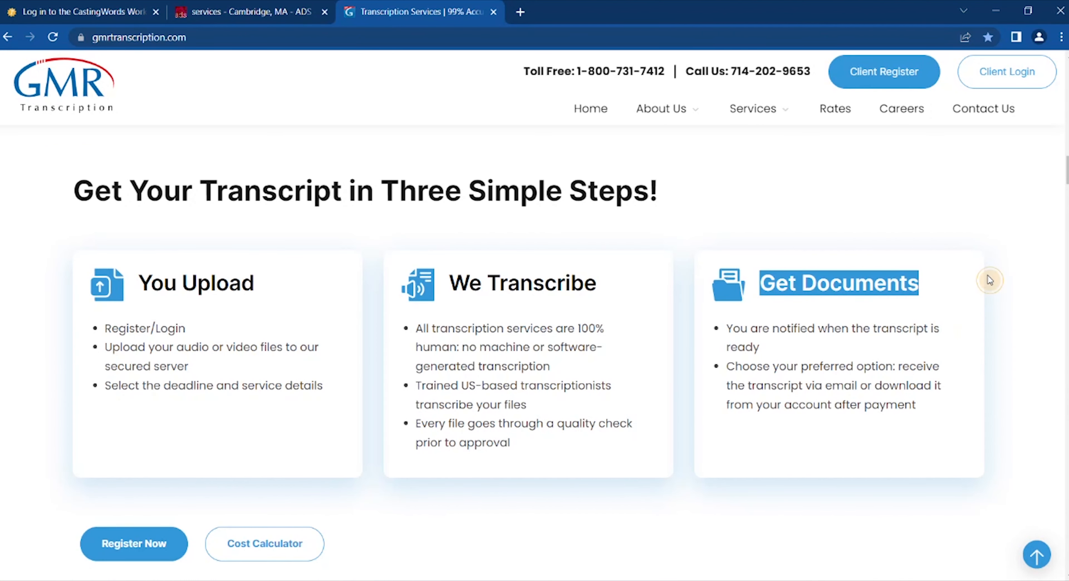
scroll("down", 3)
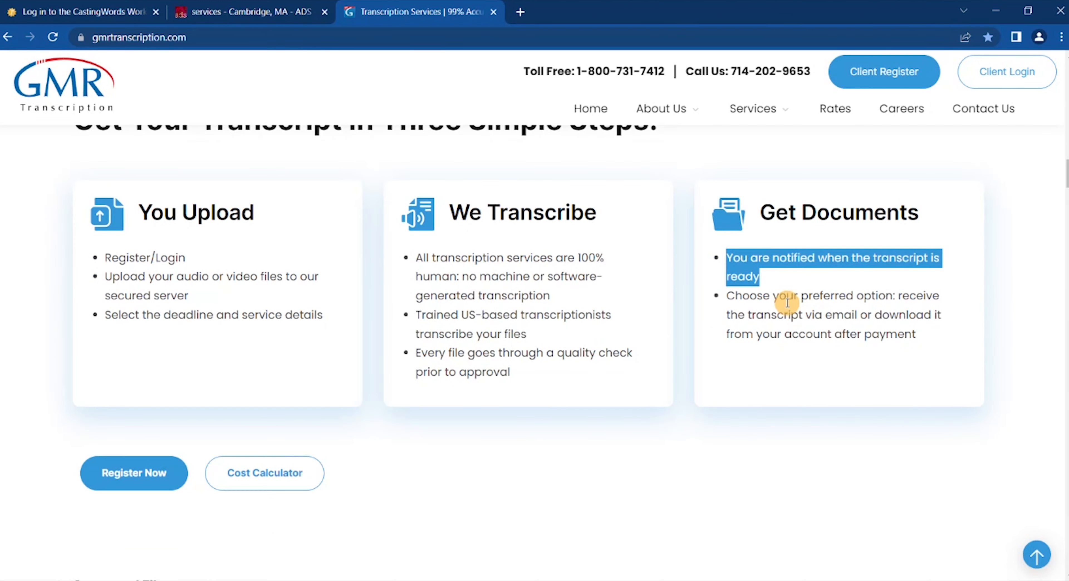
scroll("down", 3)
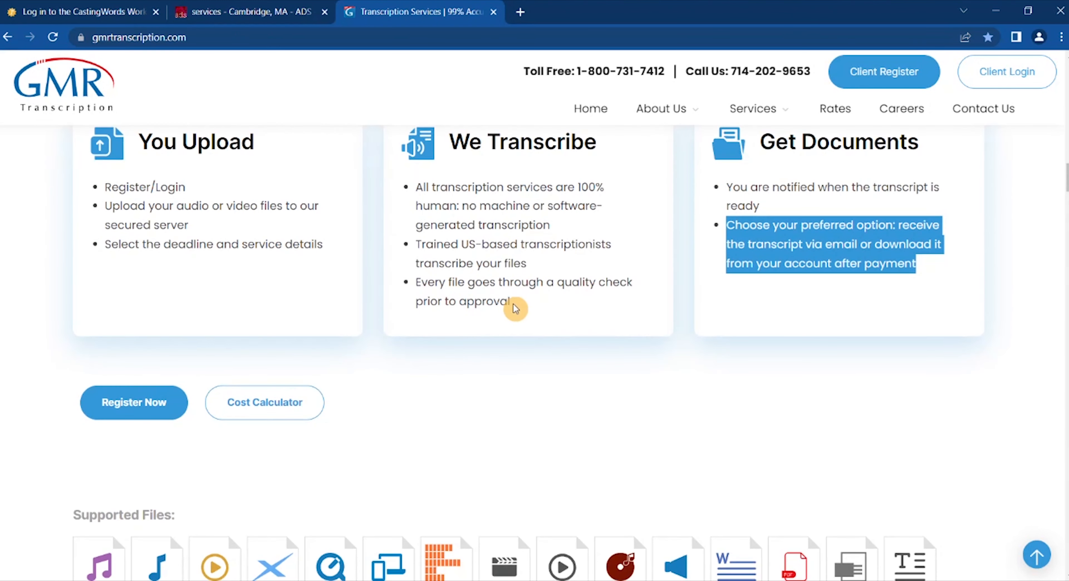
mouse_move(803, 294)
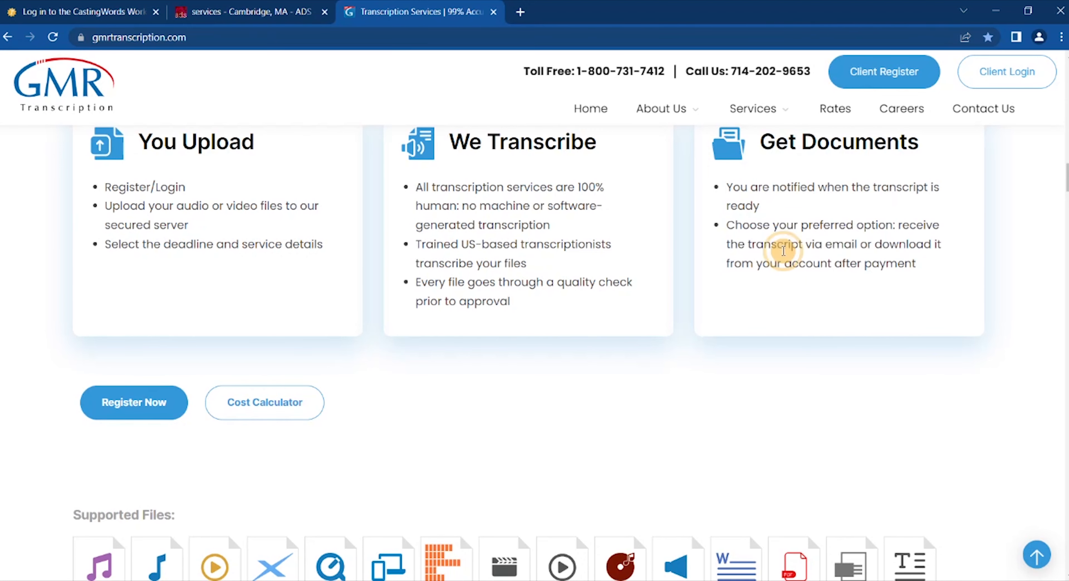
scroll("down", 3)
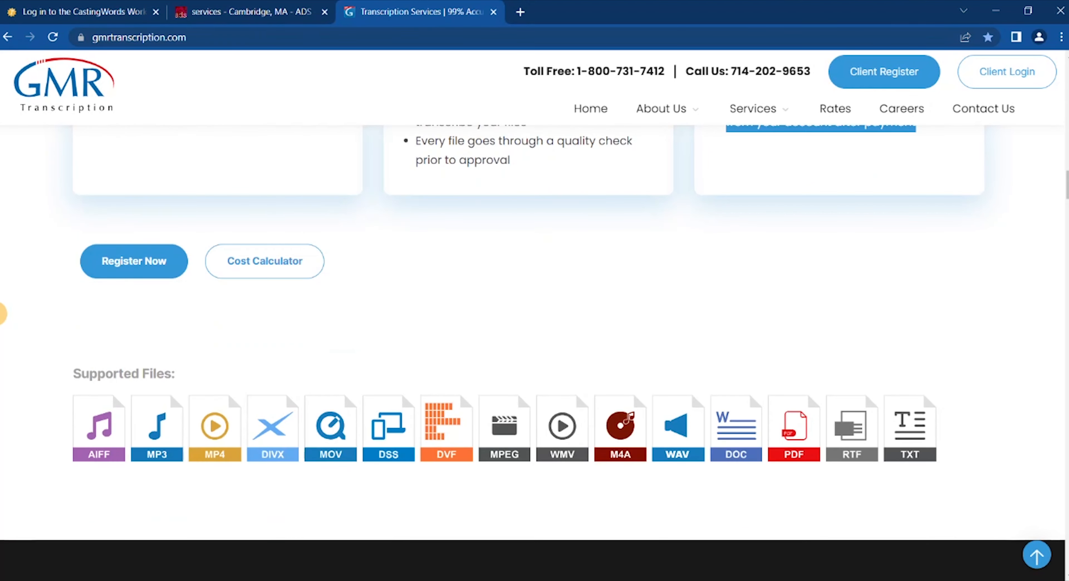
scroll("down", 3)
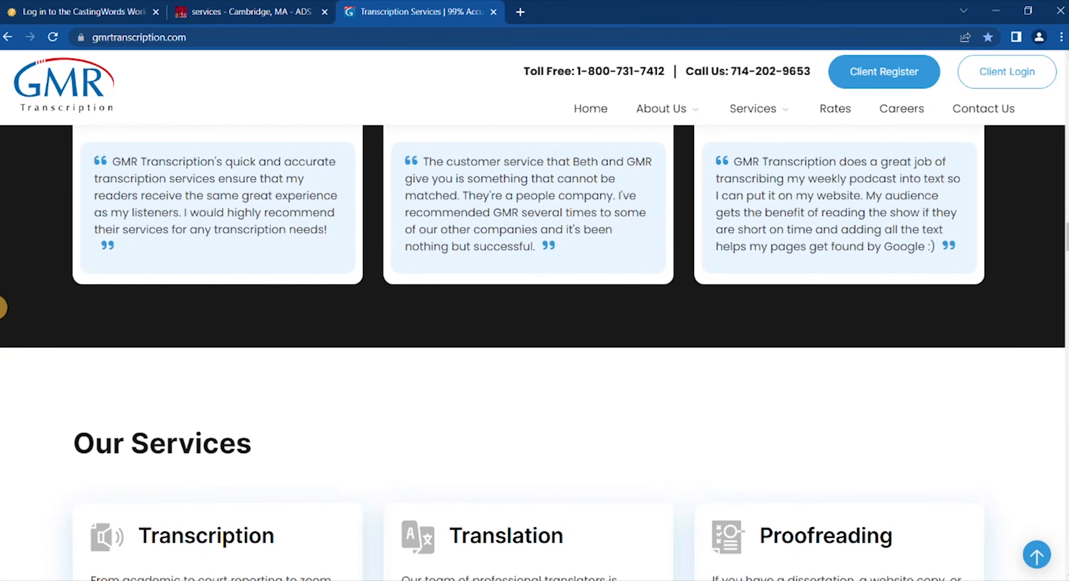
Step: Move past Our Services (Transcription, Translation, Proofreading) to the transcription benefits list
scroll("down", 3)
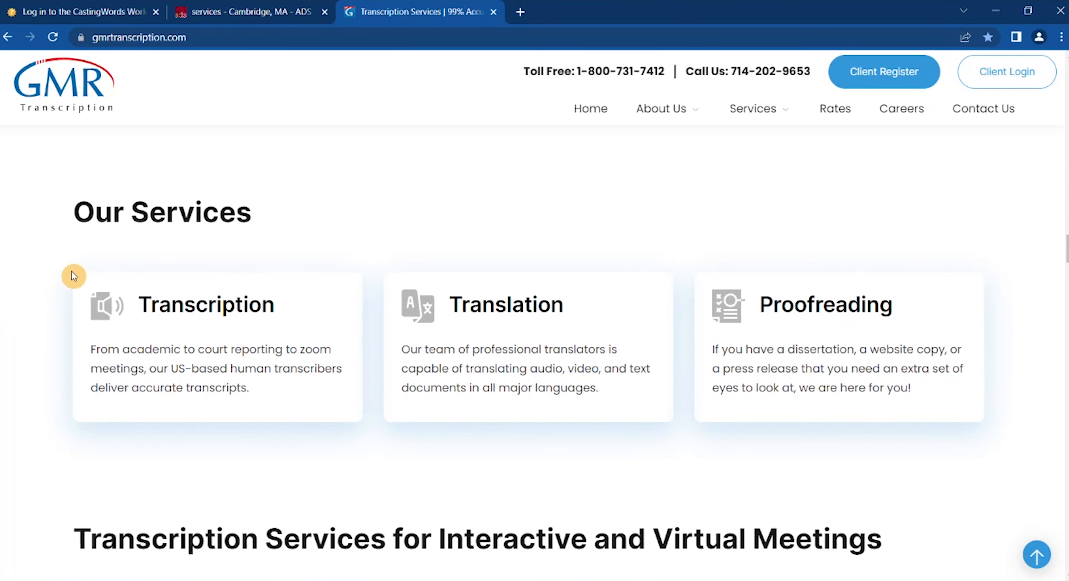
mouse_move(974, 234)
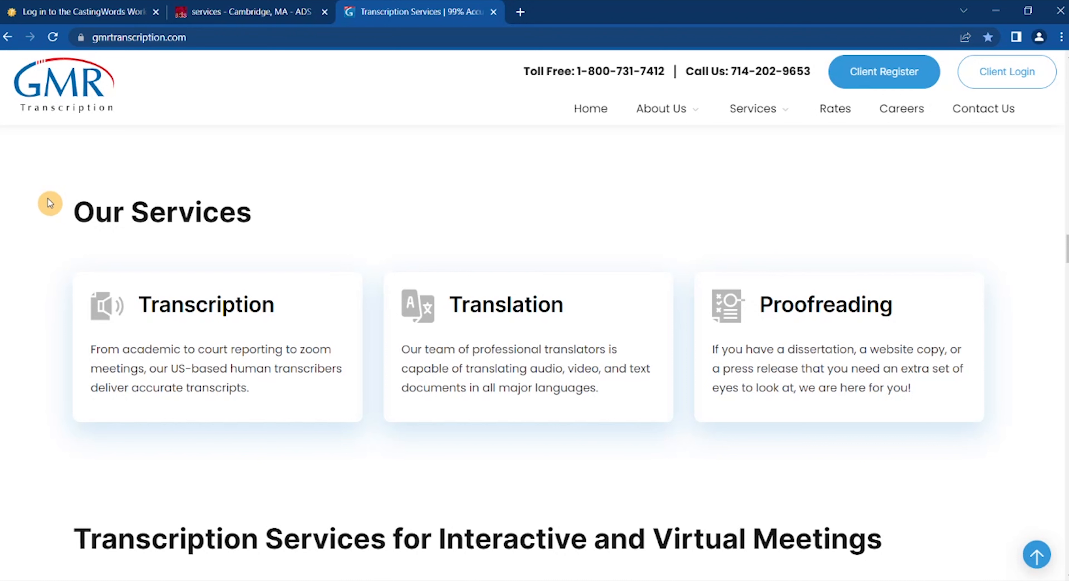
mouse_move(39, 232)
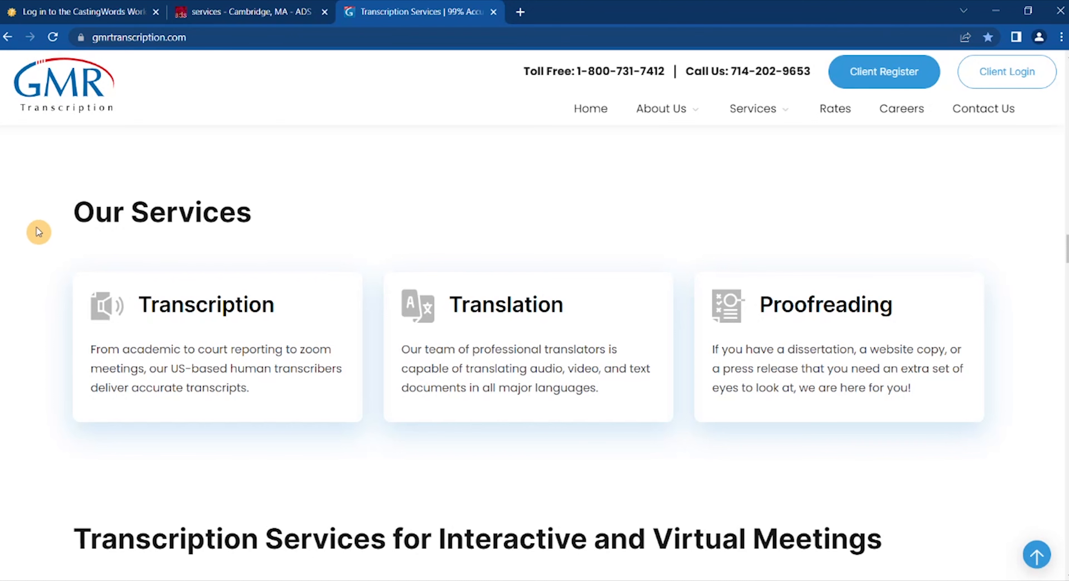
mouse_move(230, 313)
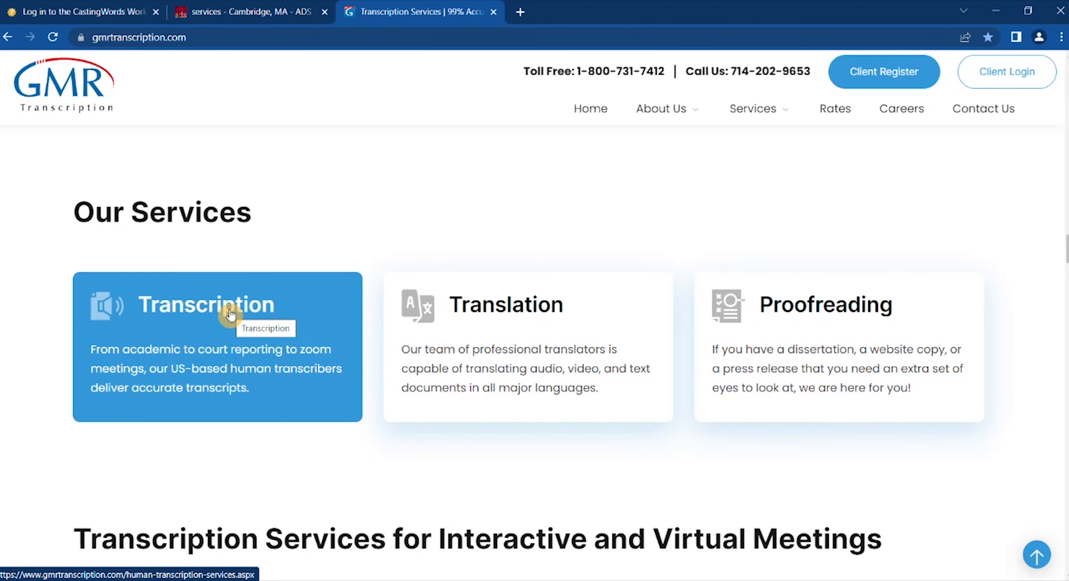
mouse_move(307, 215)
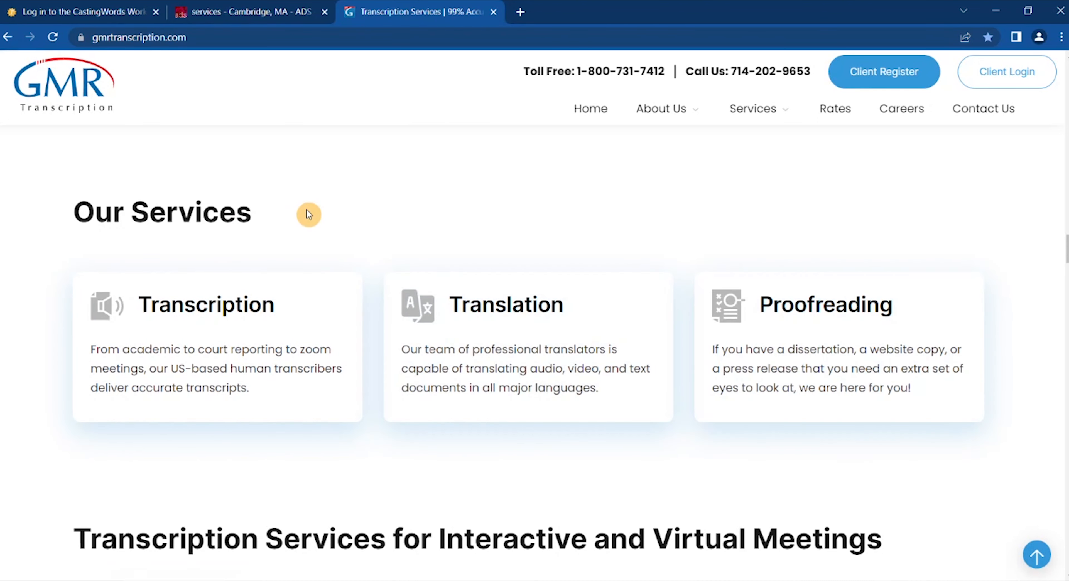
scroll("down", 3)
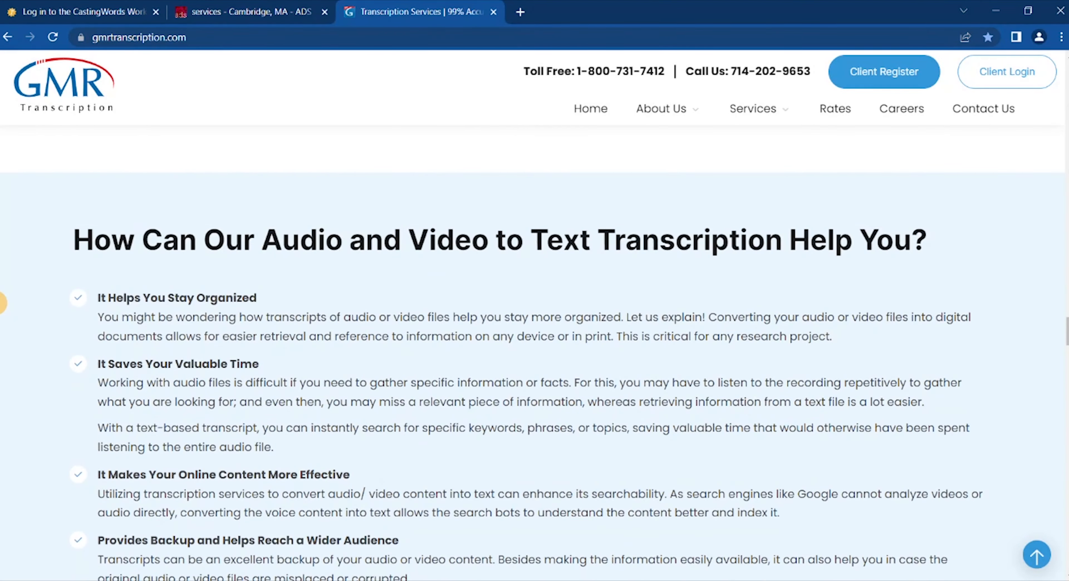
Step: Scroll through the transcription benefits and Popular Transcription Services sections
scroll("down", 3)
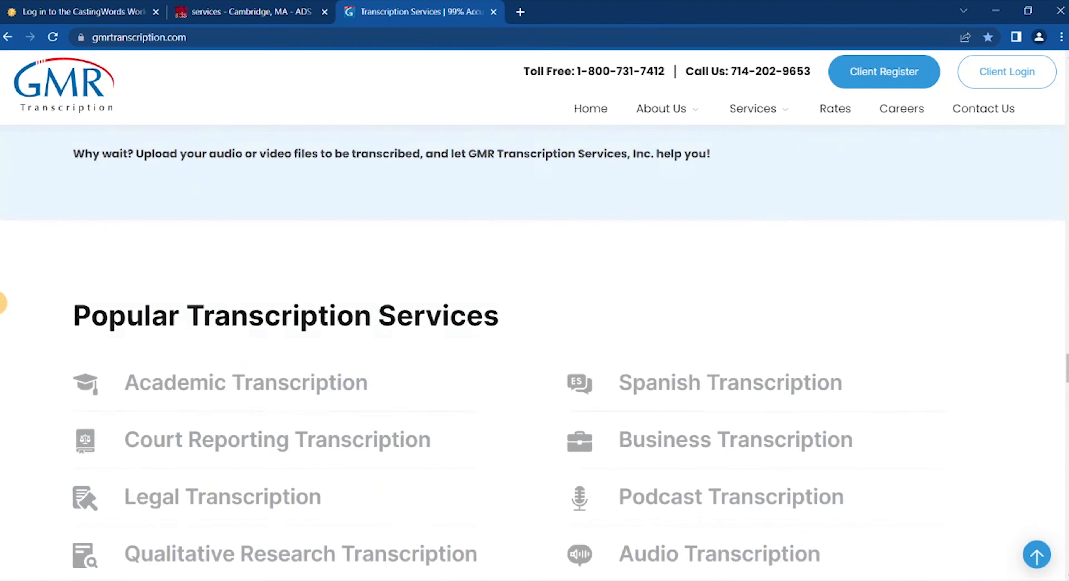
scroll("down", 3)
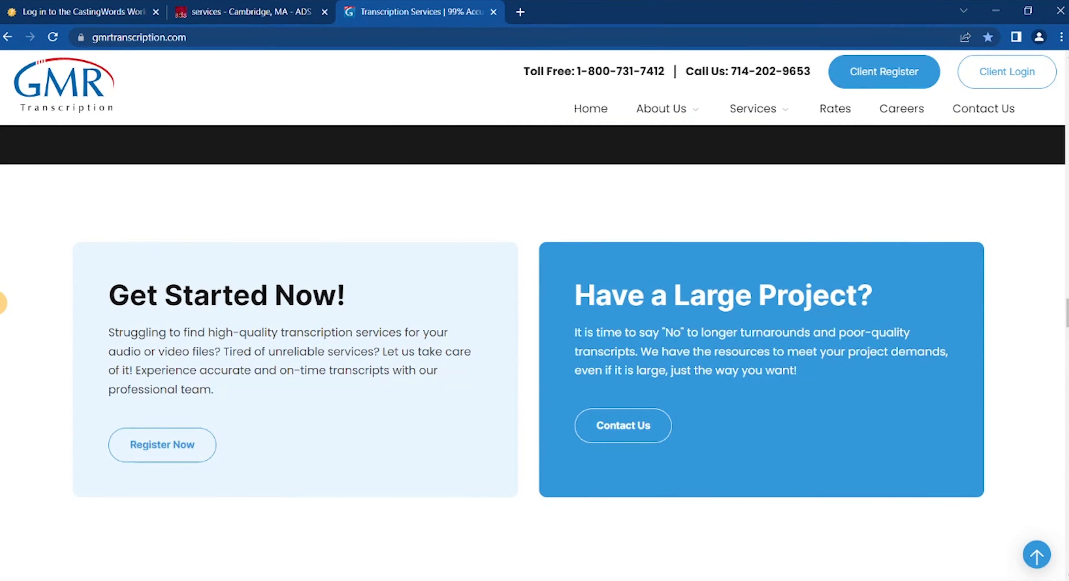
mouse_move(16, 346)
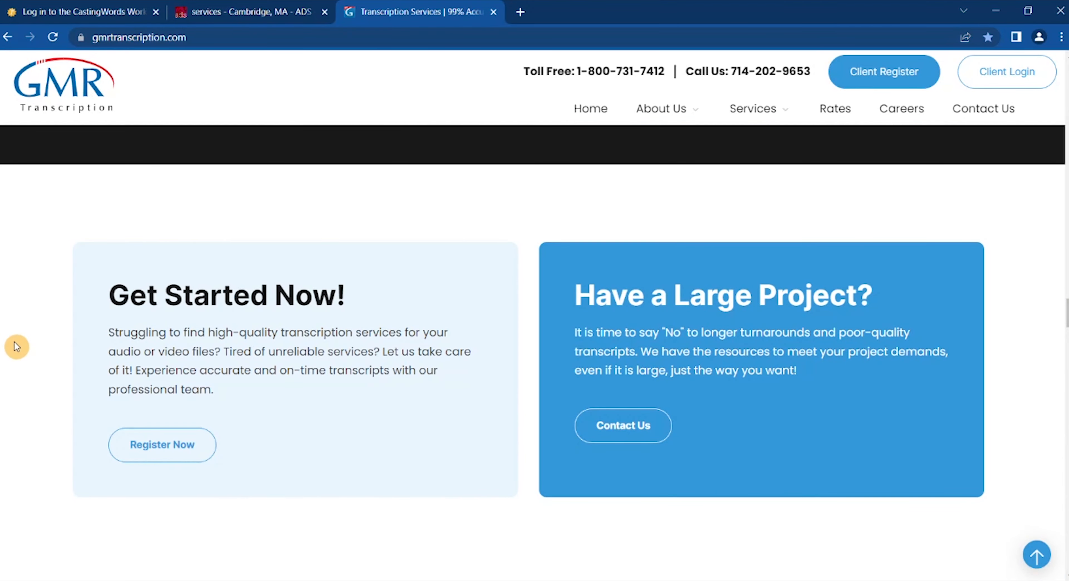
scroll("down", 3)
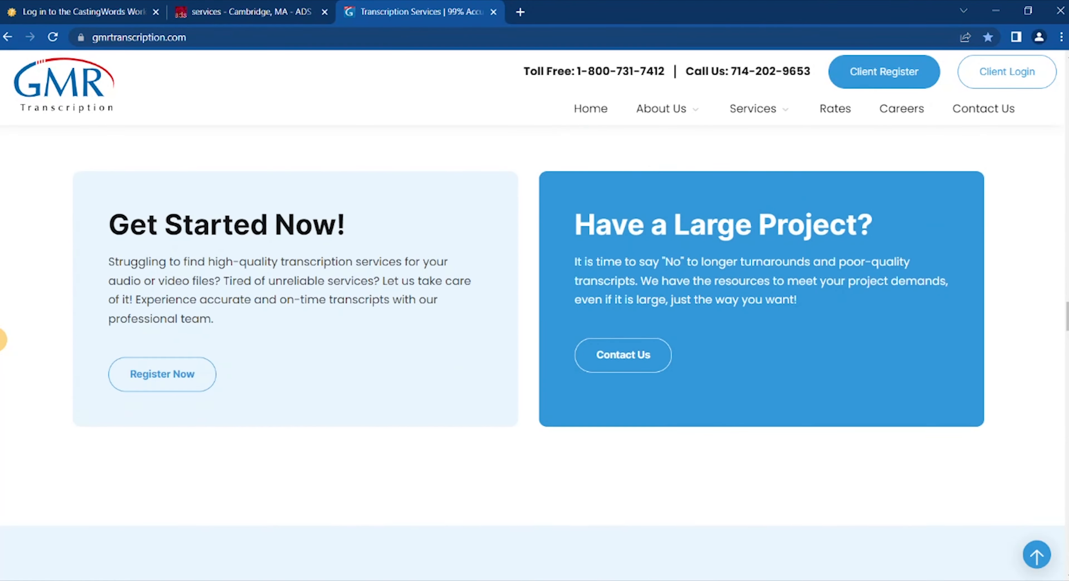
scroll("down", 3)
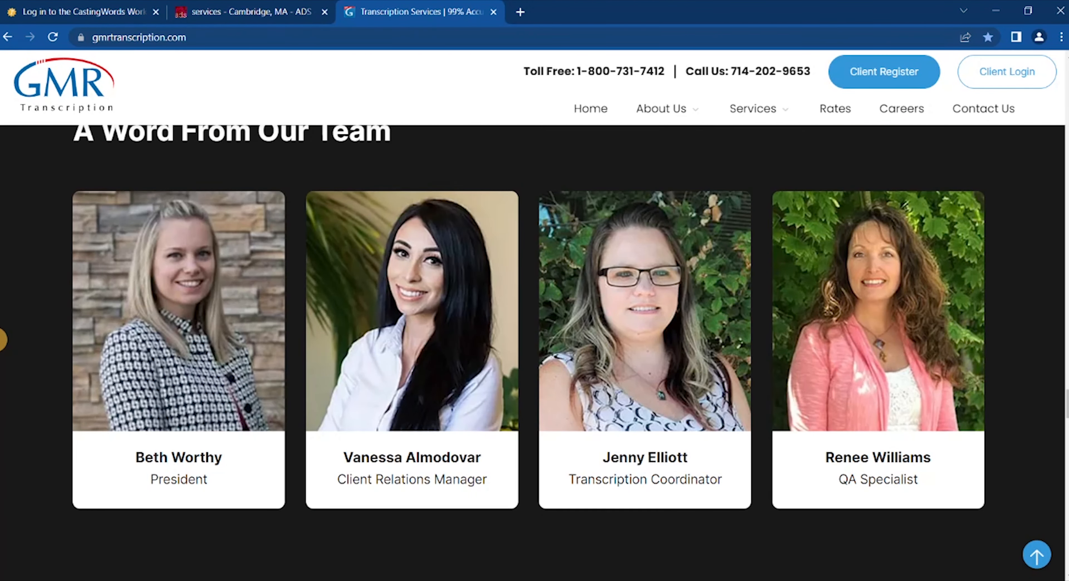
left_click(660, 109)
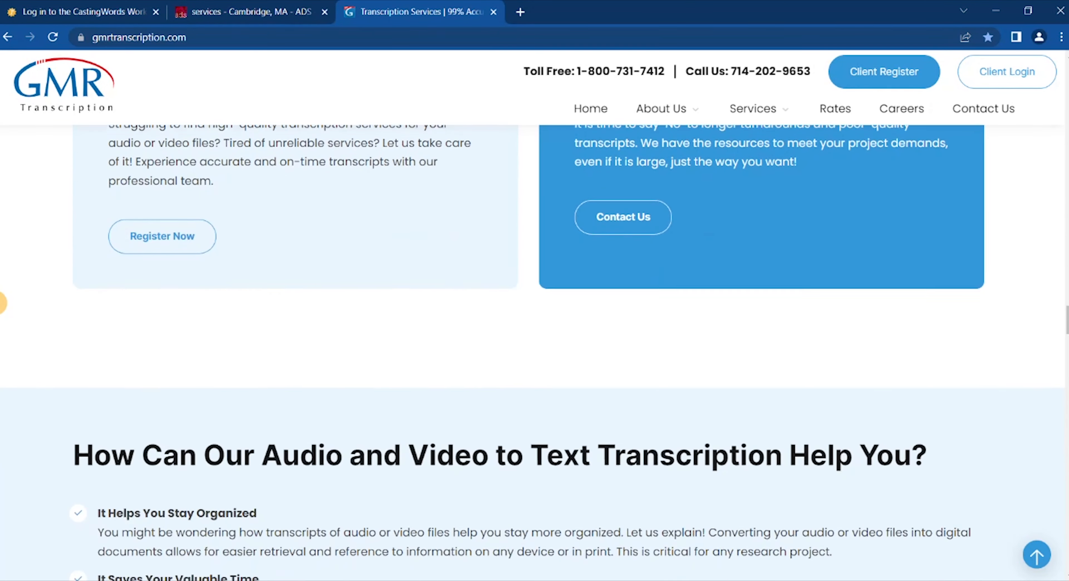
Step: Continue past Get Started to A Word From Our Team, settling at the transcription types list
scroll("down", 3)
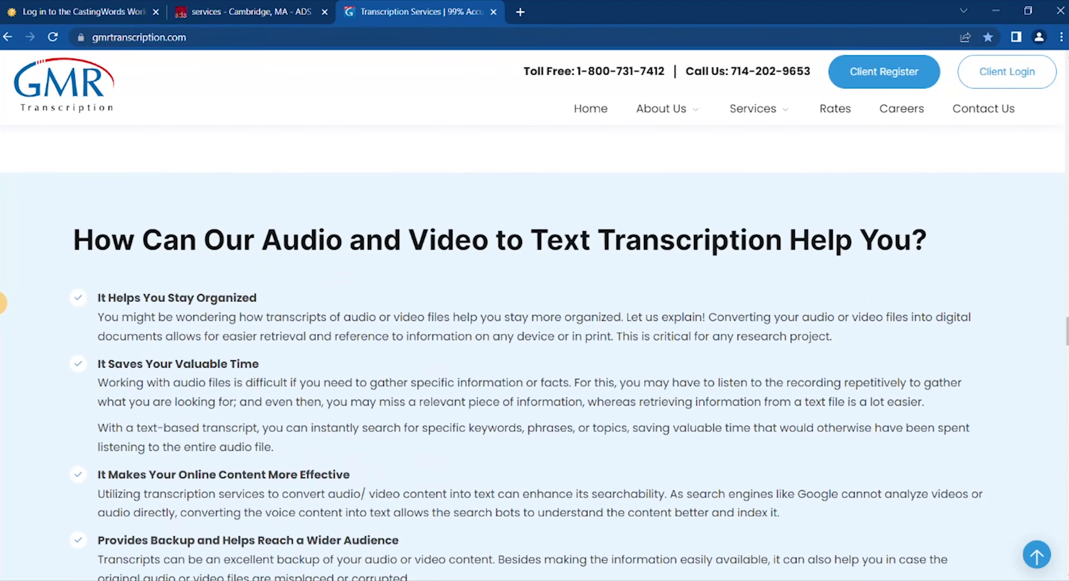
scroll("down", 3)
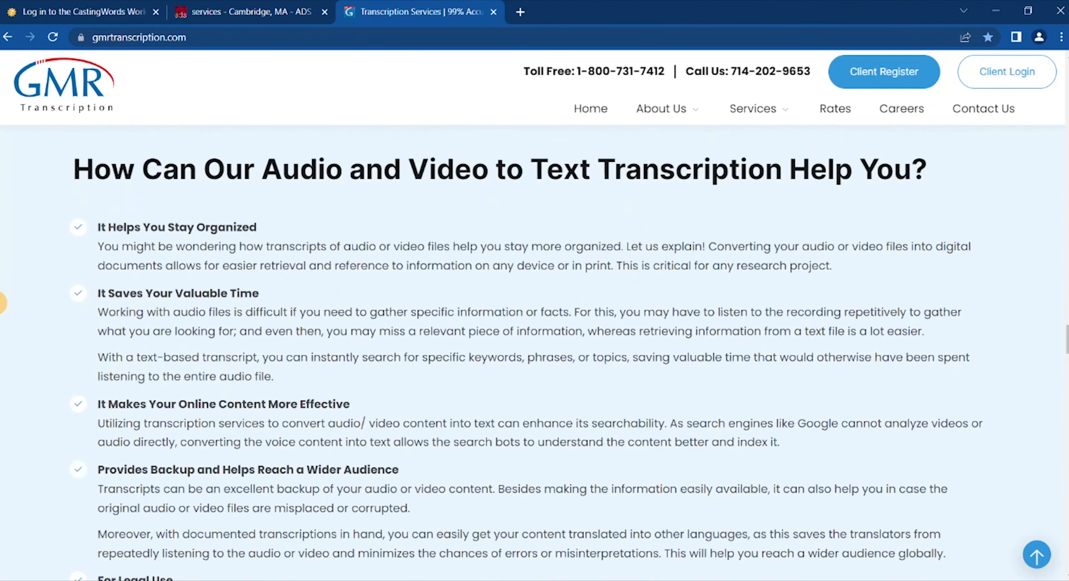
scroll("down", 3)
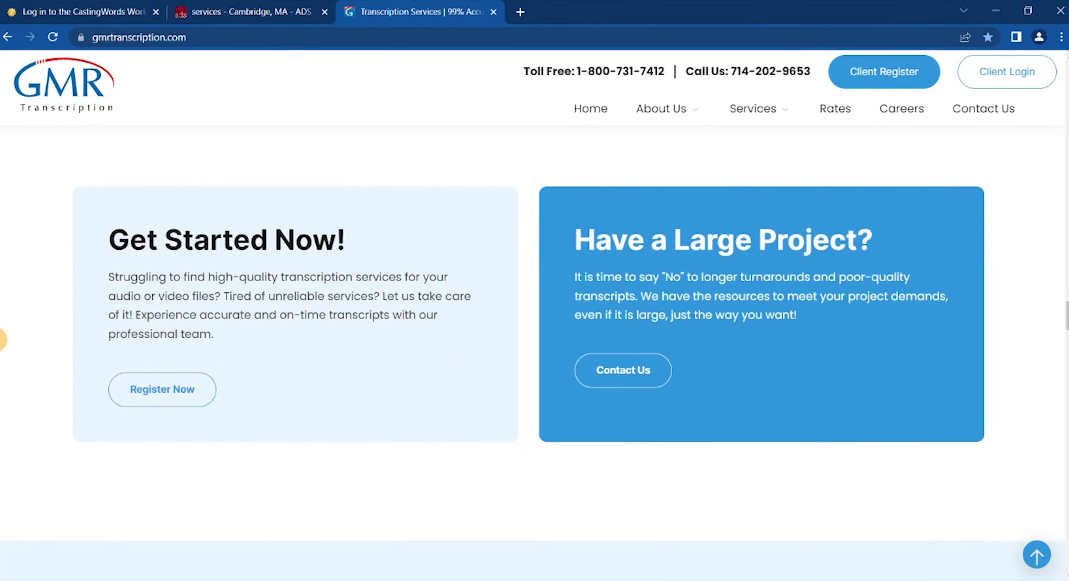
scroll("down", 3)
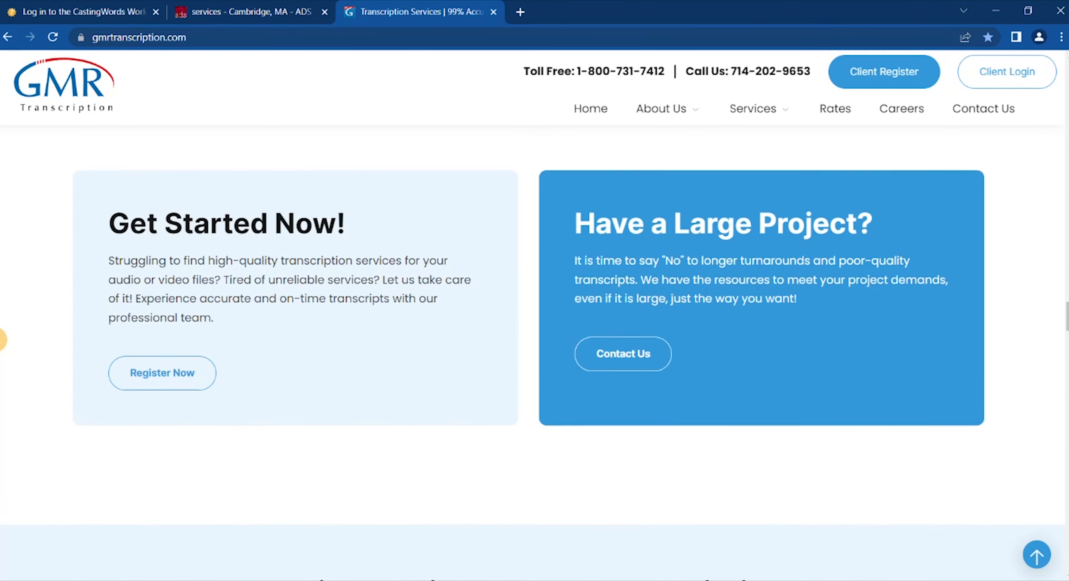
scroll("down", 3)
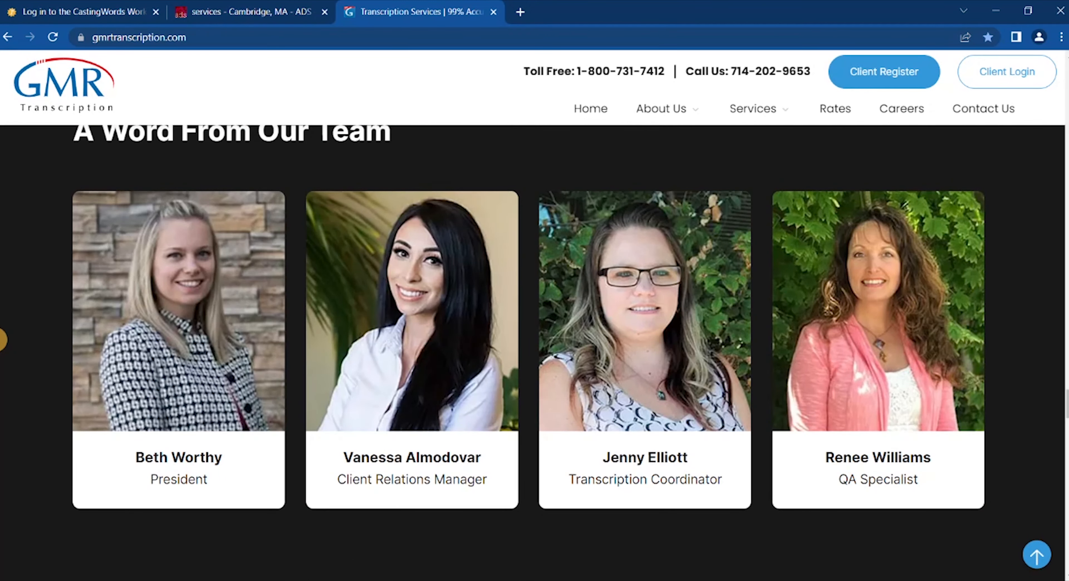
scroll("up", 3)
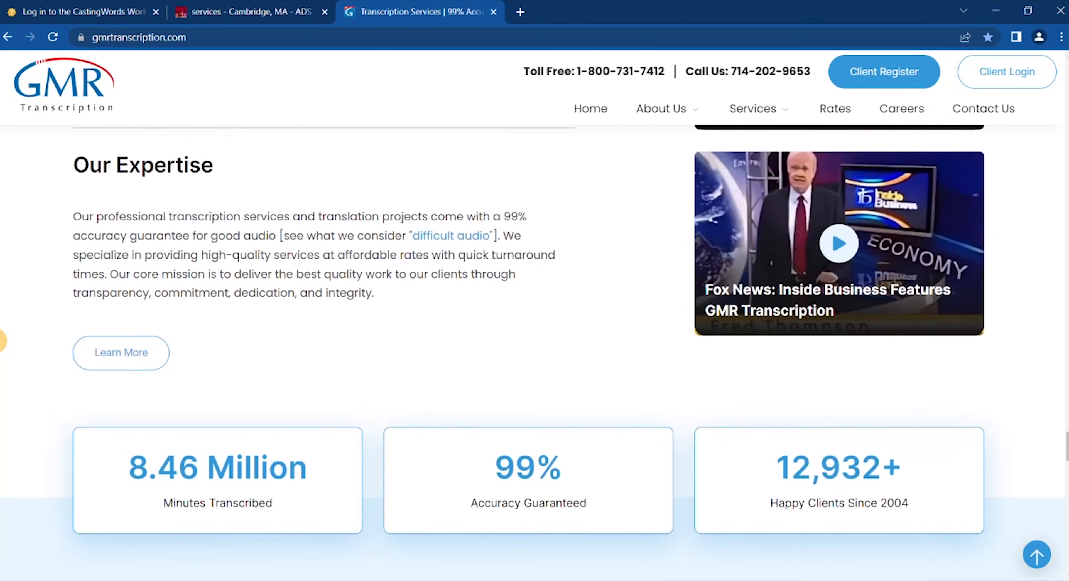
scroll("down", 3)
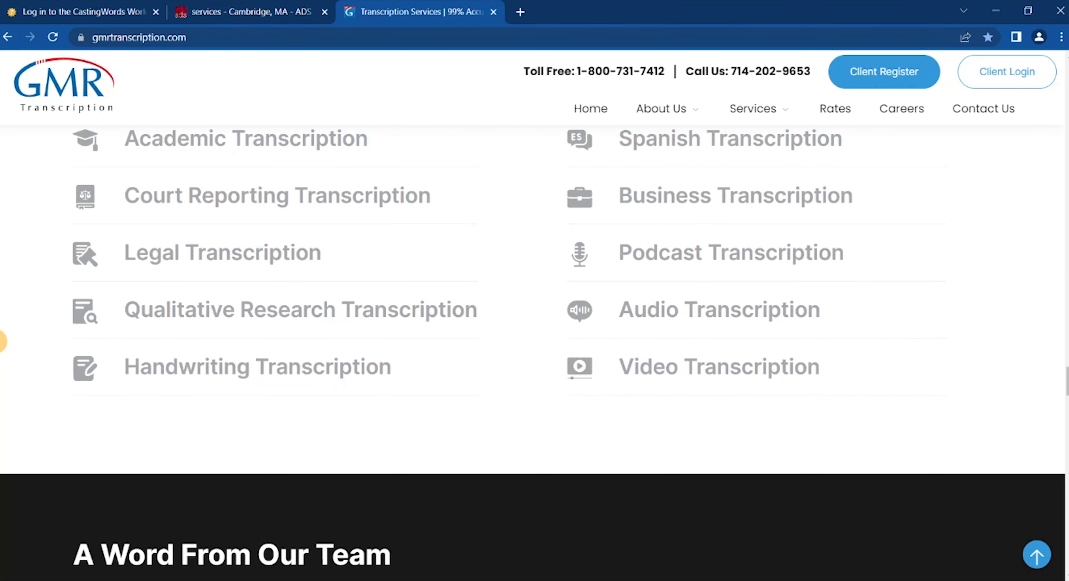